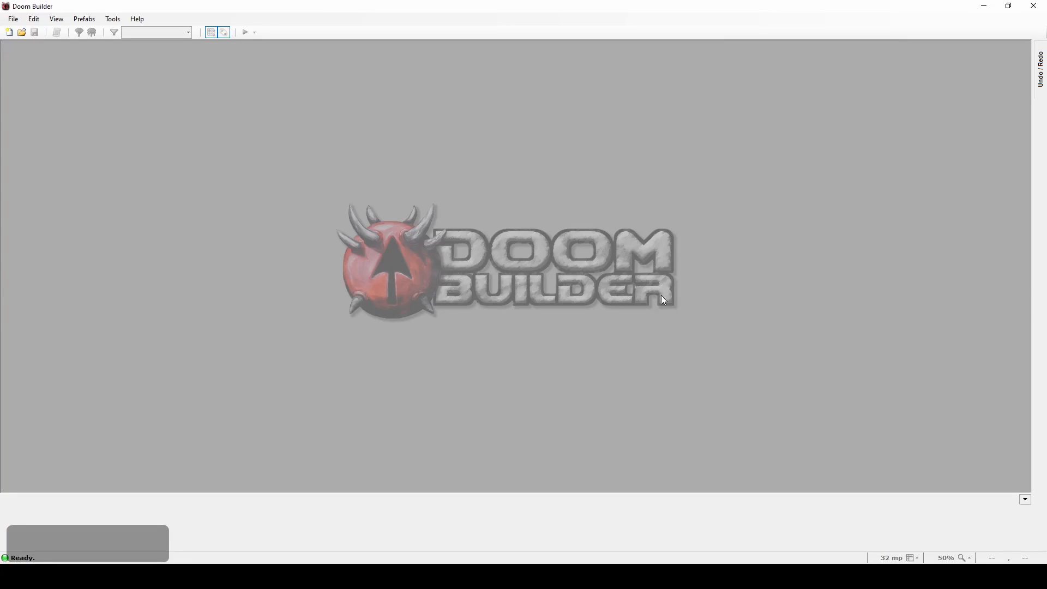
pyautogui.moveTo(675, 296)
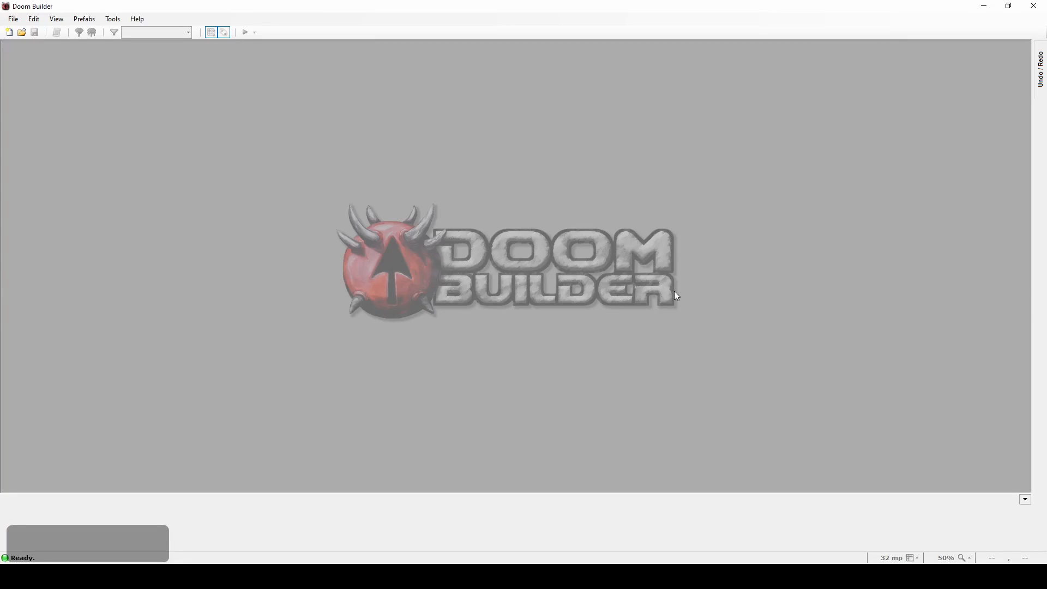
pyautogui.moveTo(635, 301)
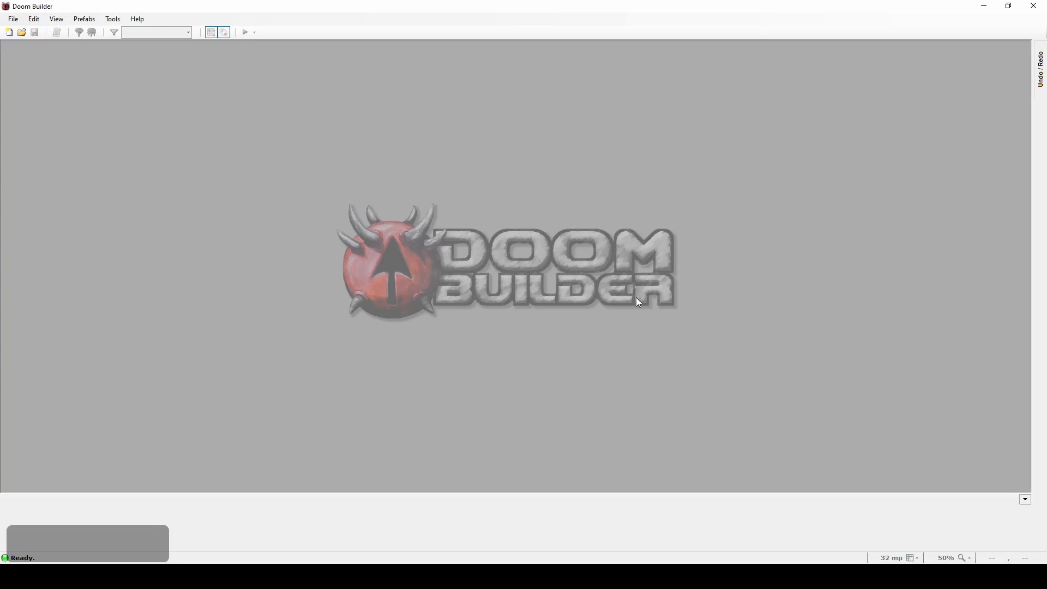
pyautogui.moveTo(745, 341)
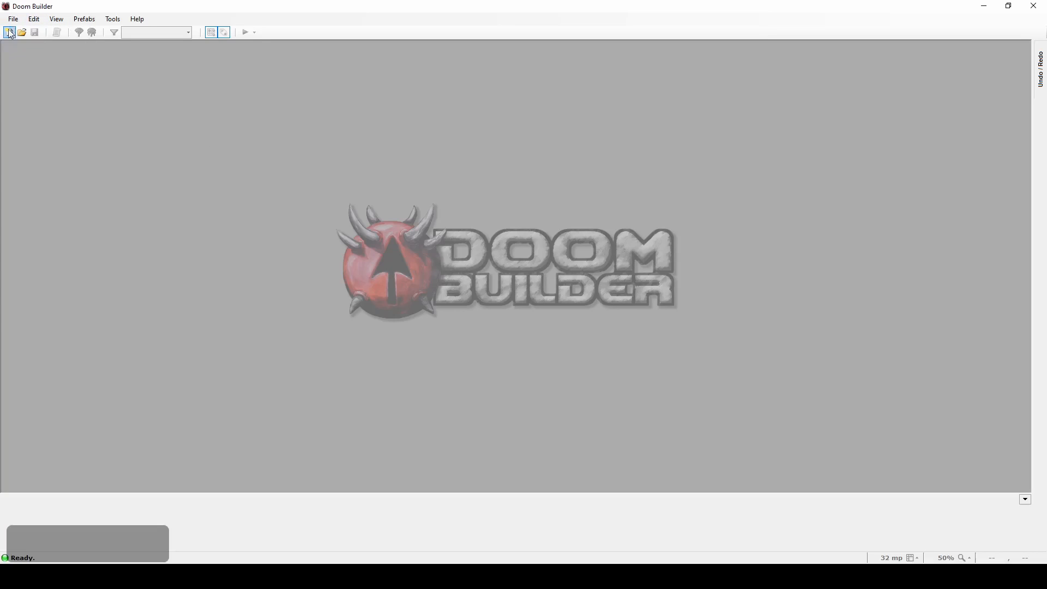
# Step: Start a new map with the KK (Dread in Doom format) configuration and the dreadgfx pk3 folder as resource
pyautogui.click(10, 31)
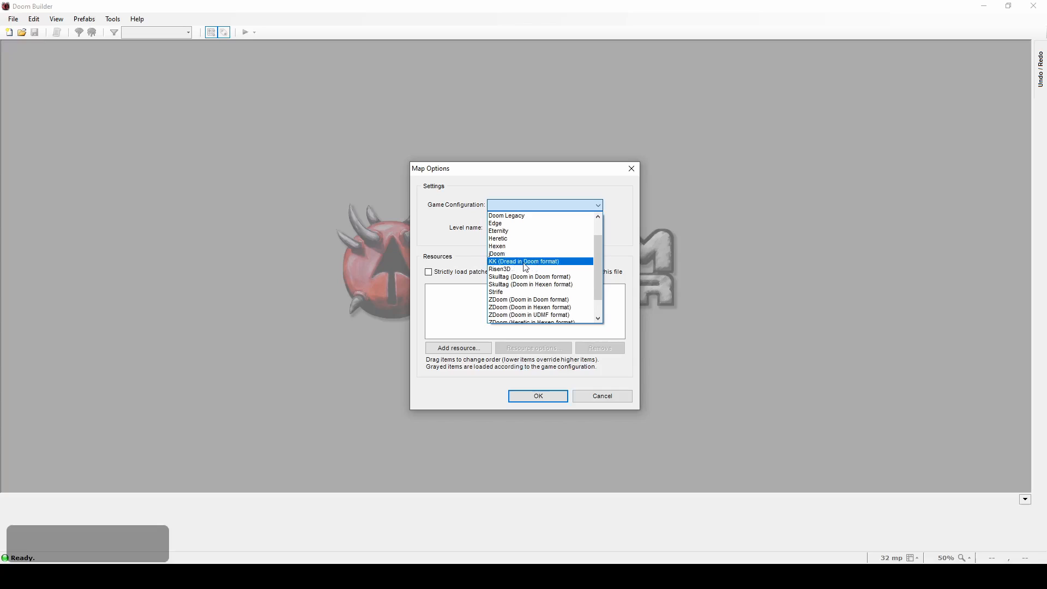
pyautogui.click(525, 261)
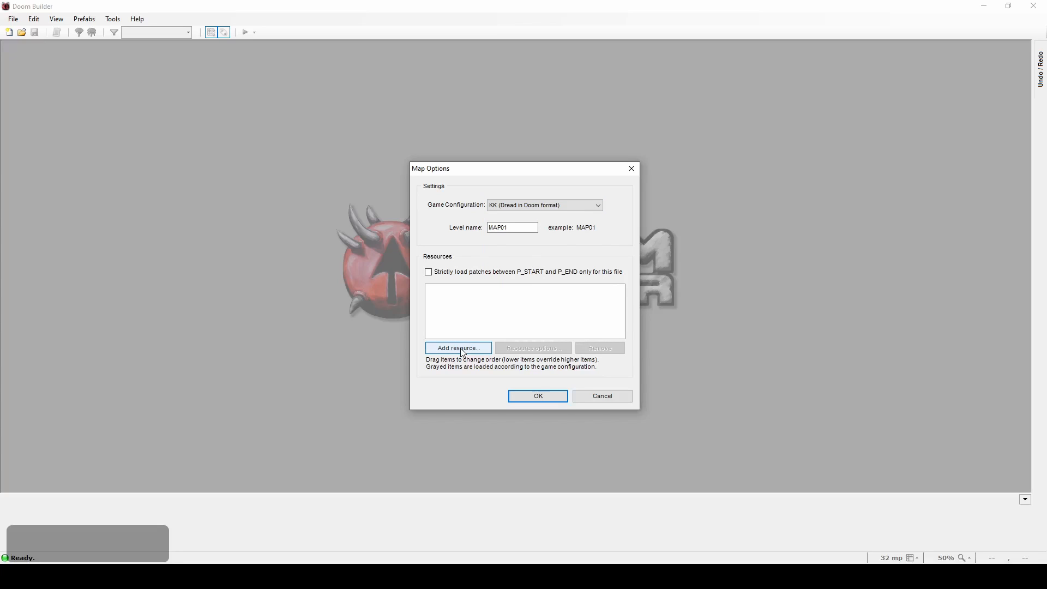
pyautogui.click(458, 348)
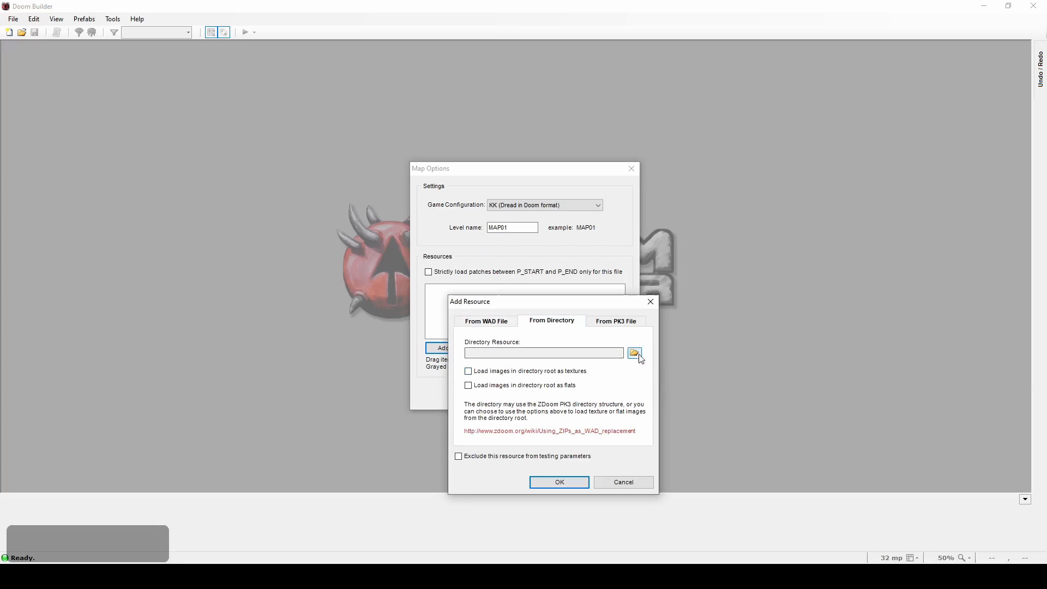
pyautogui.click(632, 352)
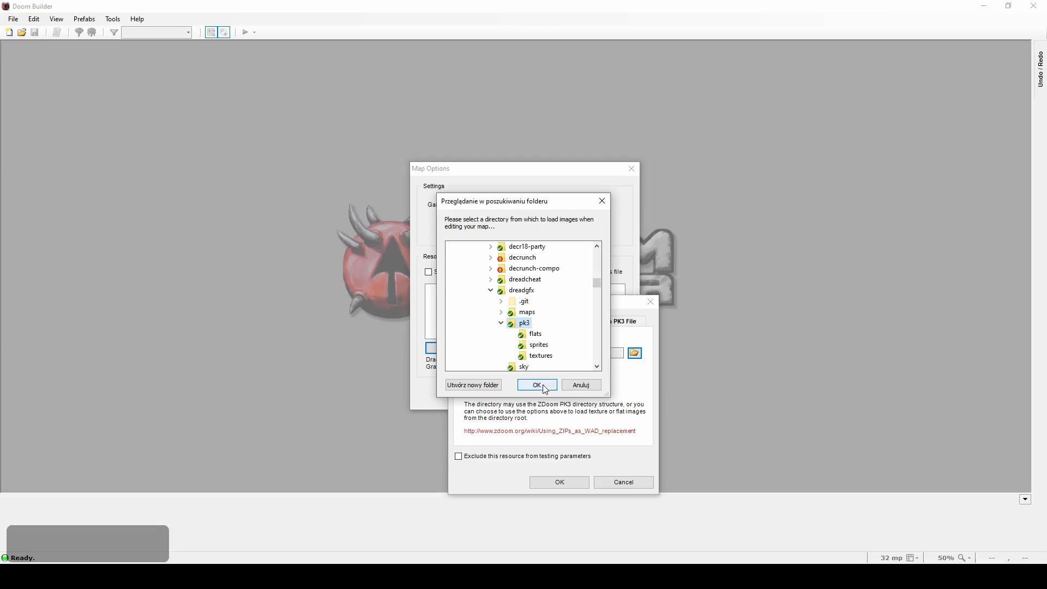
pyautogui.click(536, 385)
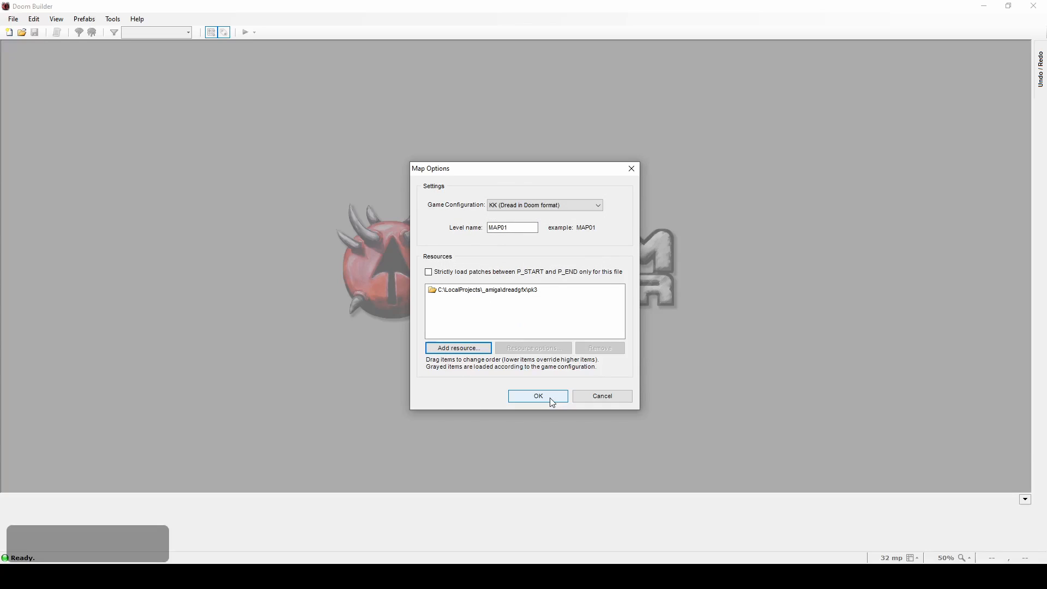
# Step: Create the map and place a Player 1 start facing up at angle 90
pyautogui.click(538, 395)
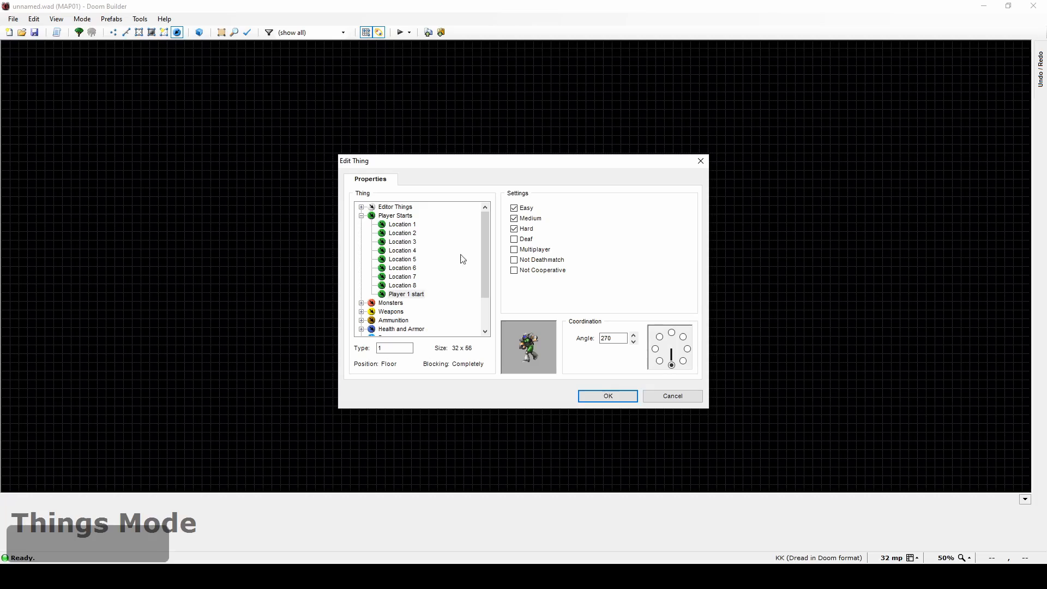
pyautogui.click(406, 294)
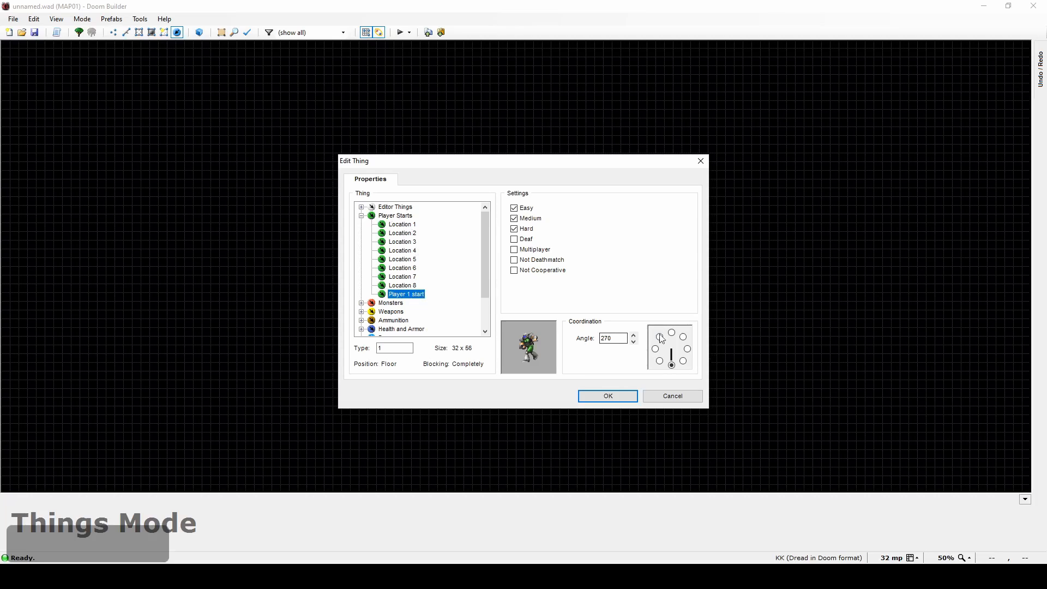
pyautogui.click(606, 395)
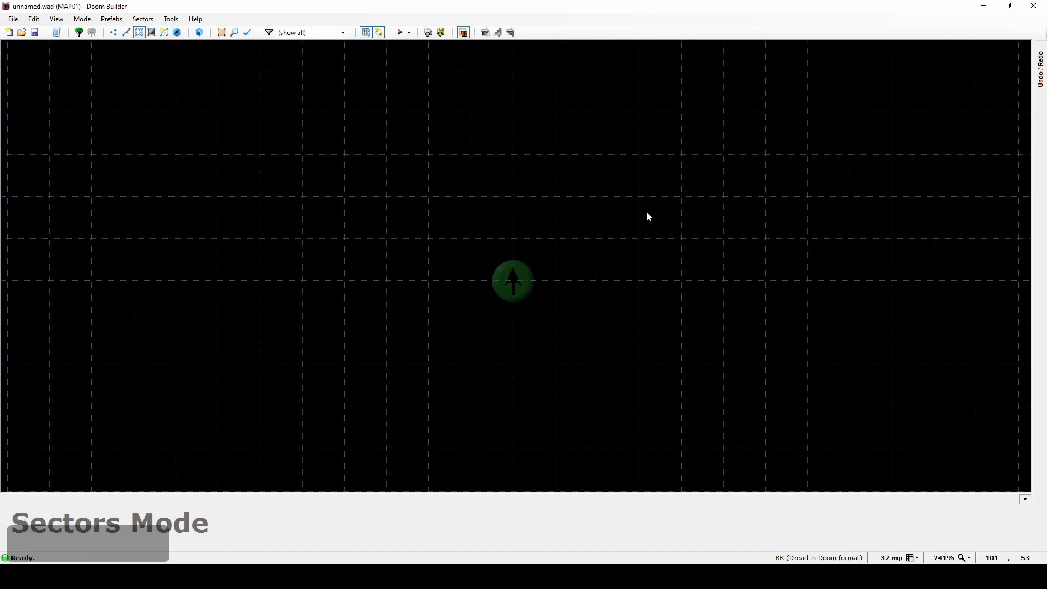
pyautogui.moveTo(429, 203)
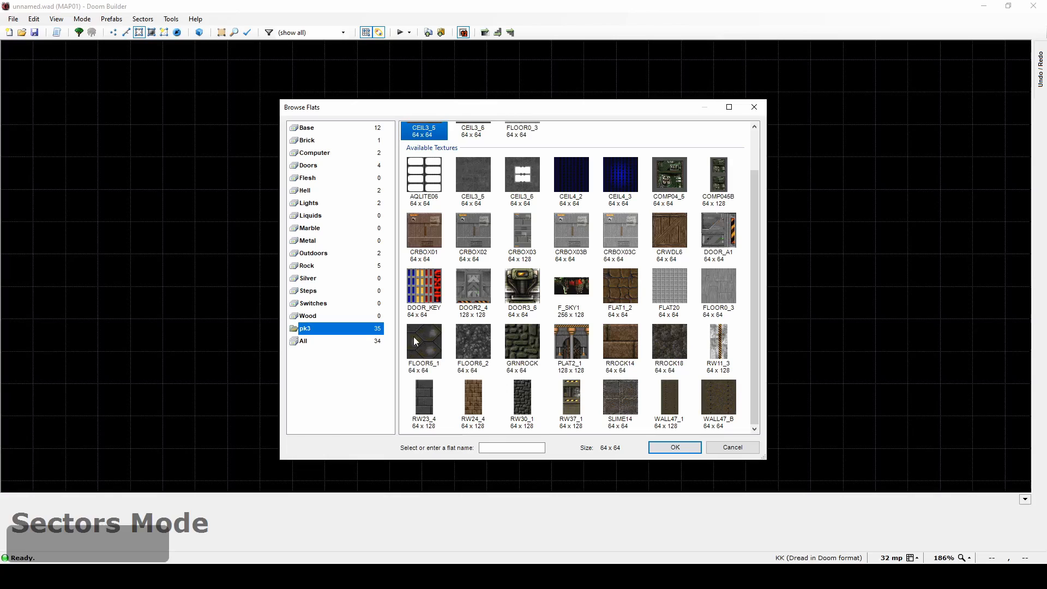
# Step: Make new sectors default to FLOOR5_1 floor and ceiling flats at brightness 255
pyautogui.click(423, 347)
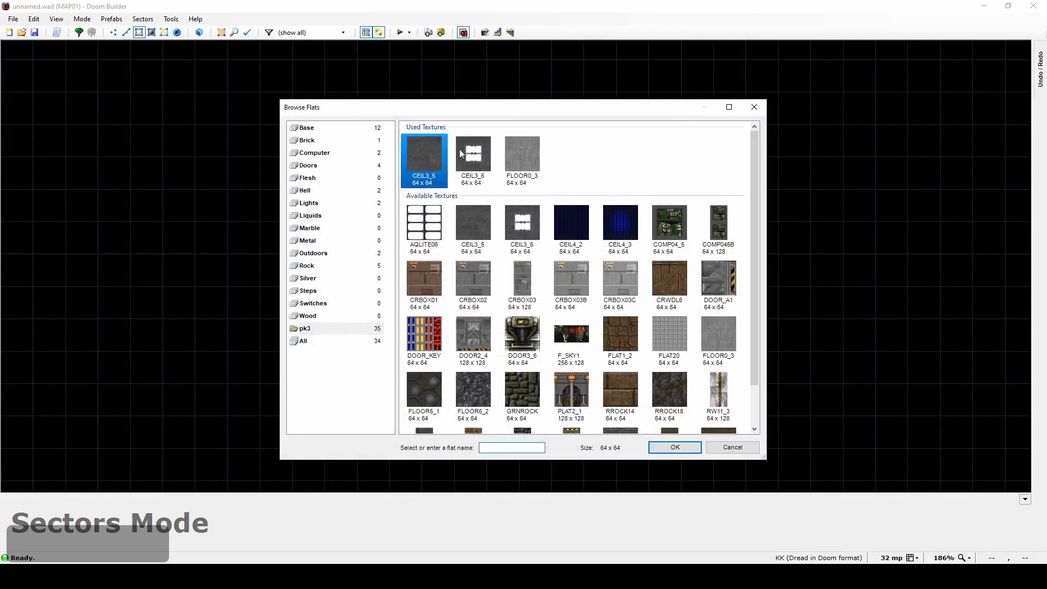
pyautogui.click(674, 447)
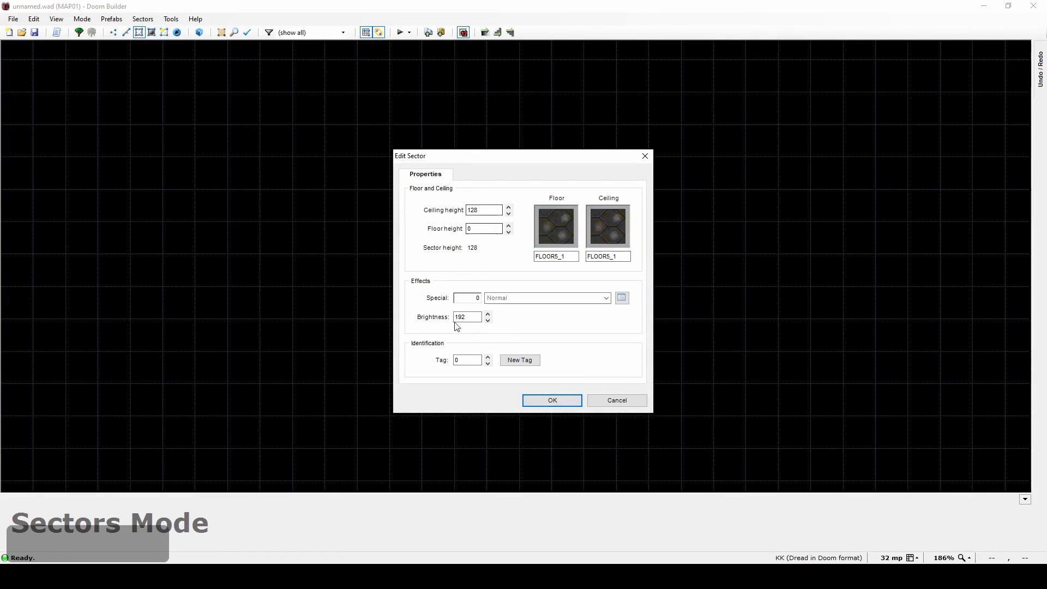
pyautogui.click(466, 316)
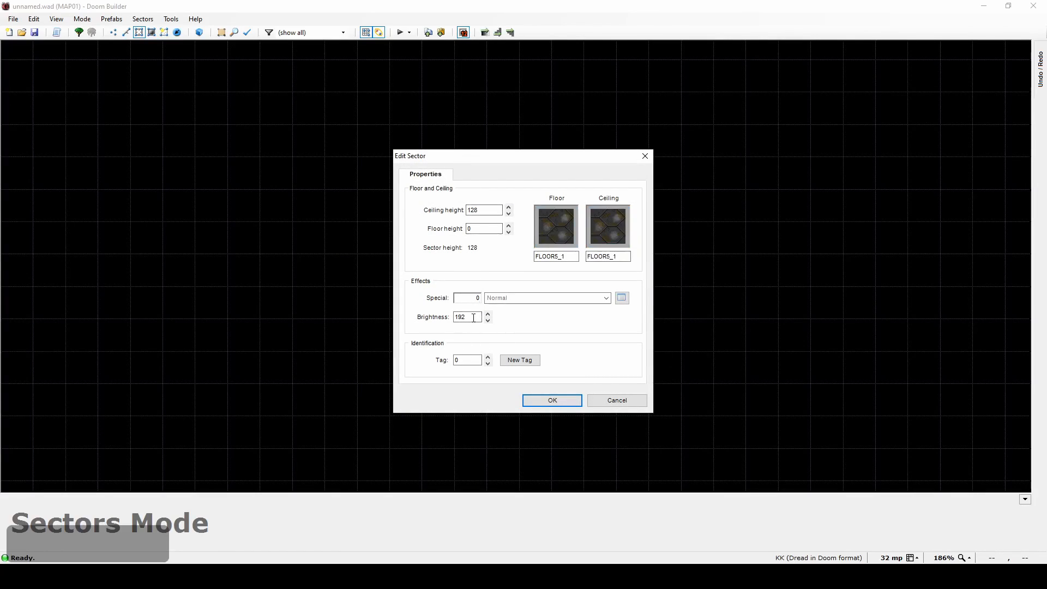
pyautogui.click(465, 316)
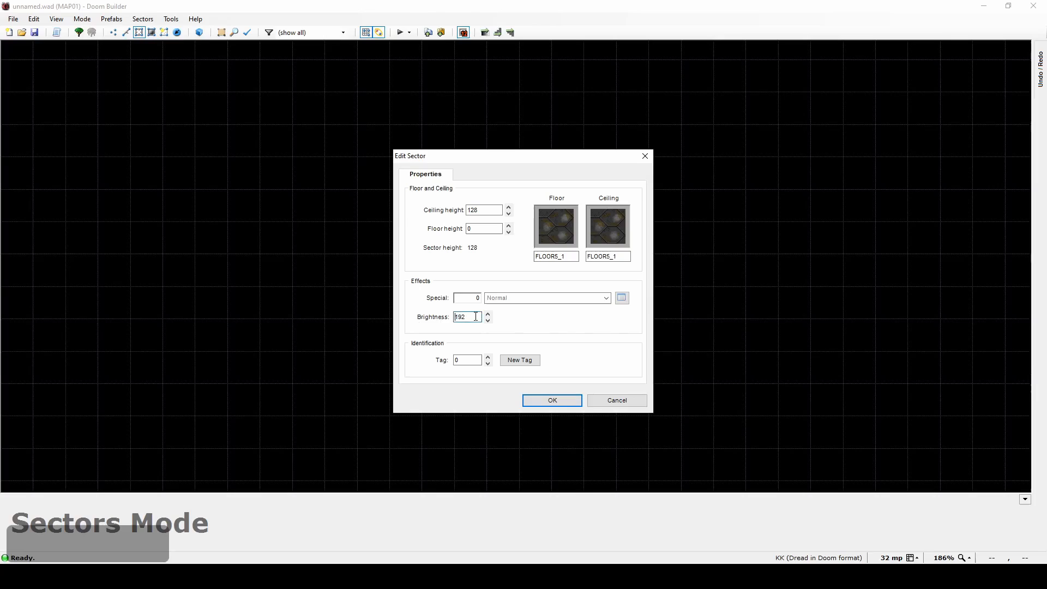
pyautogui.write('255')
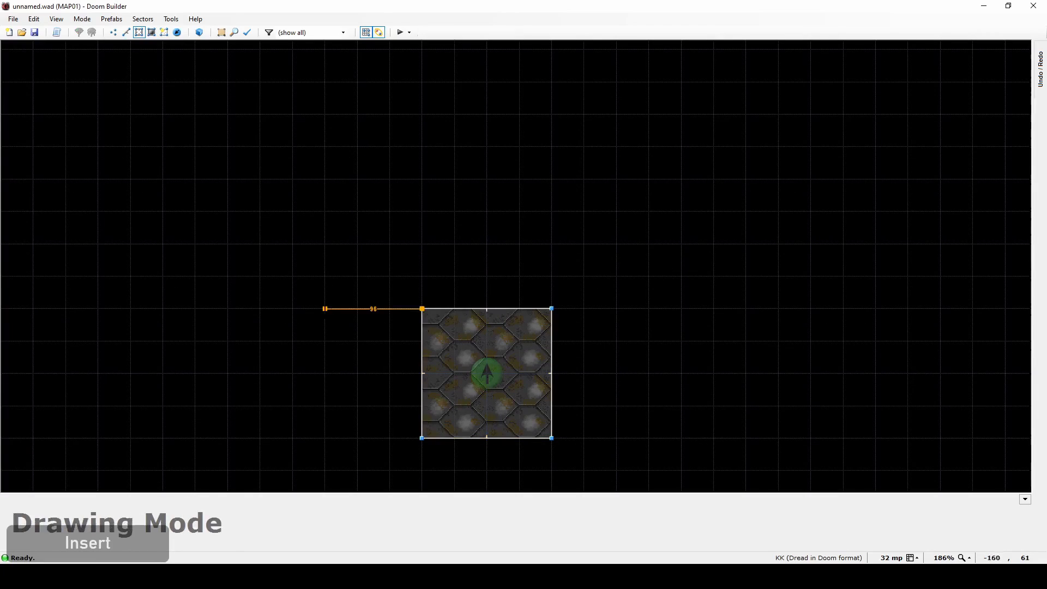
# Step: Outline the larger second room and apply a new wall texture in Visual mode
pyautogui.click(647, 115)
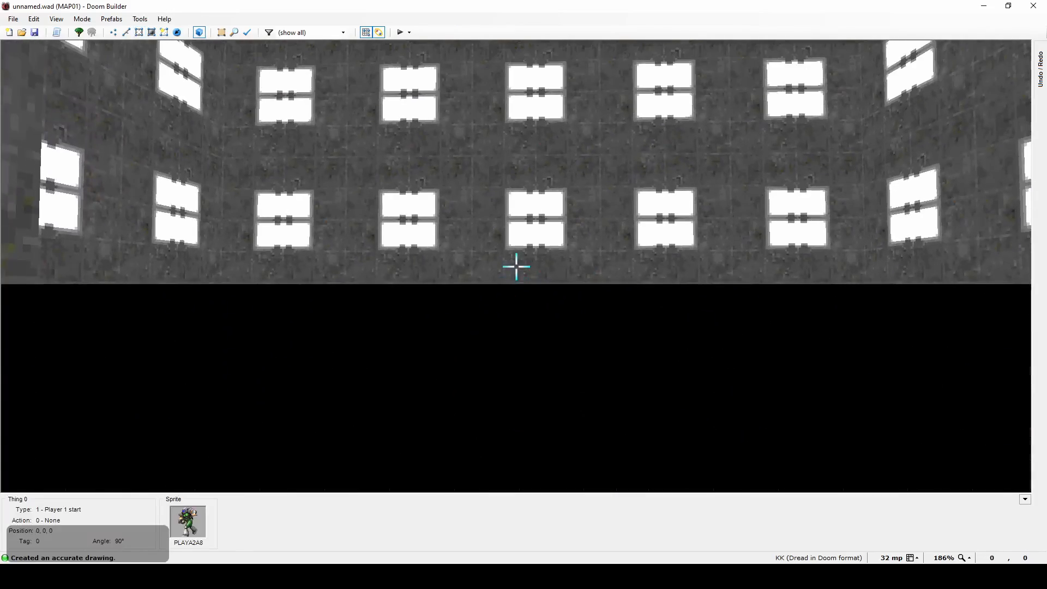
pyautogui.press('g')
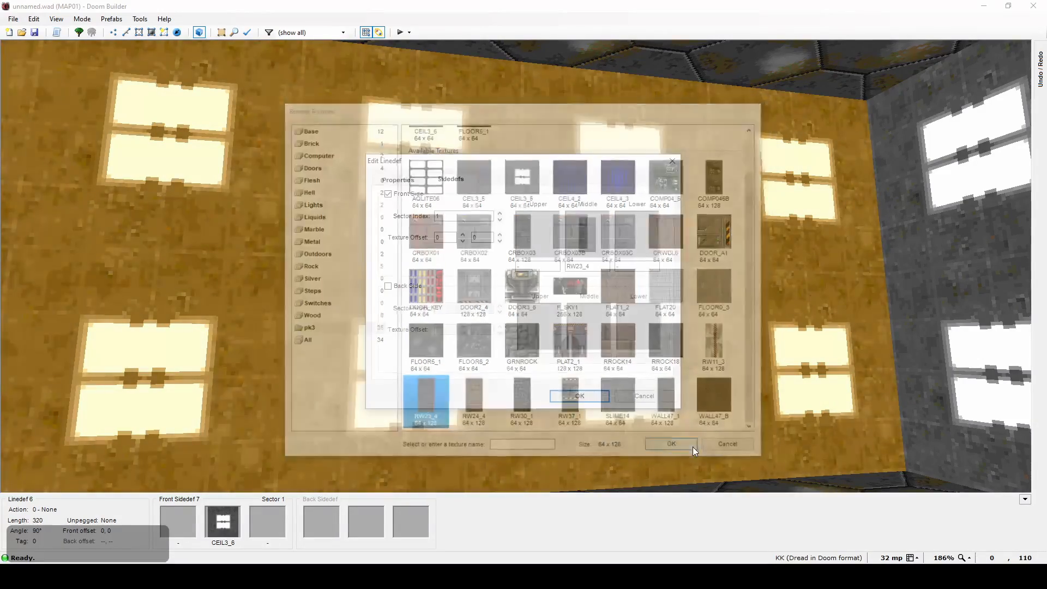
pyautogui.click(671, 443)
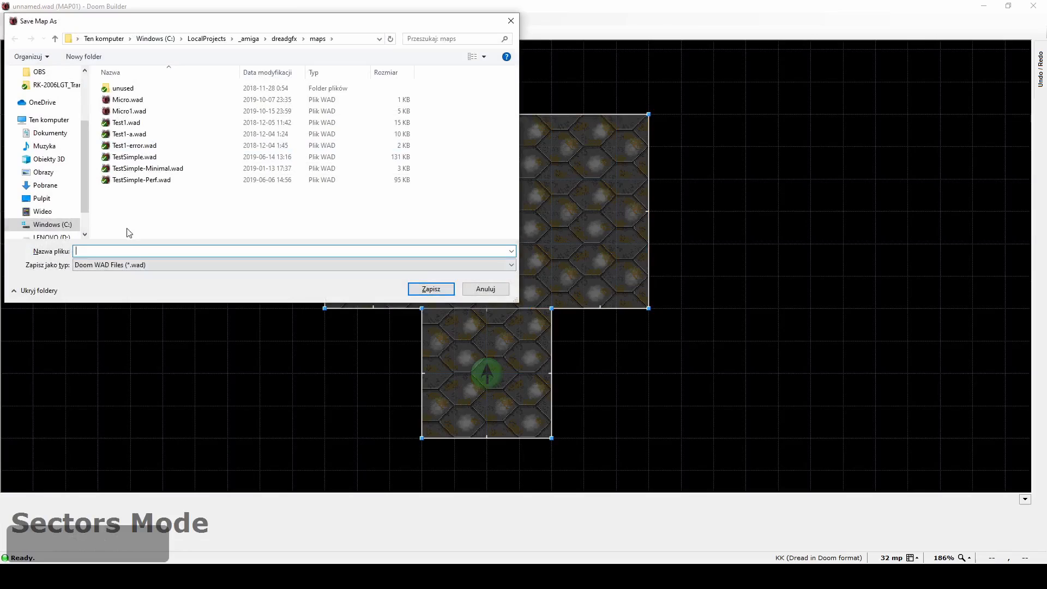
# Step: Save the map as DemoMap01 in the dreadgfx maps folder
pyautogui.write('DemoMap0')
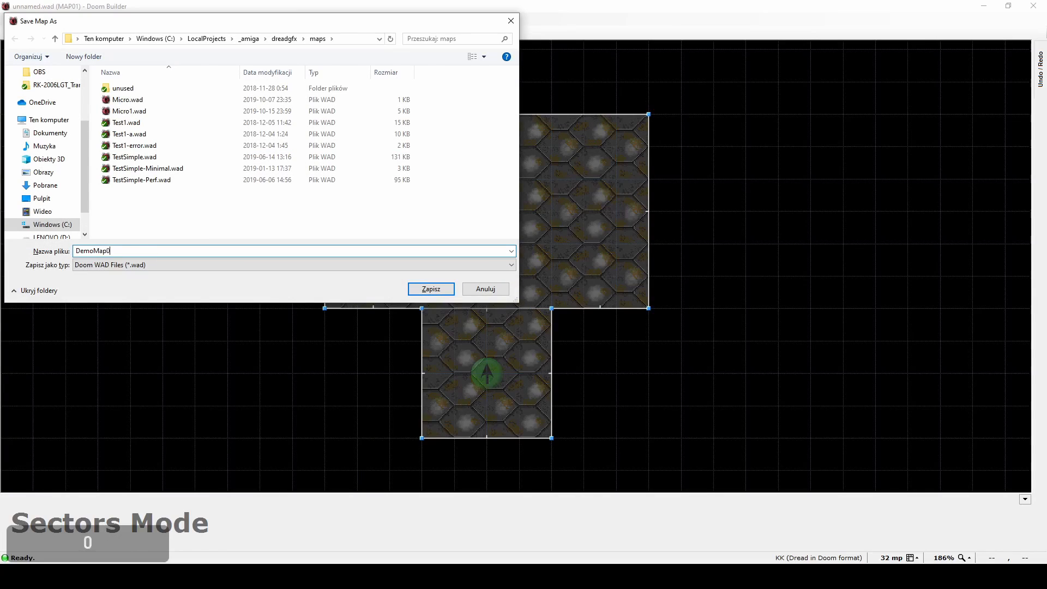
pyautogui.click(430, 288)
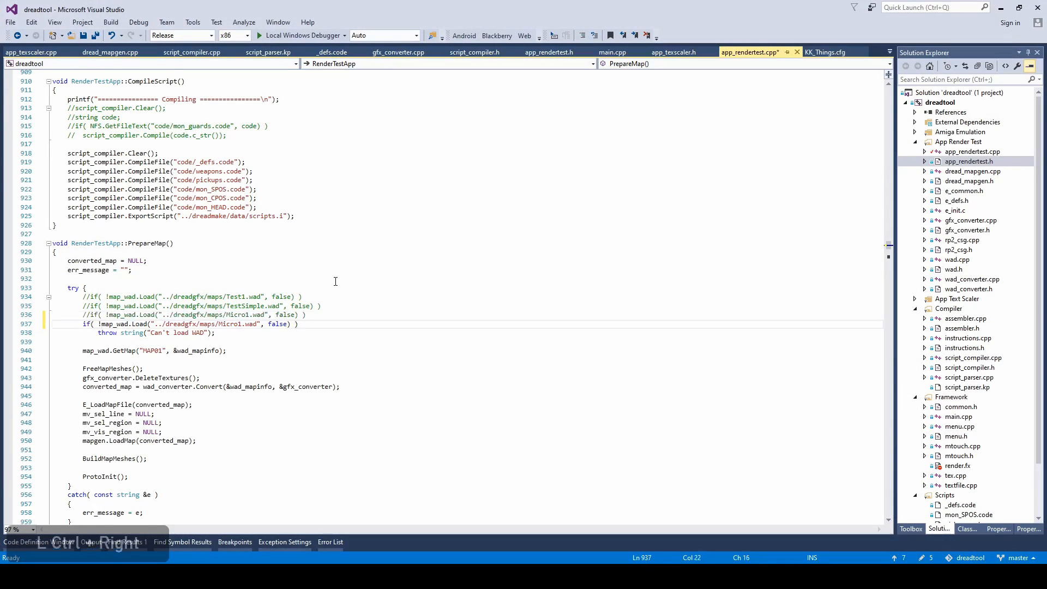
# Step: Point map_wad.Load to ../dreadgfx/maps/DemoMap01.wad and run Dreadtool
pyautogui.write('DemoMap0')
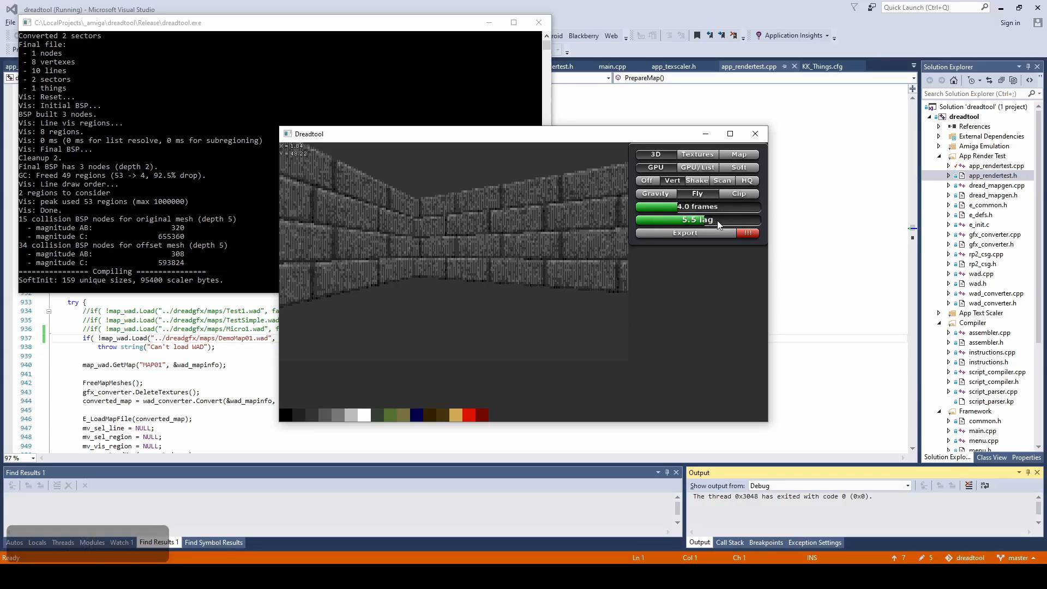
# Step: View the converted two-room layout from above in Dreadtool and export it for the game
pyautogui.click(738, 154)
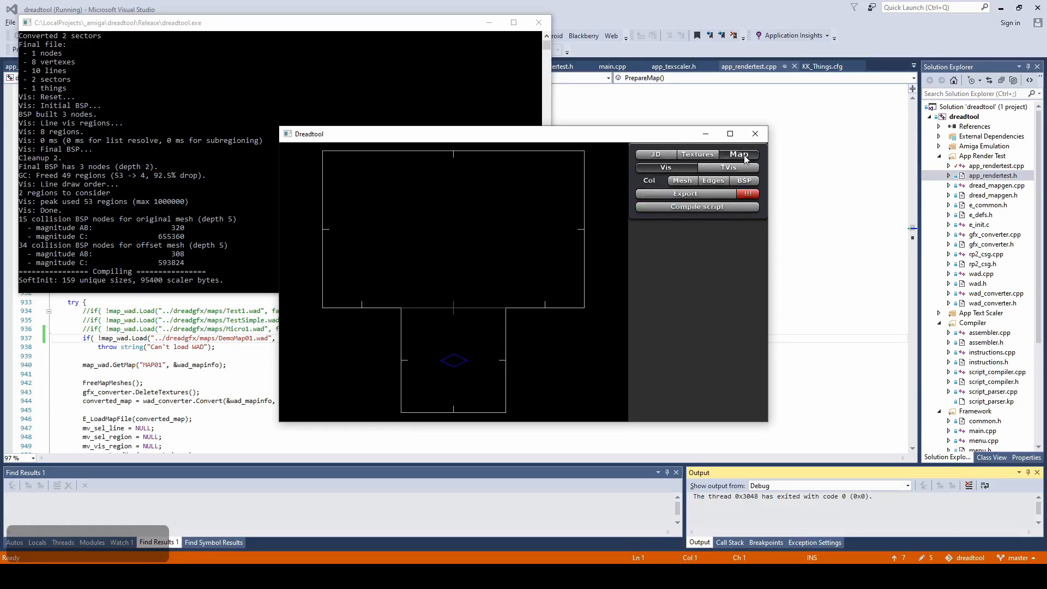
pyautogui.moveTo(377, 268)
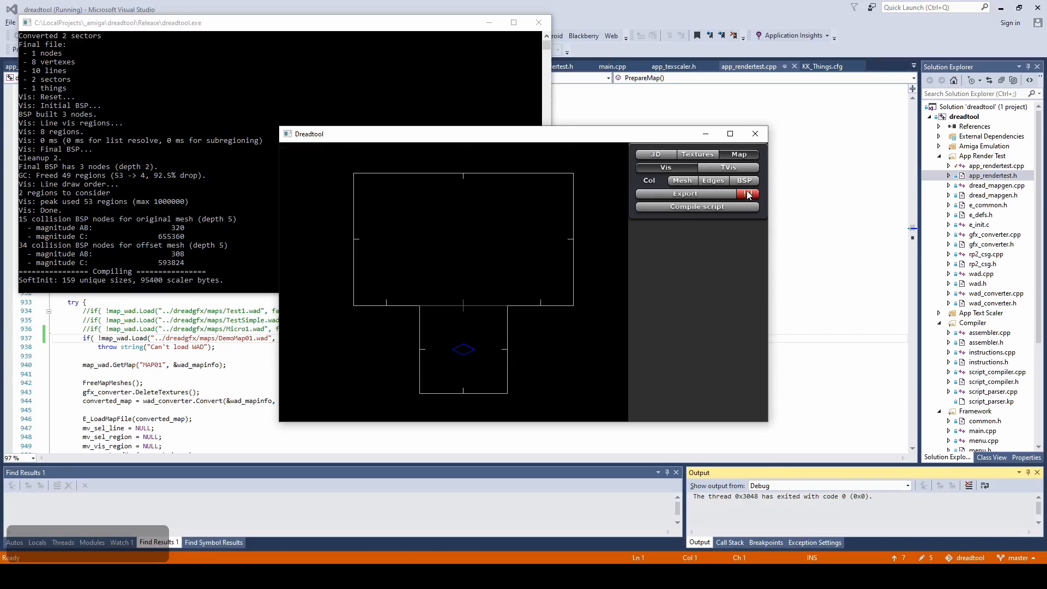
pyautogui.click(683, 193)
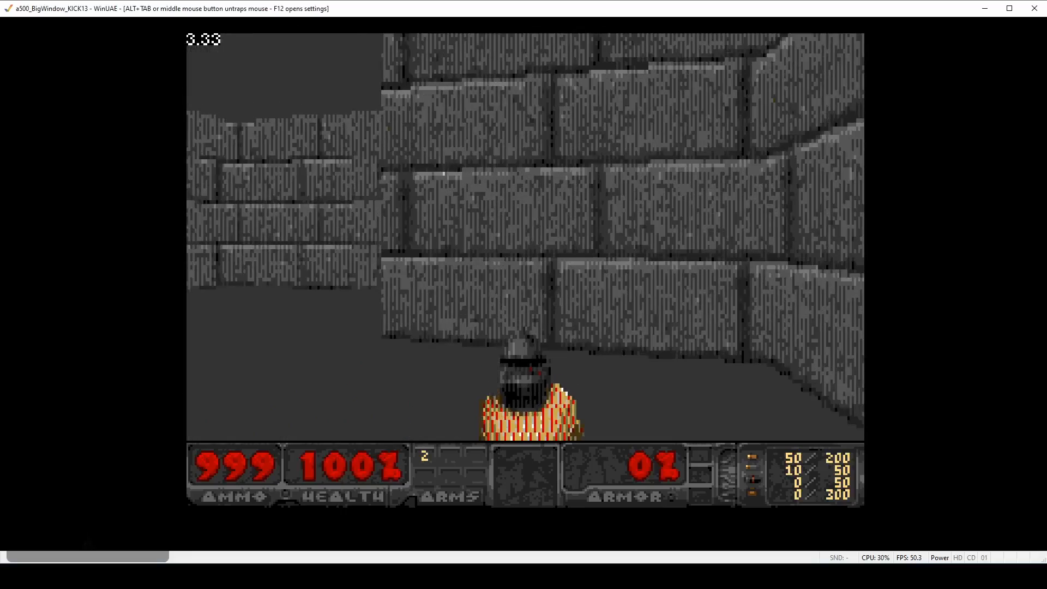
# Step: Walk forward and turn around to explore the stone-walled rooms in-game
pyautogui.press('w')
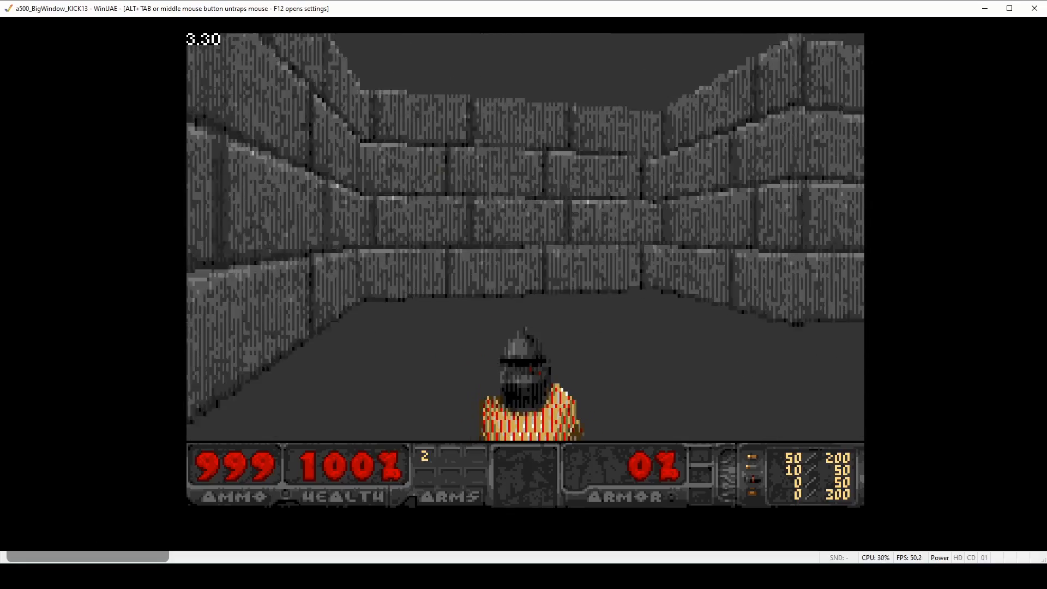
pyautogui.press('d')
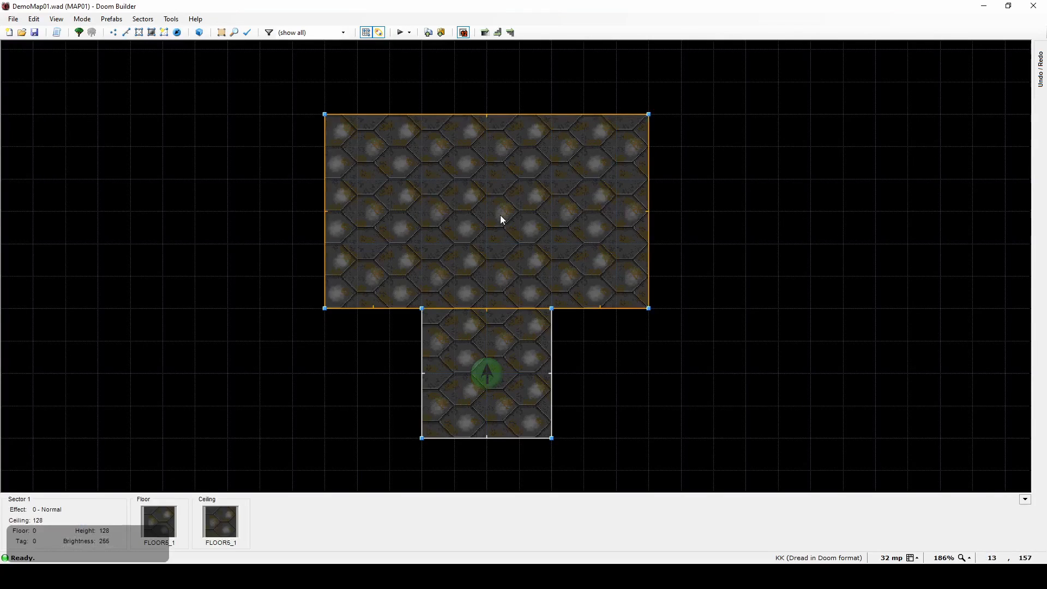
pyautogui.moveTo(432, 152)
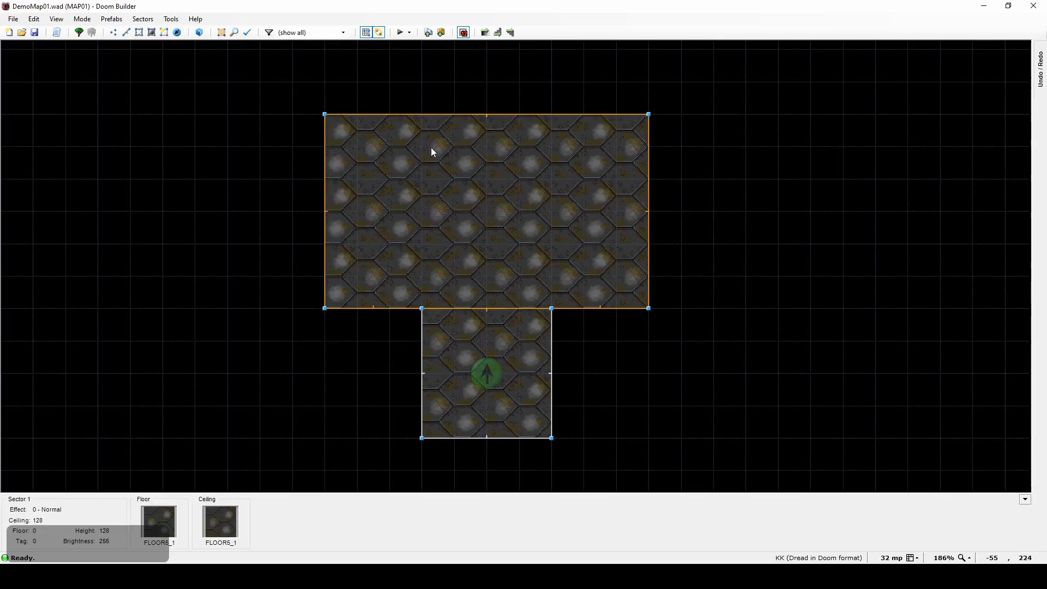
pyautogui.moveTo(514, 214)
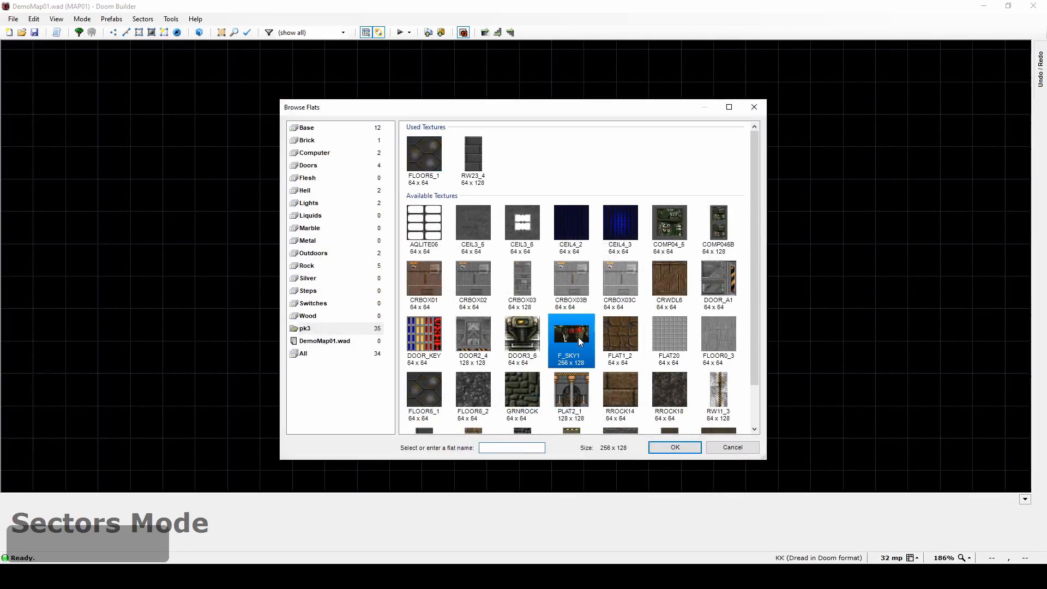
# Step: Set F_SKY1 as the ceiling flat for both rooms
pyautogui.click(674, 448)
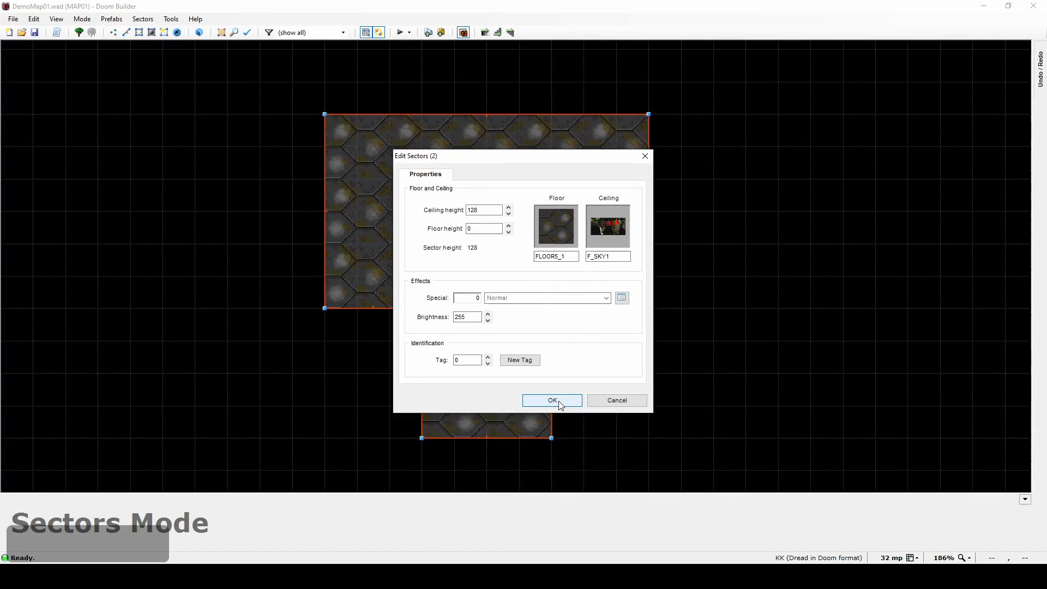
pyautogui.click(551, 401)
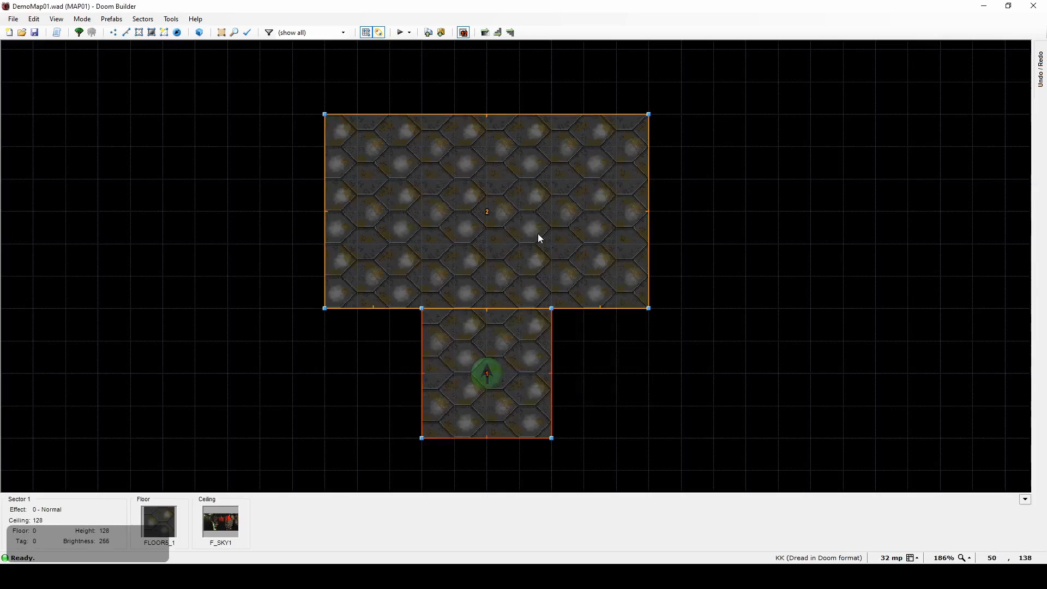
pyautogui.moveTo(534, 227)
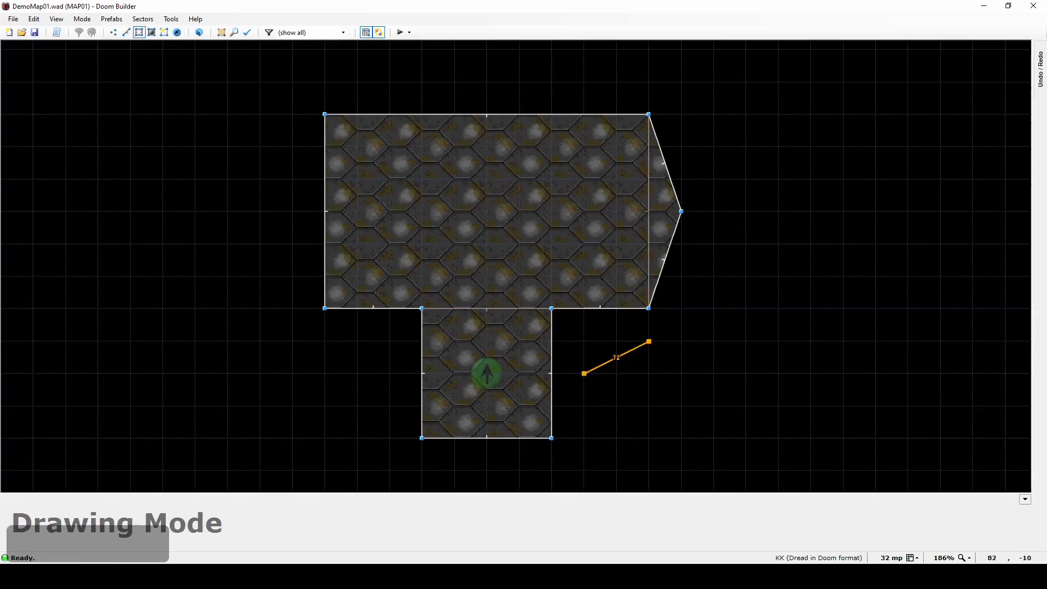
# Step: Draw angled outer areas and give them F_SKY1 floors at floor height 64
pyautogui.click(548, 446)
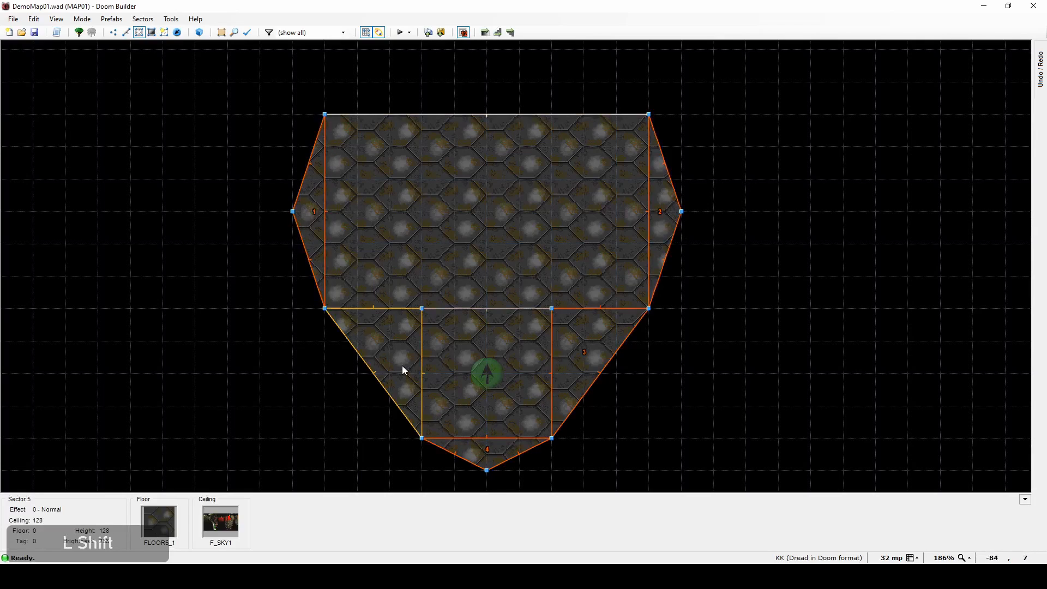
pyautogui.doubleClick(488, 374)
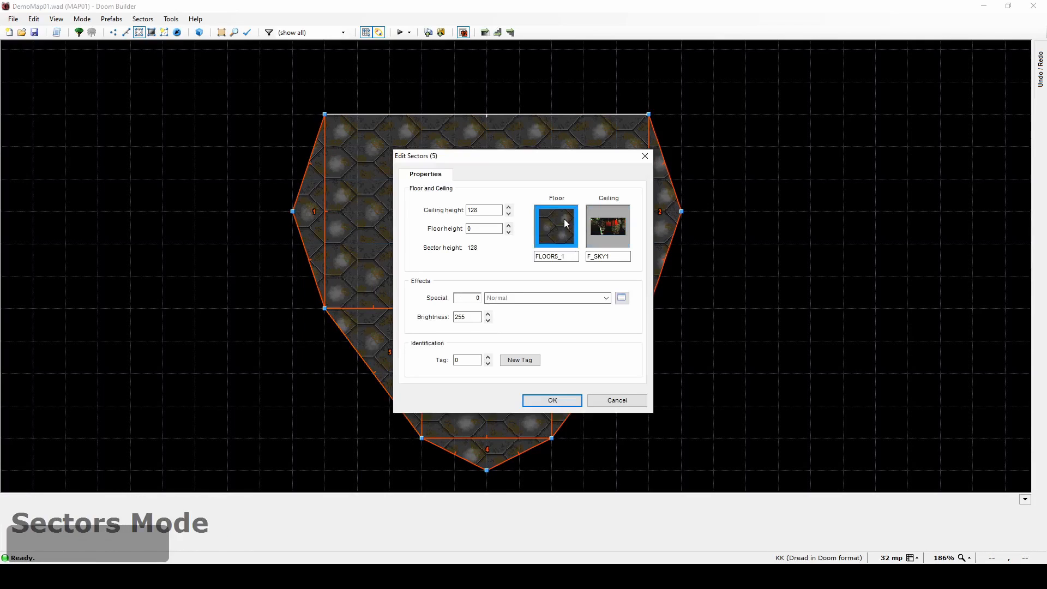
pyautogui.click(556, 225)
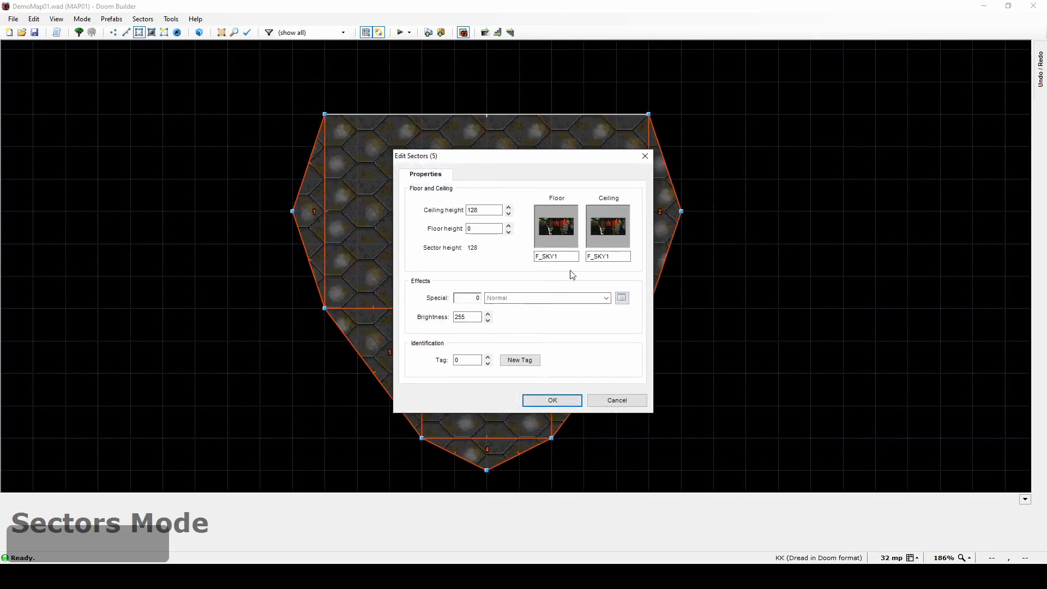
pyautogui.moveTo(291, 227)
pyautogui.write('64')
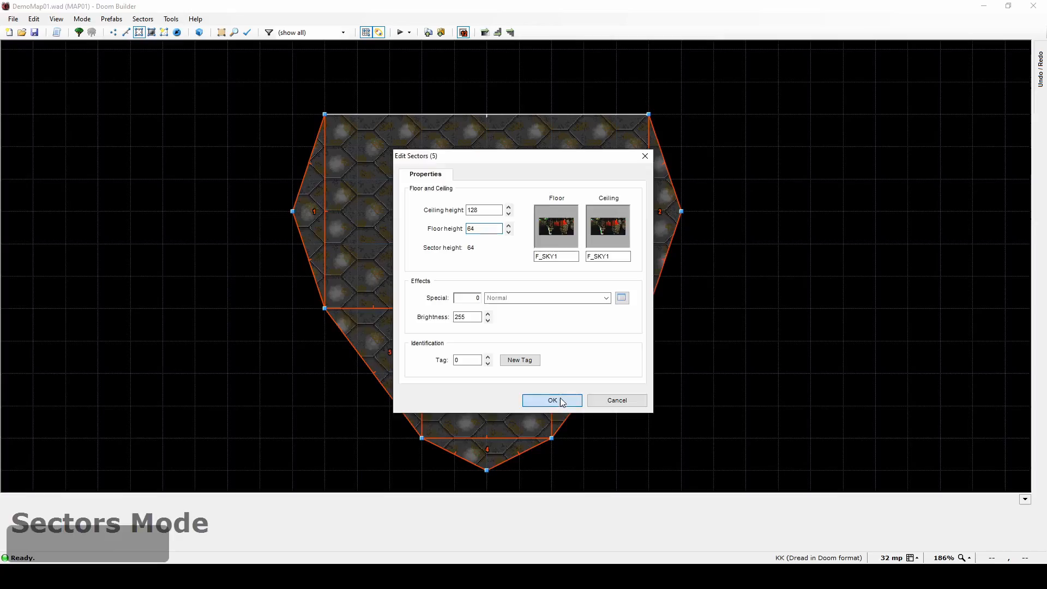
pyautogui.click(551, 400)
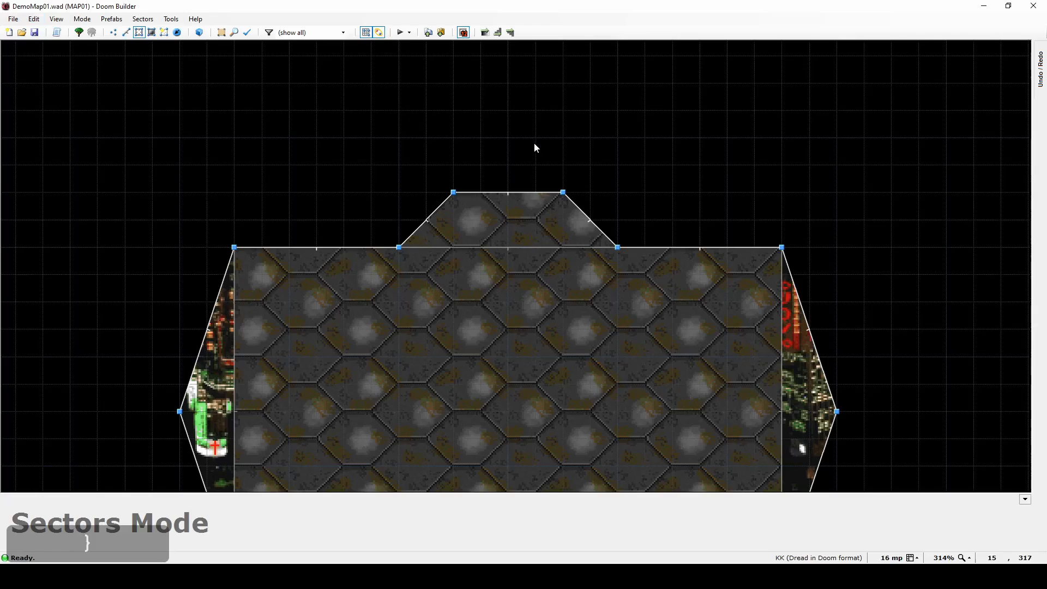
# Step: Draw the small top alcove, set its ceiling height to 64 and start choosing its ceiling flat
pyautogui.click(507, 177)
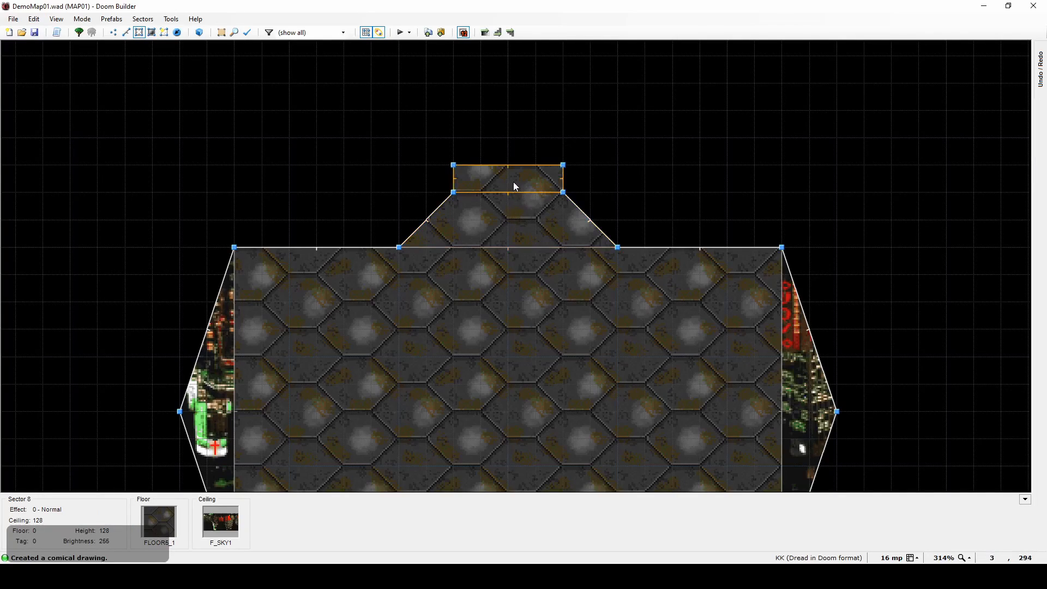
pyautogui.click(487, 202)
pyautogui.write('64')
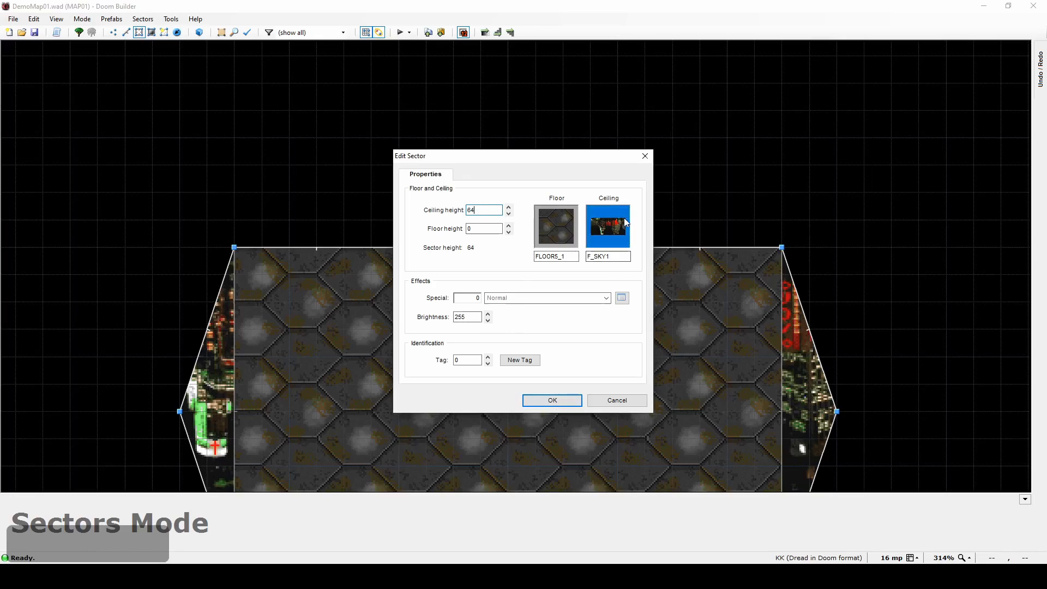
pyautogui.click(550, 400)
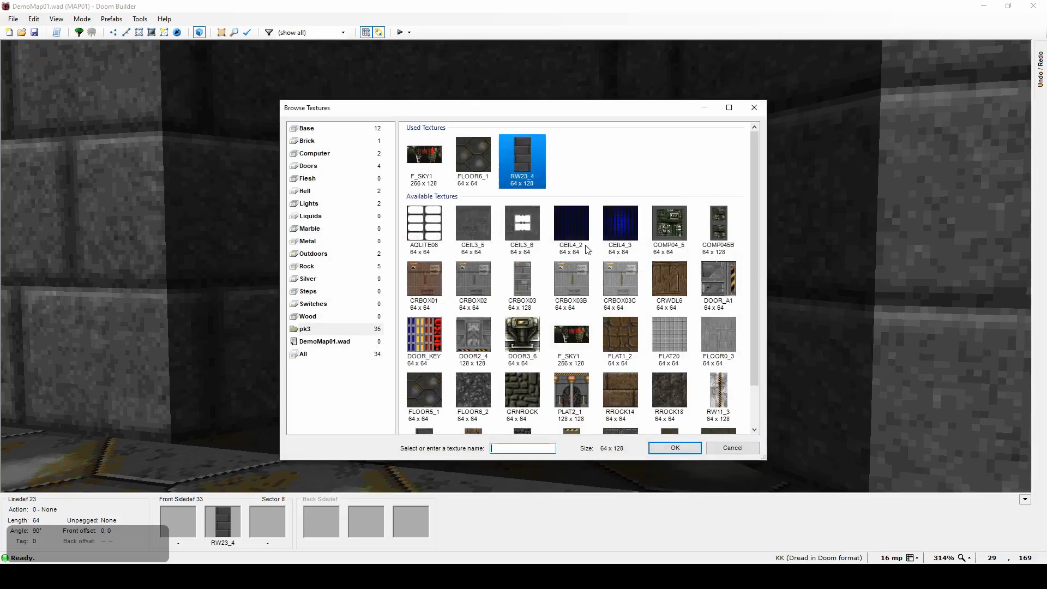
# Step: Apply the DOOR_A1 texture to the alcove back wall's middle sidedef
pyautogui.click(718, 281)
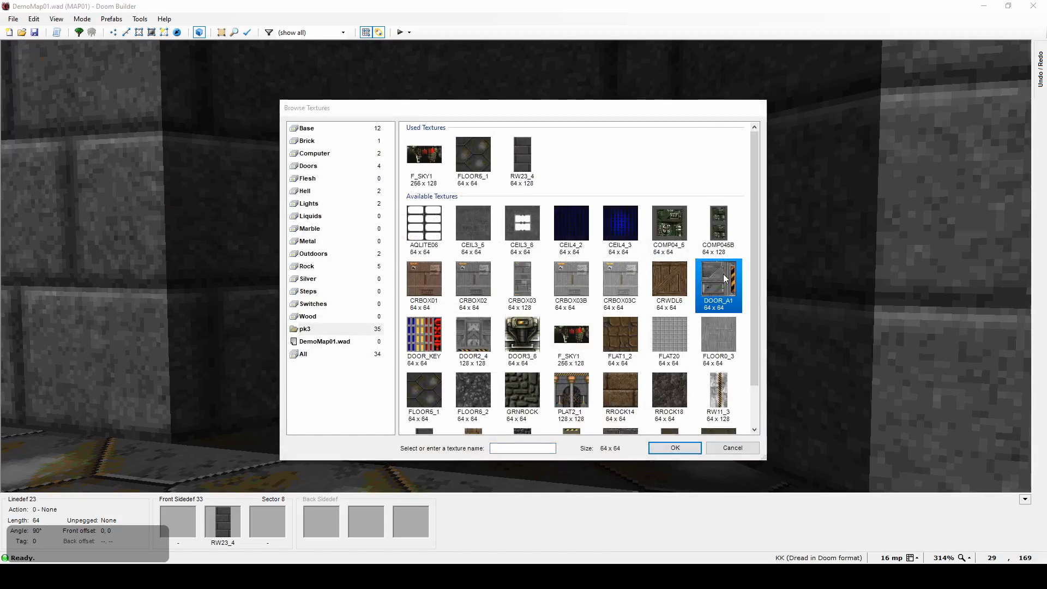
pyautogui.click(674, 447)
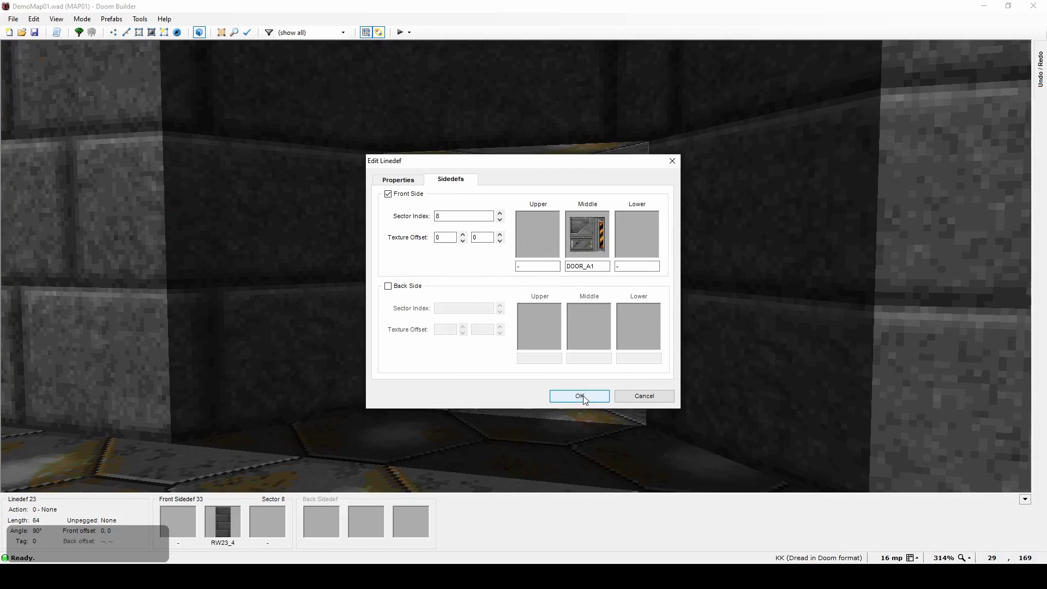
pyautogui.click(578, 395)
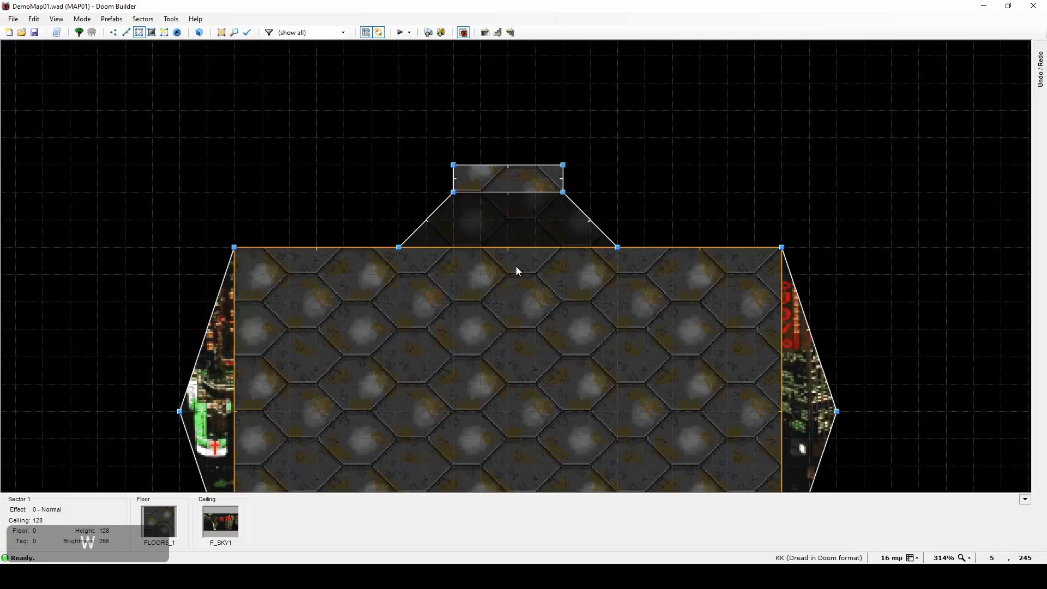
# Step: Launch the map test in WinUAE and walk down the corridor toward the new door
pyautogui.press('ctrl+s')
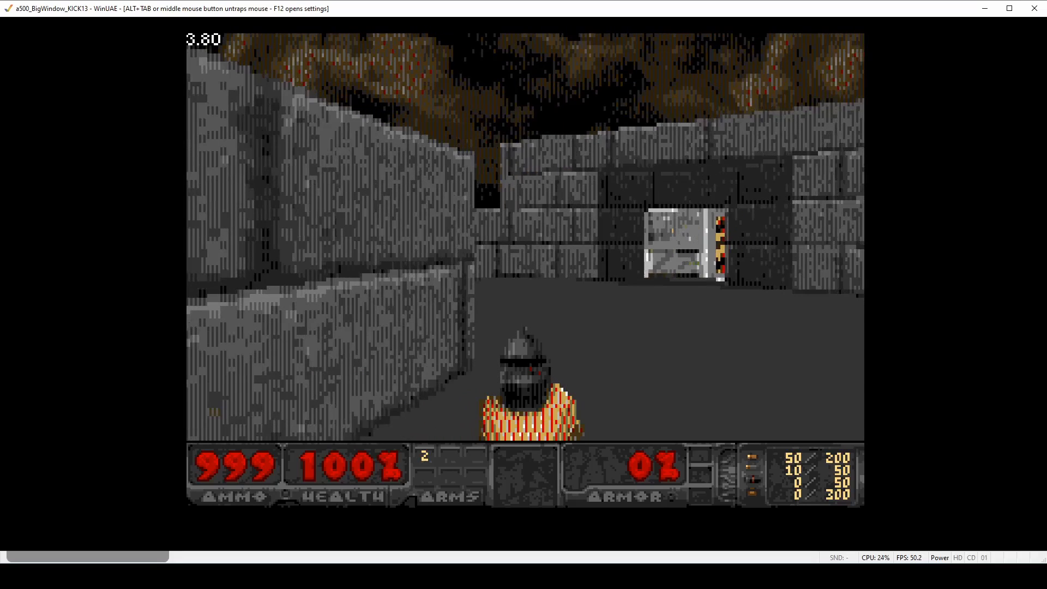
pyautogui.press('a')
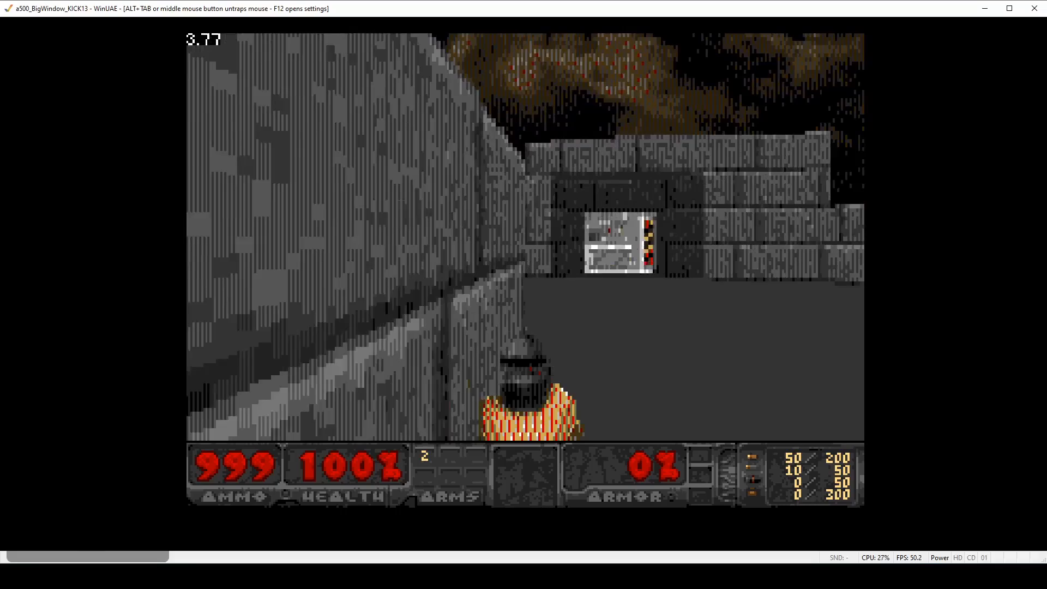
pyautogui.press('d')
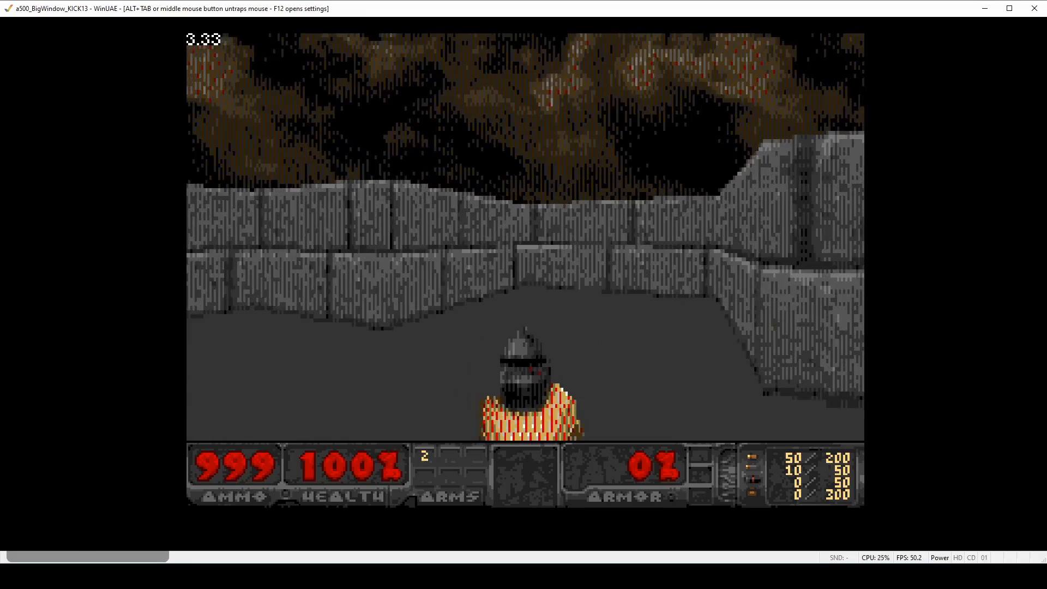
pyautogui.press('d')
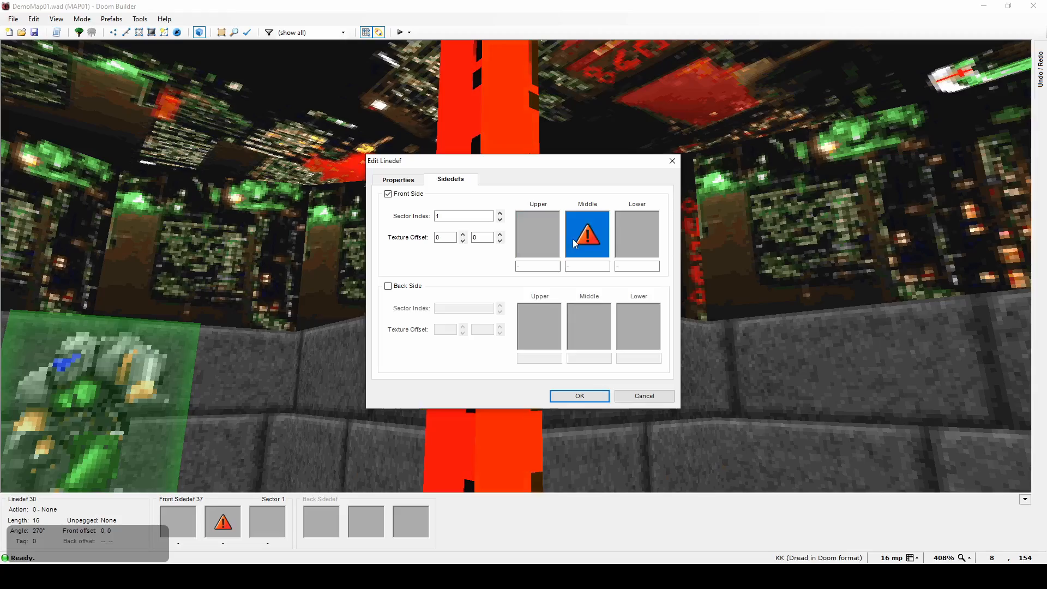
# Step: Give the untextured wall's middle sidedef the RW11_3 texture
pyautogui.click(586, 233)
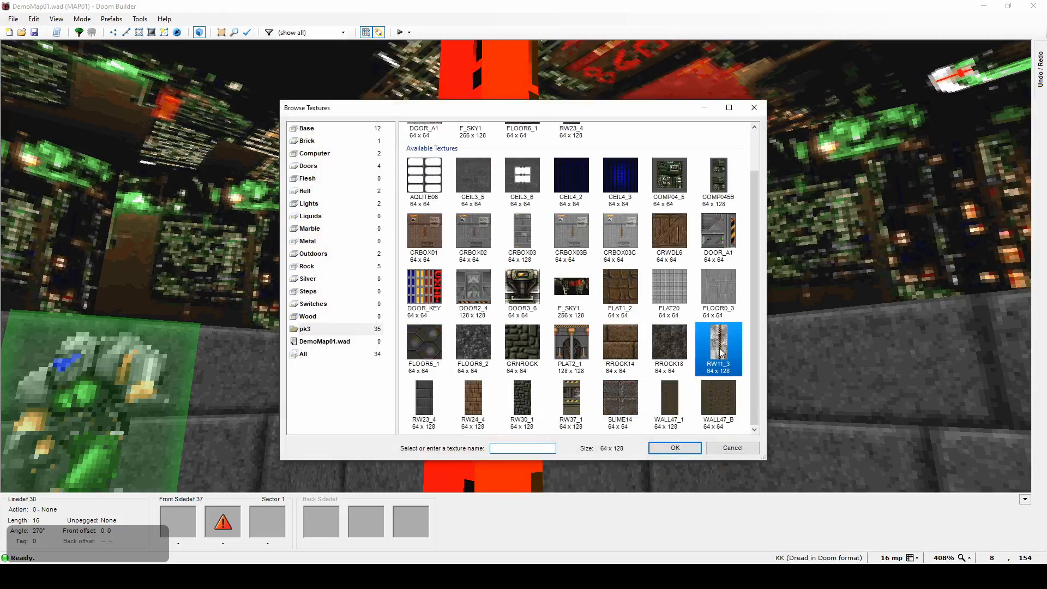
pyautogui.click(674, 448)
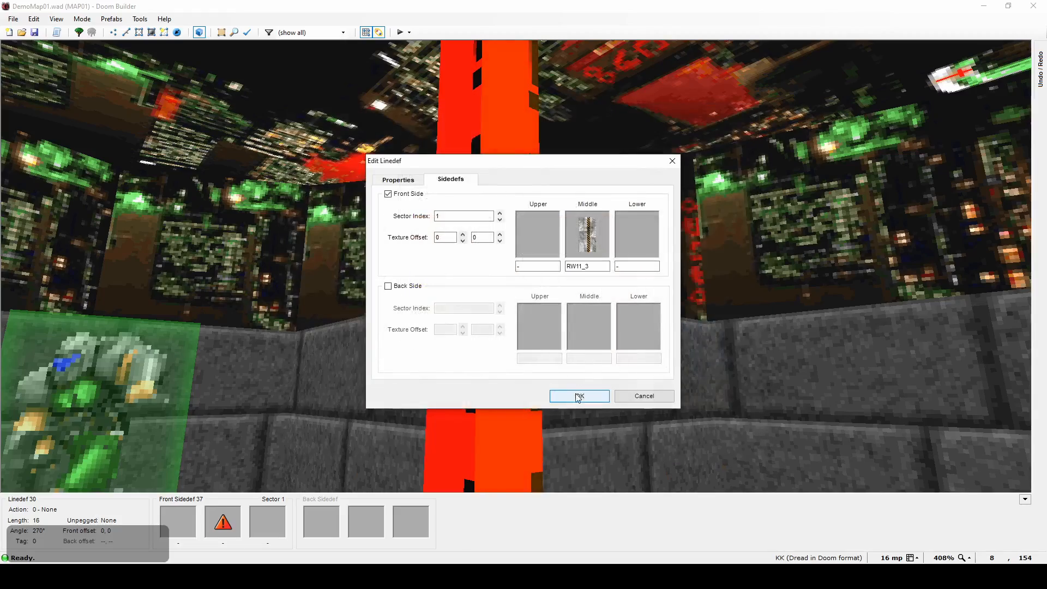
pyautogui.click(578, 395)
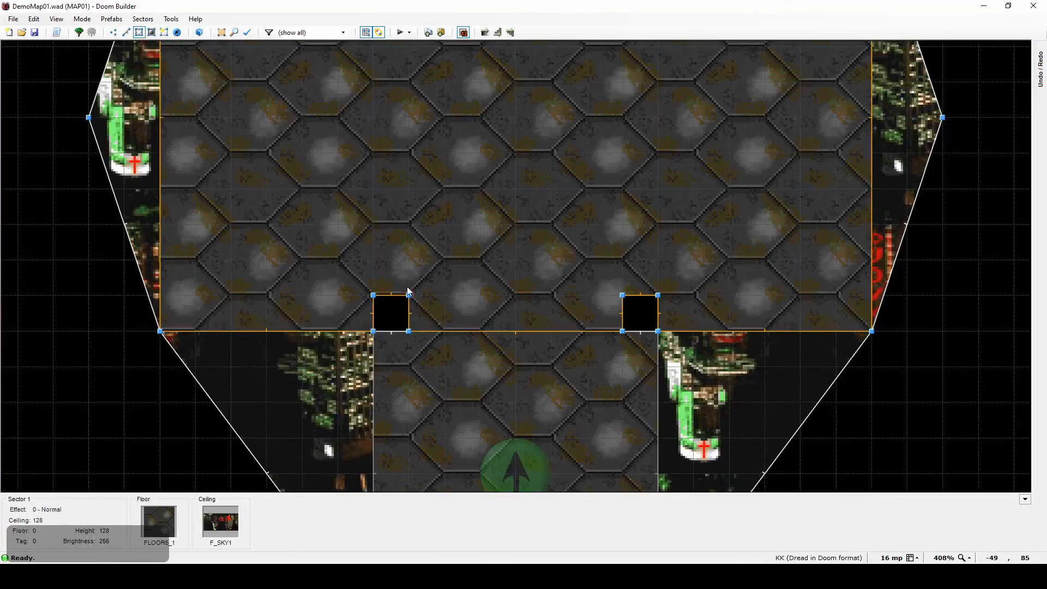
# Step: Switch editing mode and zoom out to reach the outer sky area's corner vertices
pyautogui.click(126, 32)
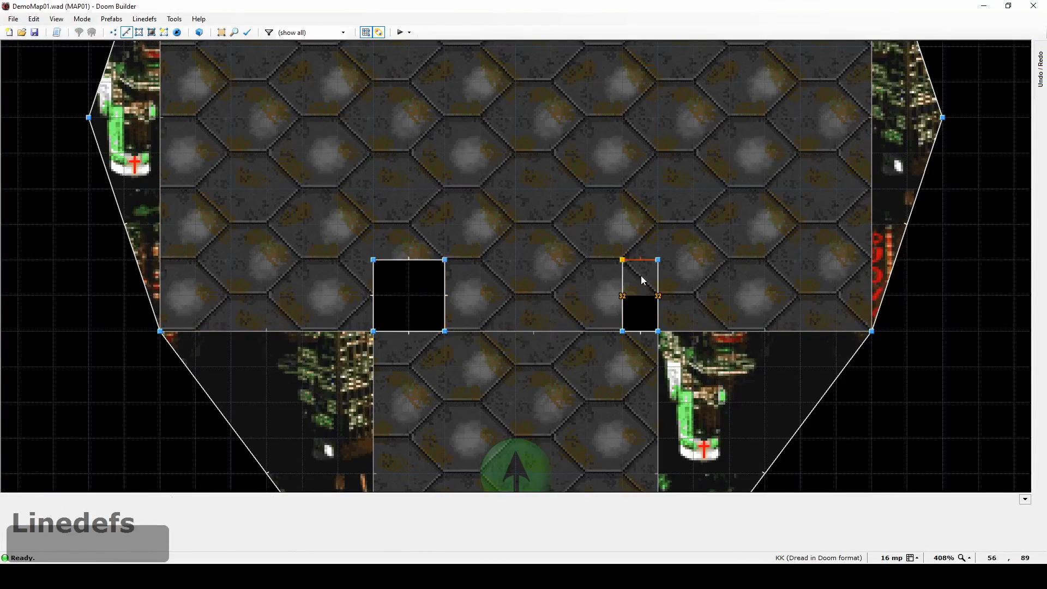
pyautogui.scroll(-3)
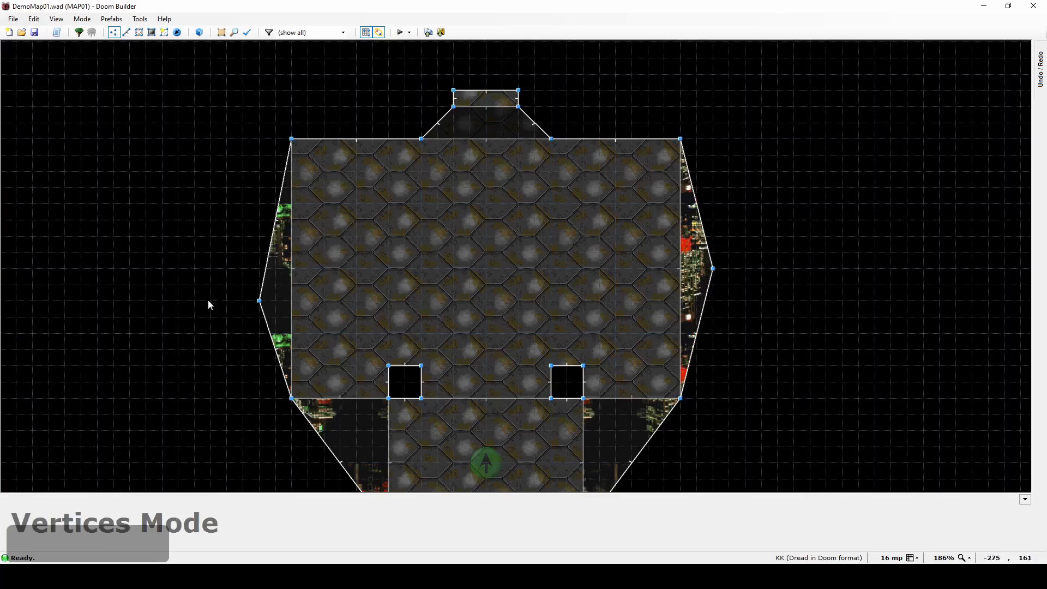
pyautogui.moveTo(582, 238)
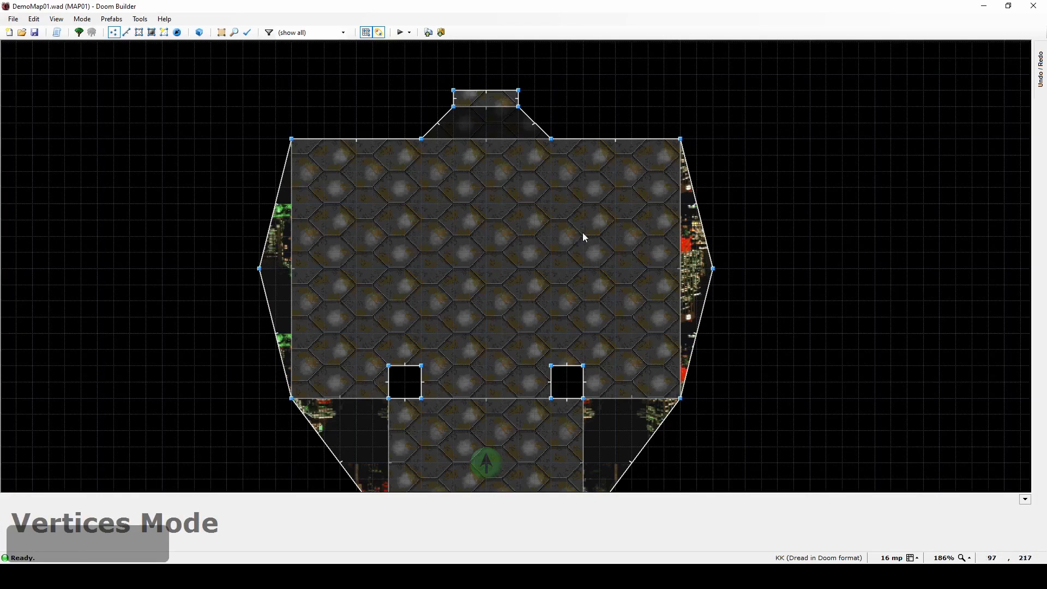
pyautogui.moveTo(446, 170)
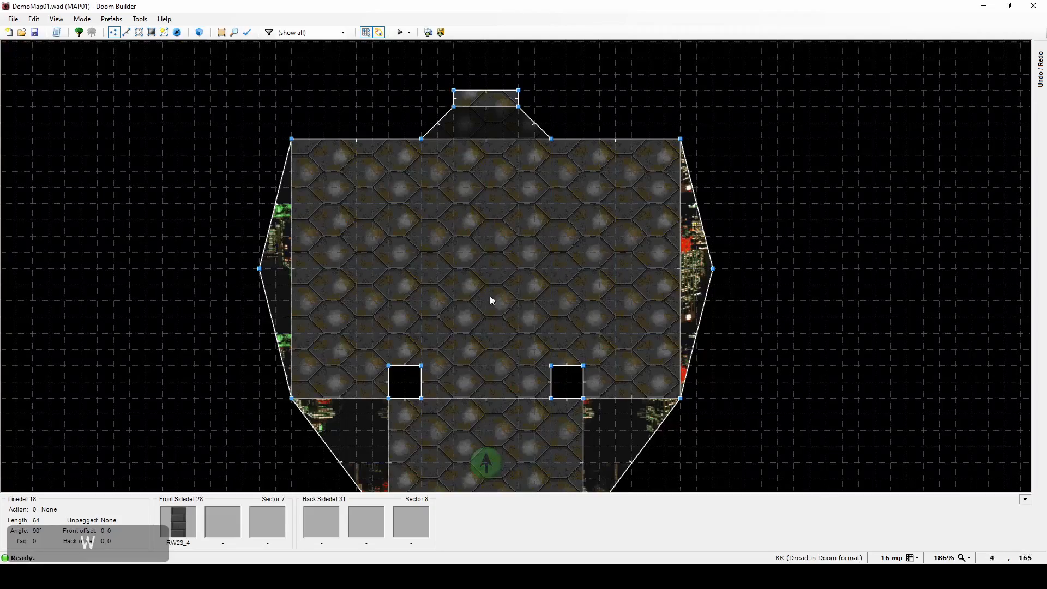
# Step: Set the top alcove sector's ceiling height to 64
pyautogui.doubleClick(487, 117)
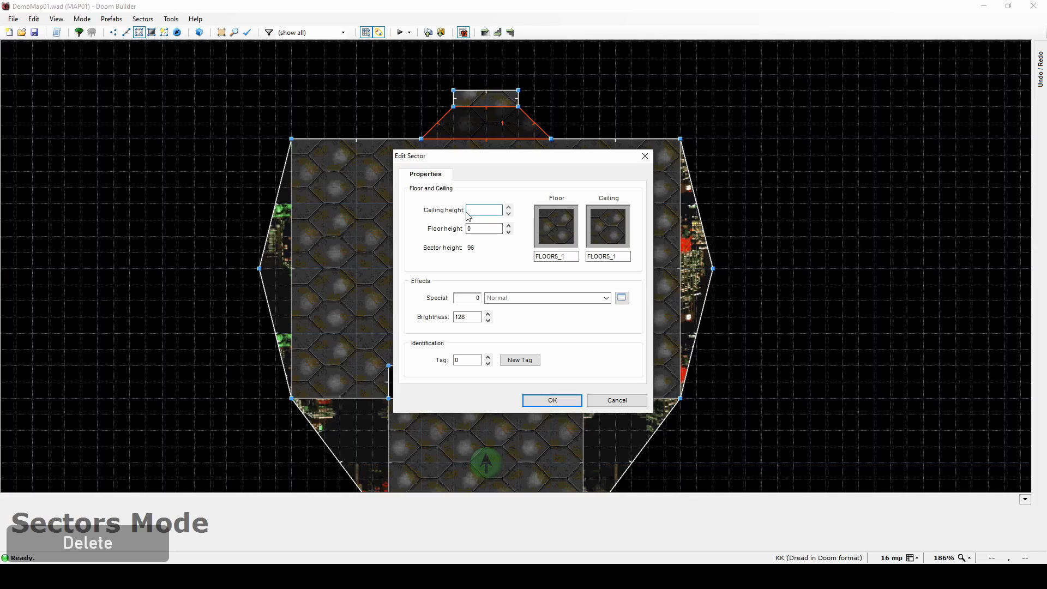
pyautogui.write('64')
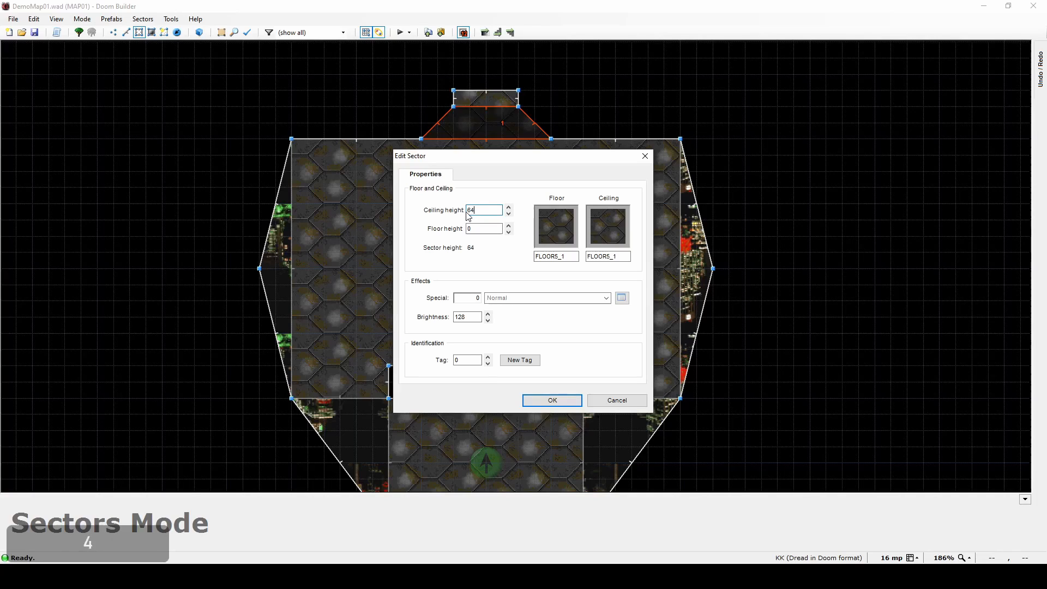
pyautogui.click(551, 401)
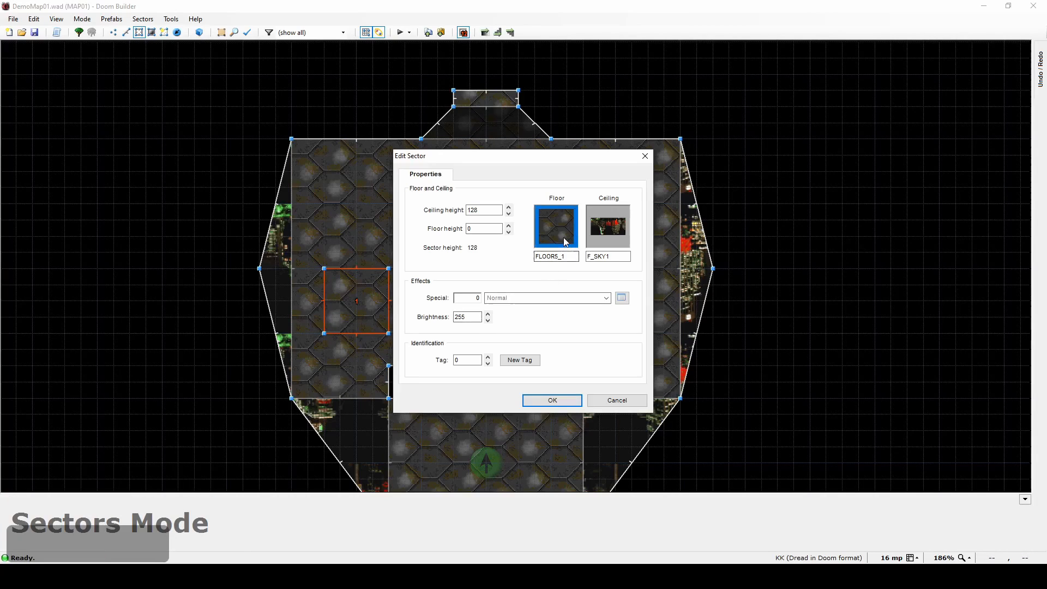
# Step: Give the square block an F_SKY1 floor flat at floor height 64
pyautogui.click(556, 226)
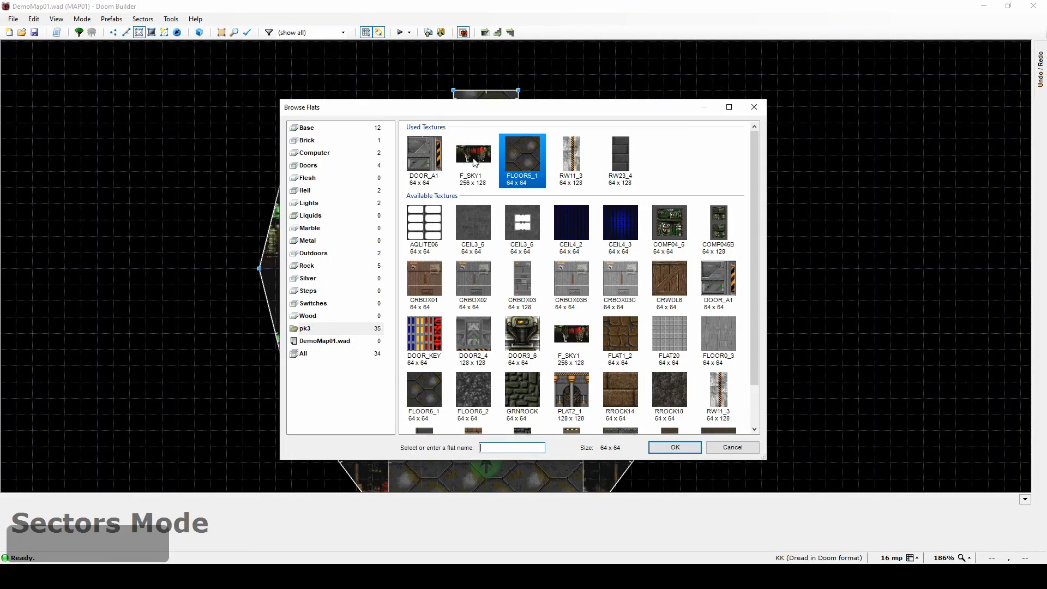
pyautogui.click(673, 447)
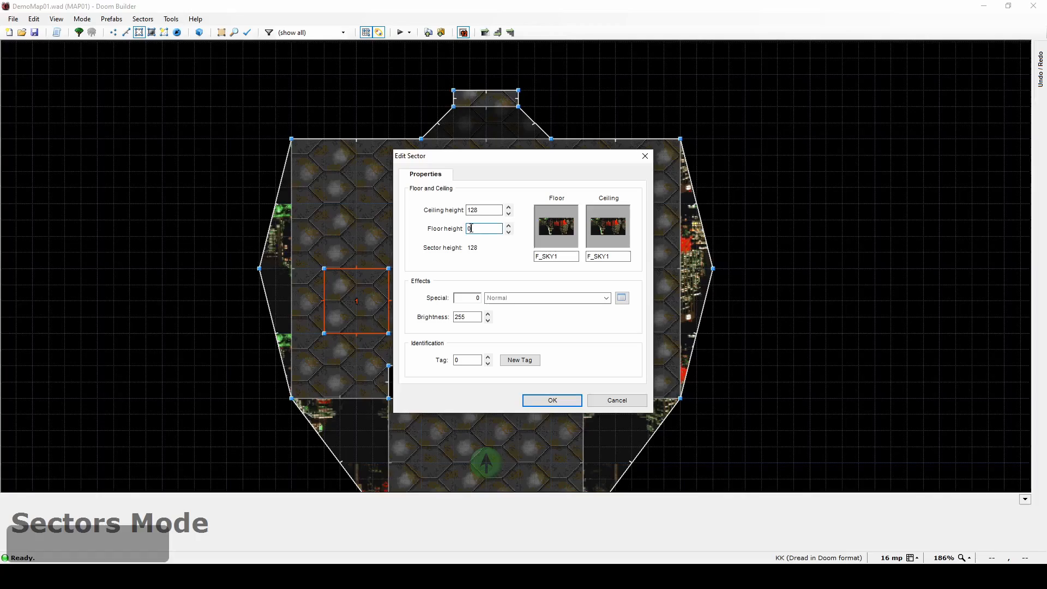
pyautogui.write('64')
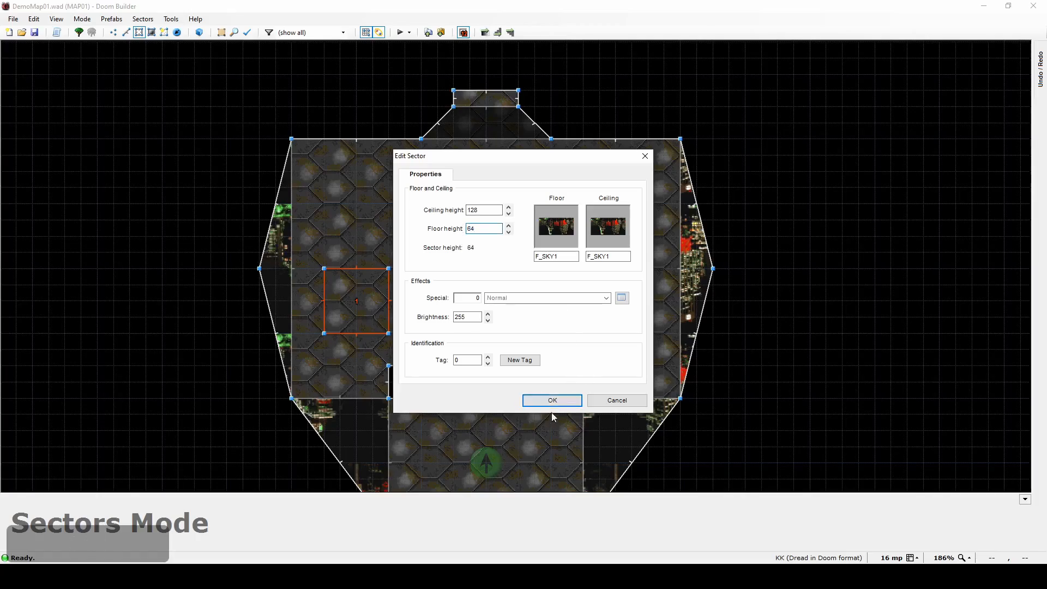
pyautogui.click(551, 400)
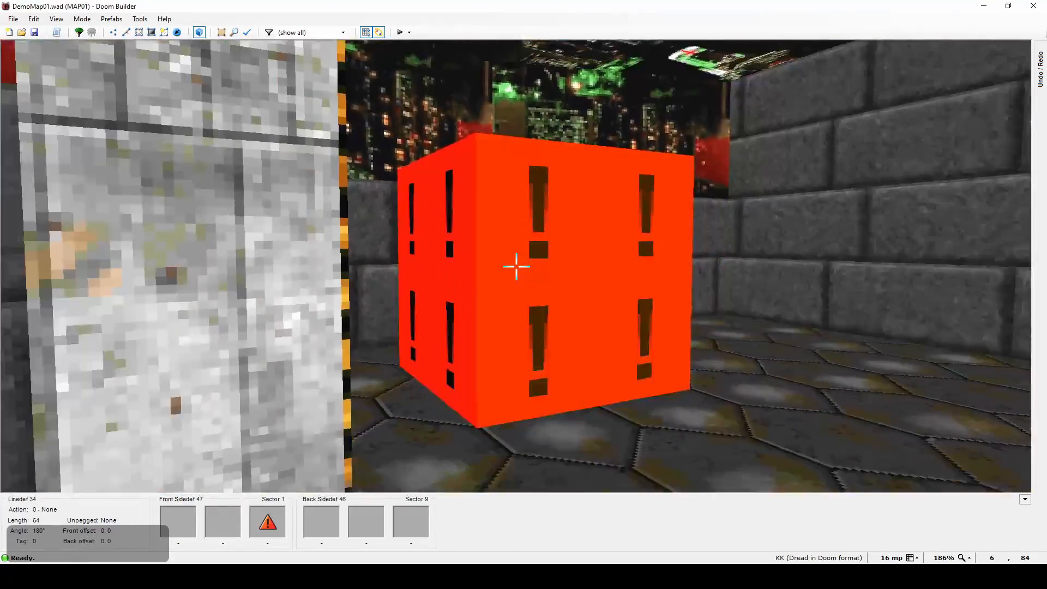
# Step: Texture the crate's lower sidedef with CRBOX01 in 3D mode
pyautogui.doubleClick(517, 266)
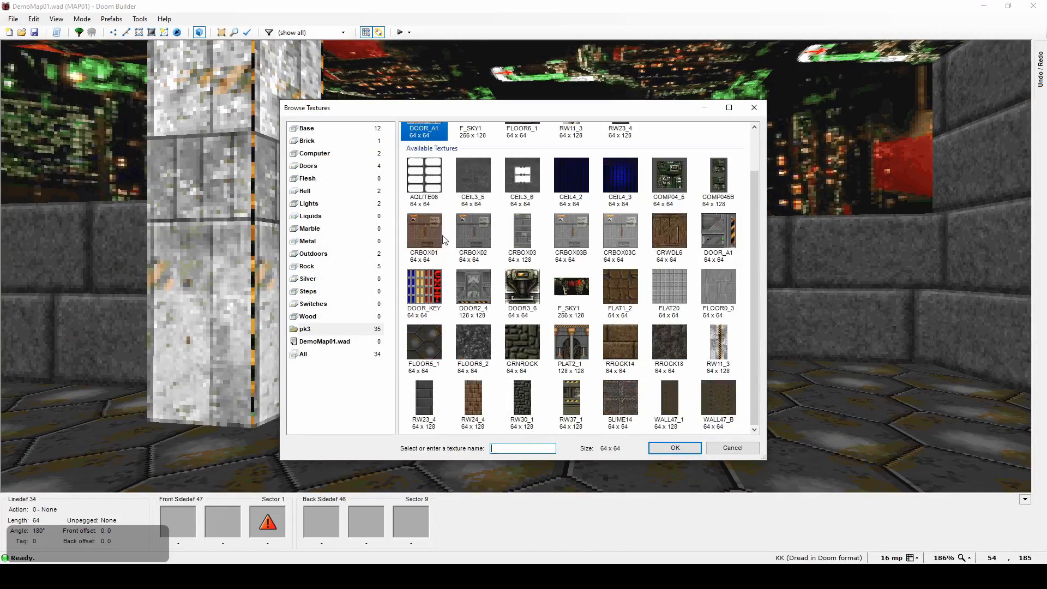
pyautogui.click(674, 447)
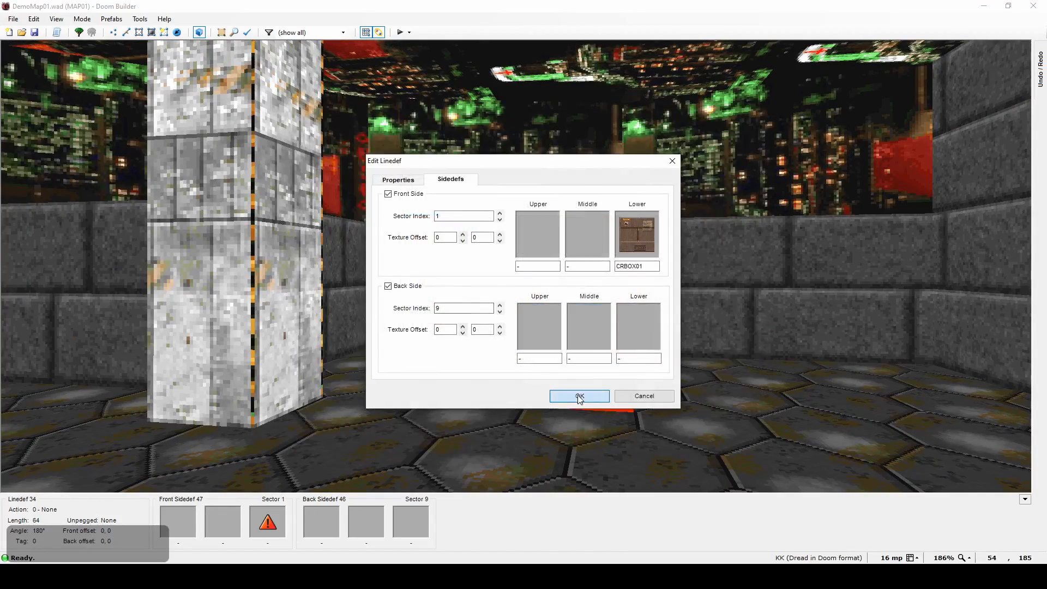
pyautogui.click(578, 395)
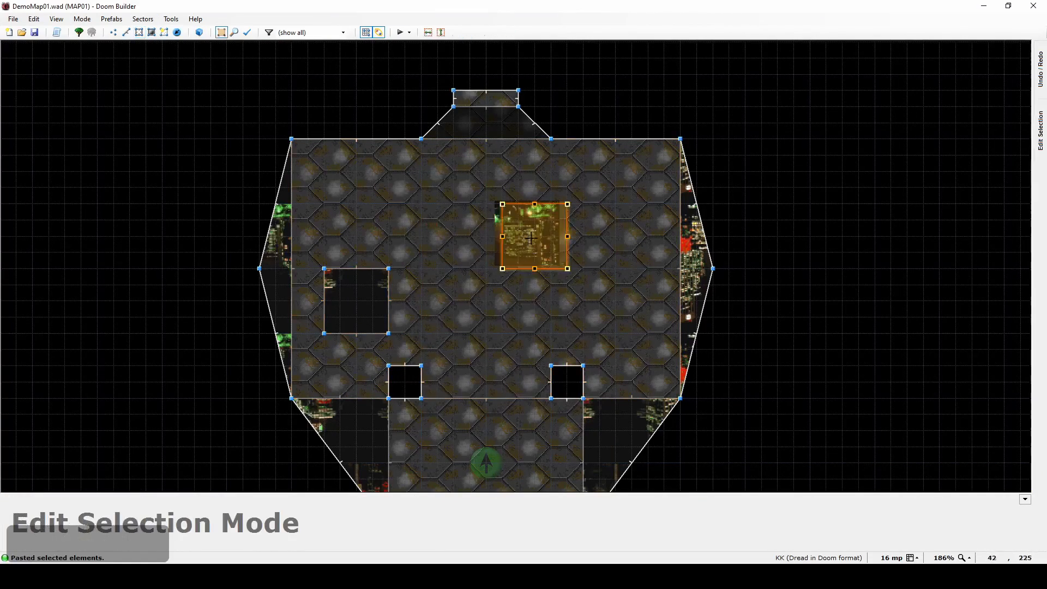
# Step: Move the pasted crate to the room's right side and rotate the left crate to an angle
pyautogui.moveTo(532, 236); pyautogui.dragTo(614, 305)
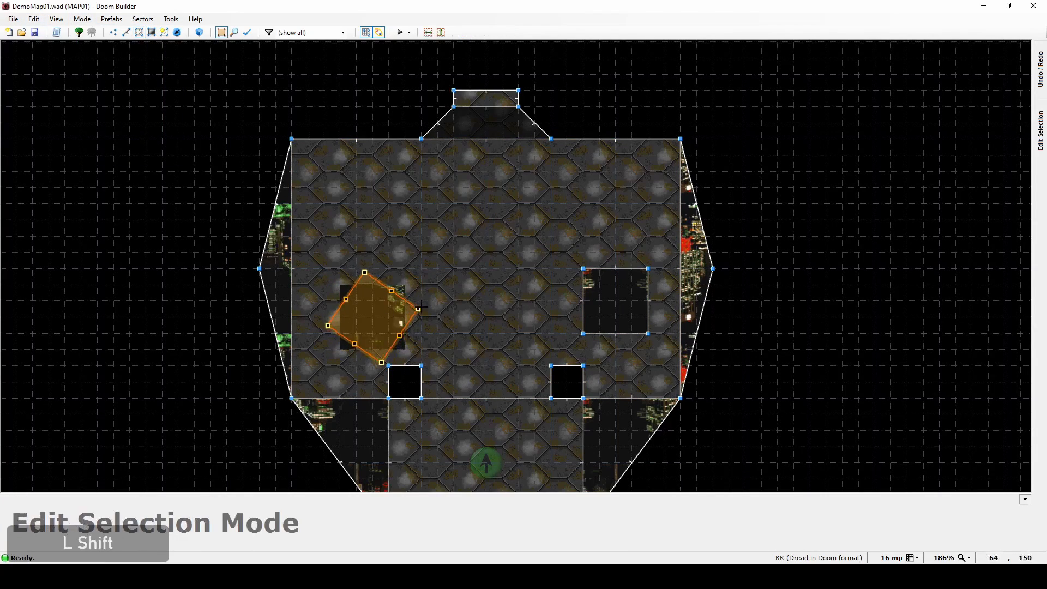
pyautogui.moveTo(421, 305); pyautogui.dragTo(352, 330)
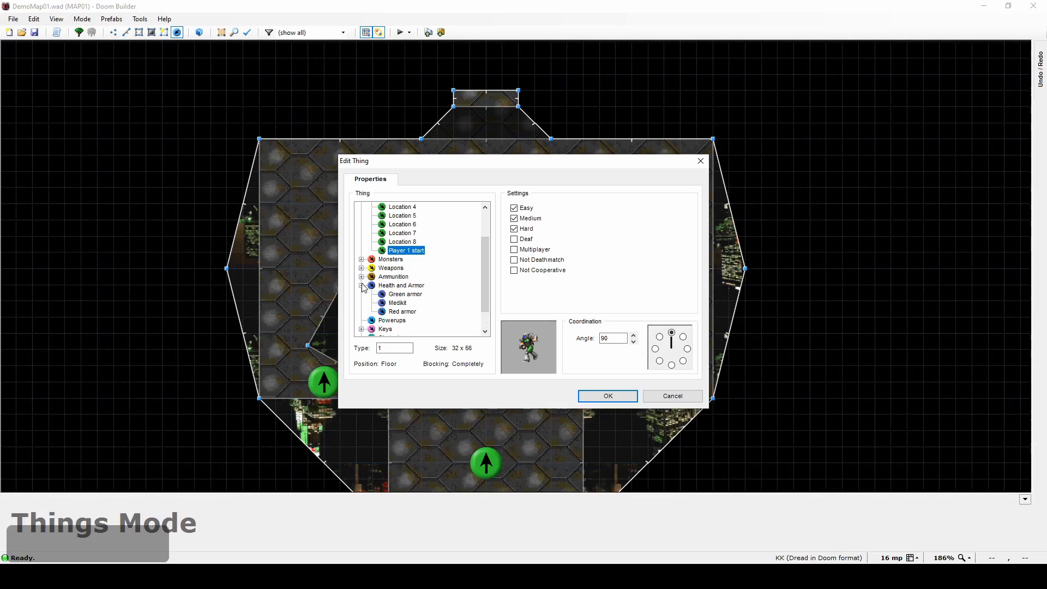
# Step: Change the extra thing's type to a Green armor pickup
pyautogui.click(404, 293)
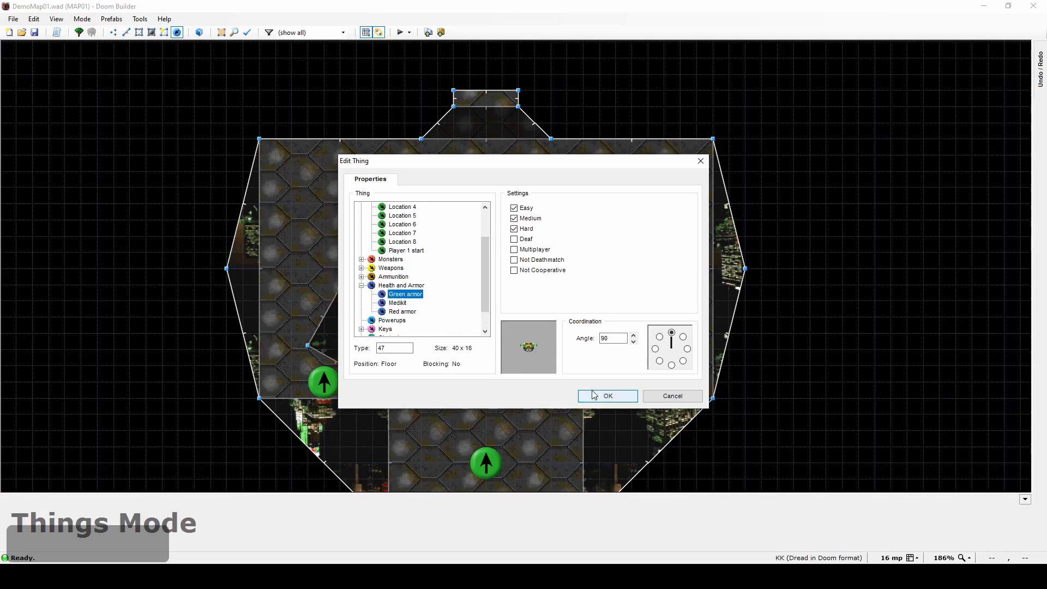
pyautogui.click(606, 395)
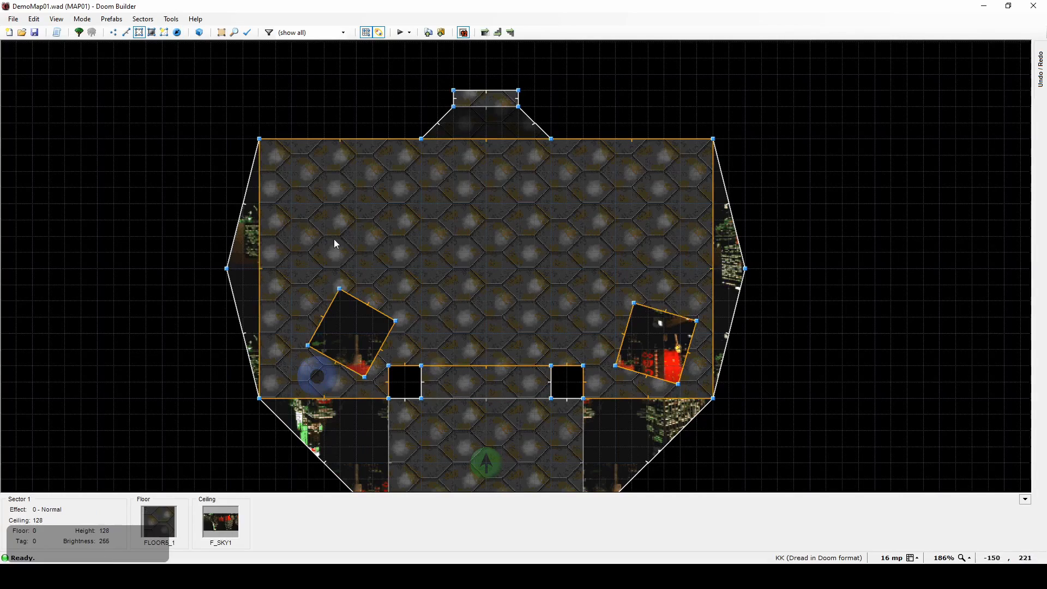
# Step: Draw dividing lines between crate and room corners in Drawing Mode, undoing a misplaced one
pyautogui.click(138, 31)
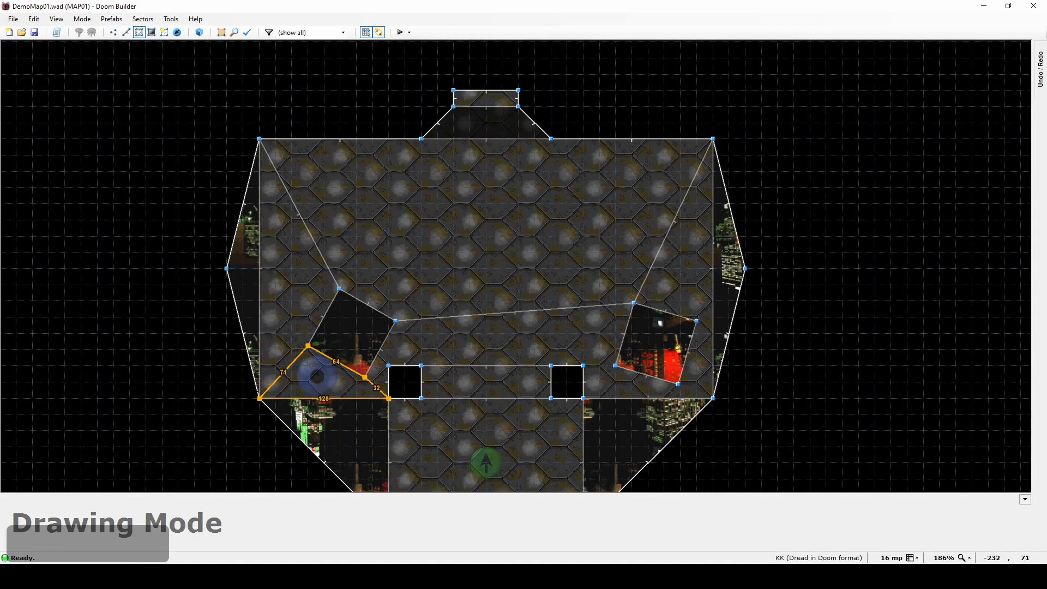
pyautogui.click(387, 347)
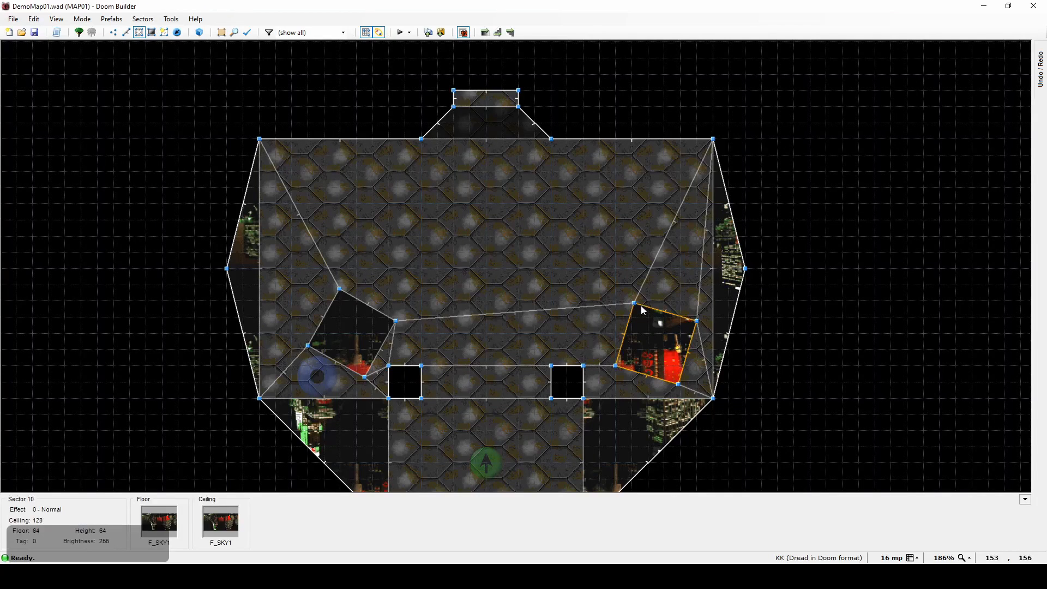
pyautogui.press('ctrl+z')
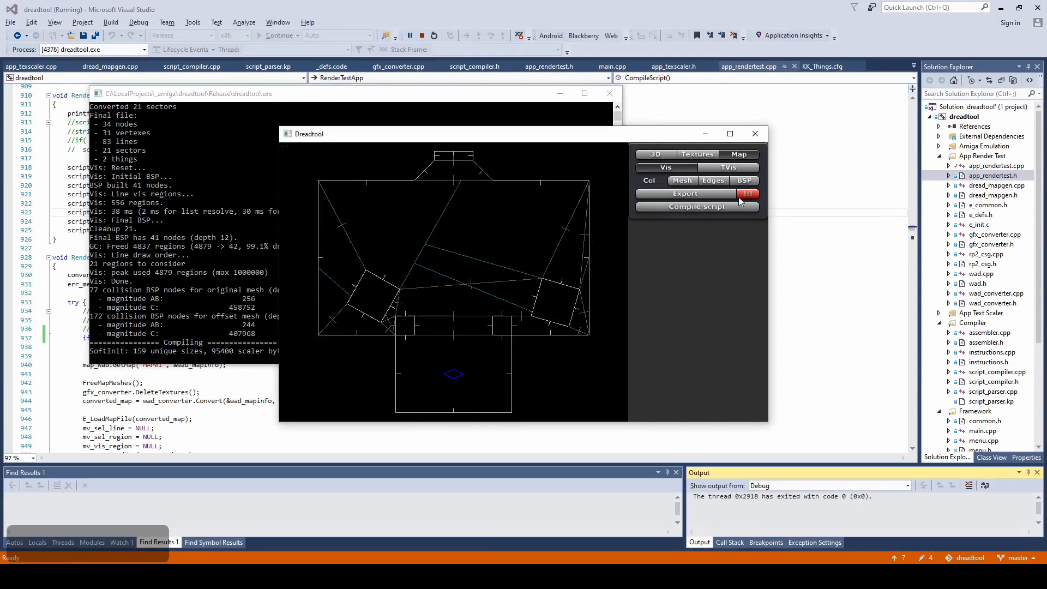
# Step: Export the converted 21-sector map from Dreadtool for the game
pyautogui.click(684, 194)
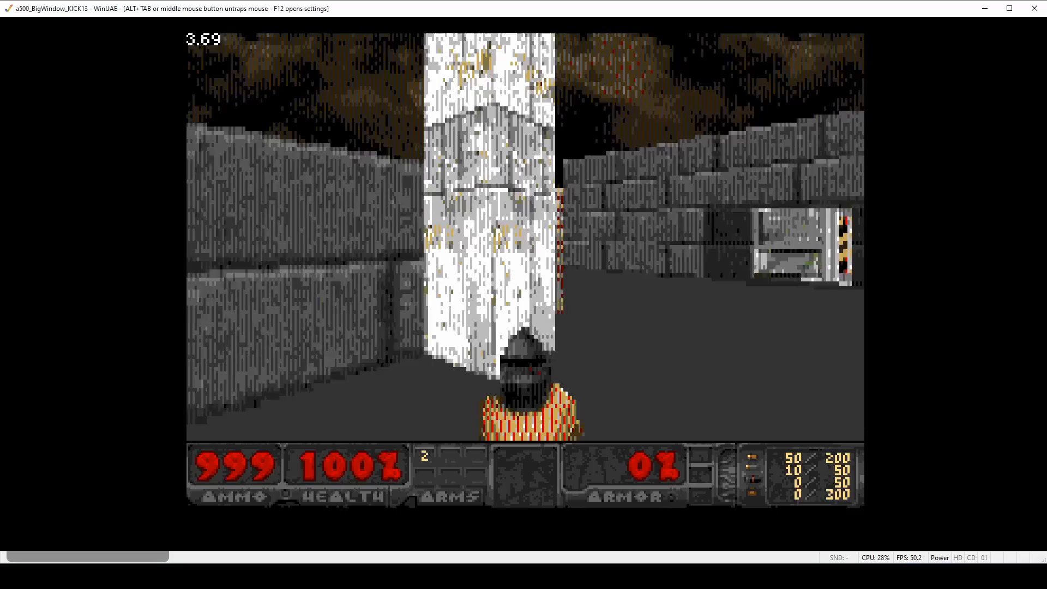
# Step: Walk forward through the room past the pillars toward the crate and door
pyautogui.press('w')
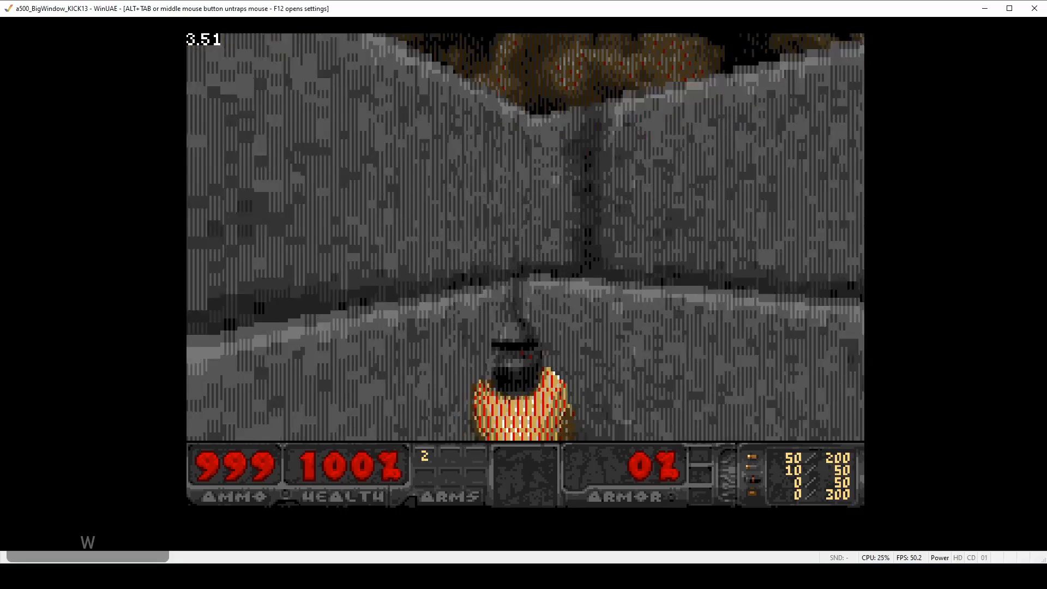
pyautogui.press('d')
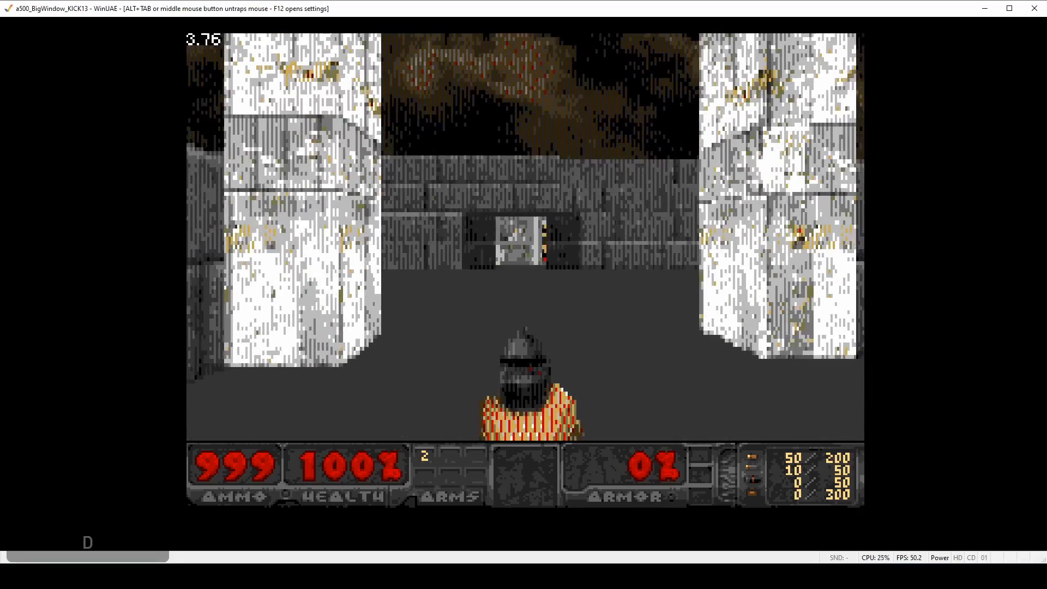
pyautogui.press('w')
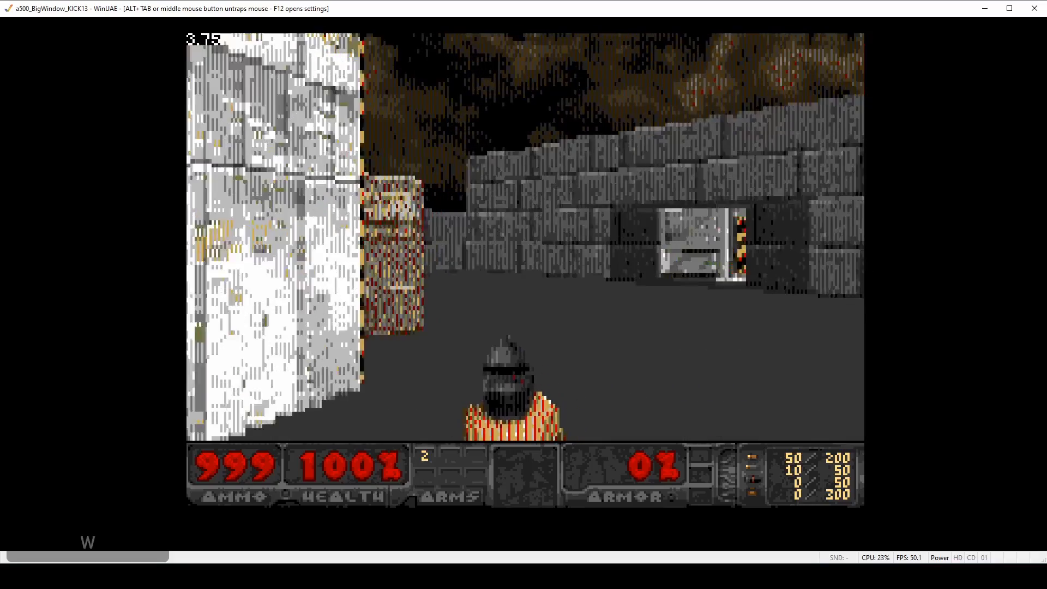
pyautogui.press('w')
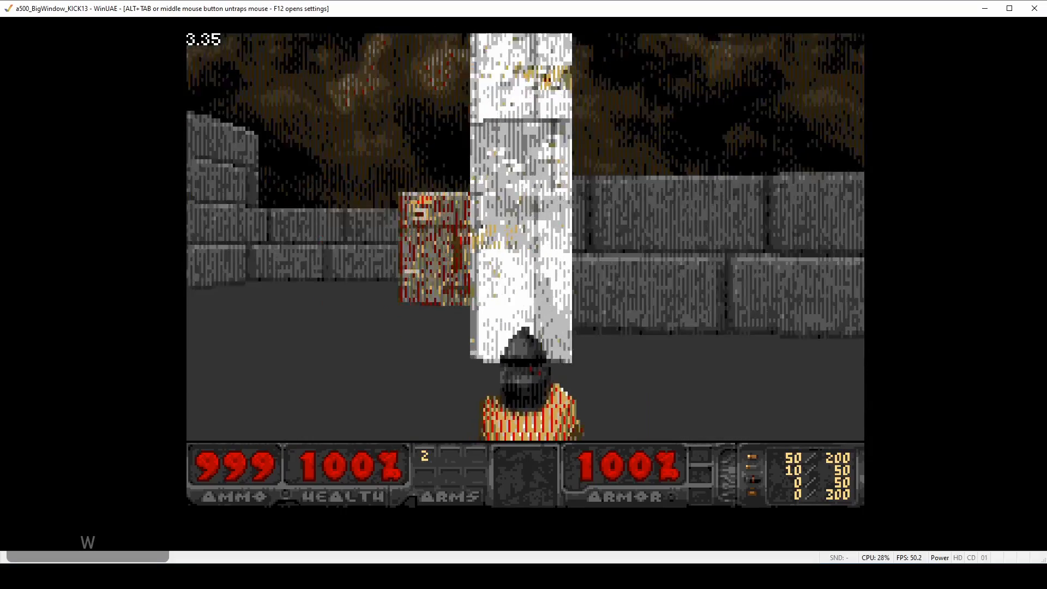
# Step: Circle the crates from both sides and pick up the green armor for 100%
pyautogui.press('d')
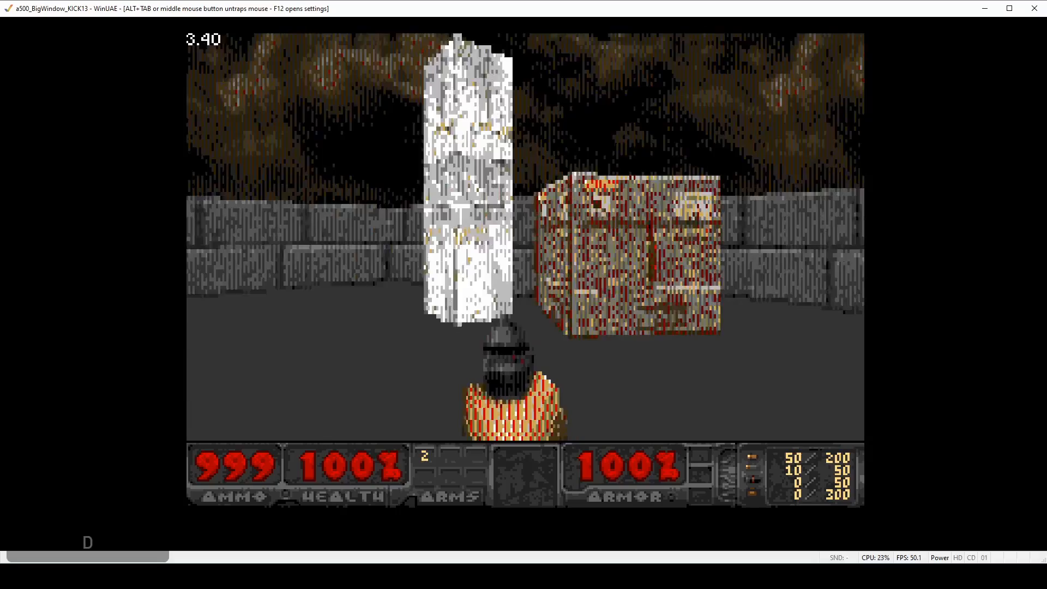
pyautogui.press('w')
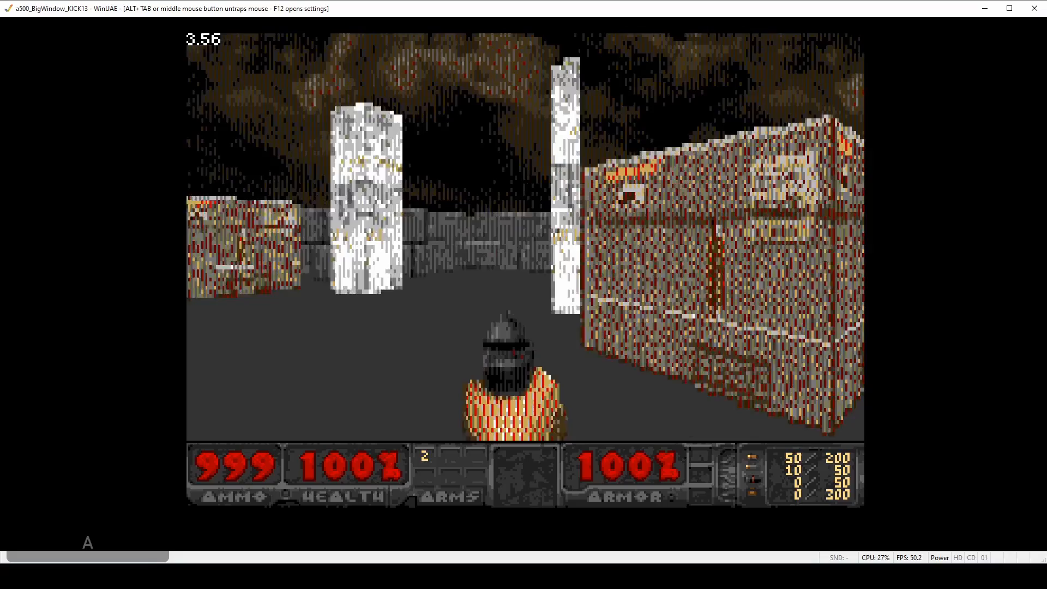
pyautogui.press('w')
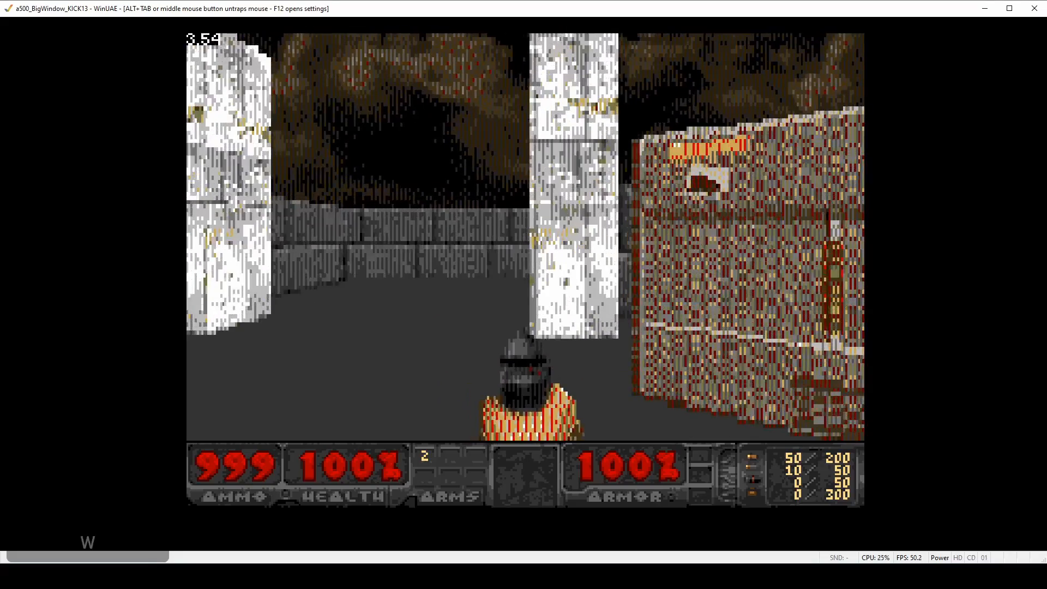
pyautogui.press('d')
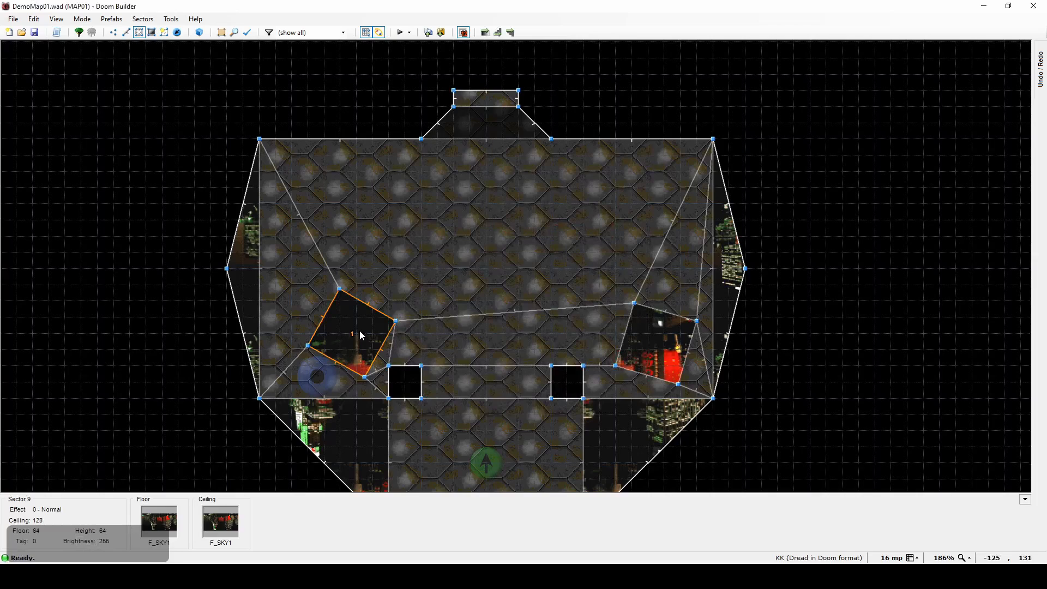
# Step: Delete the left crate's sector and retexture a crate wall with CRBOX01 in 3D mode
pyautogui.press('Delete')
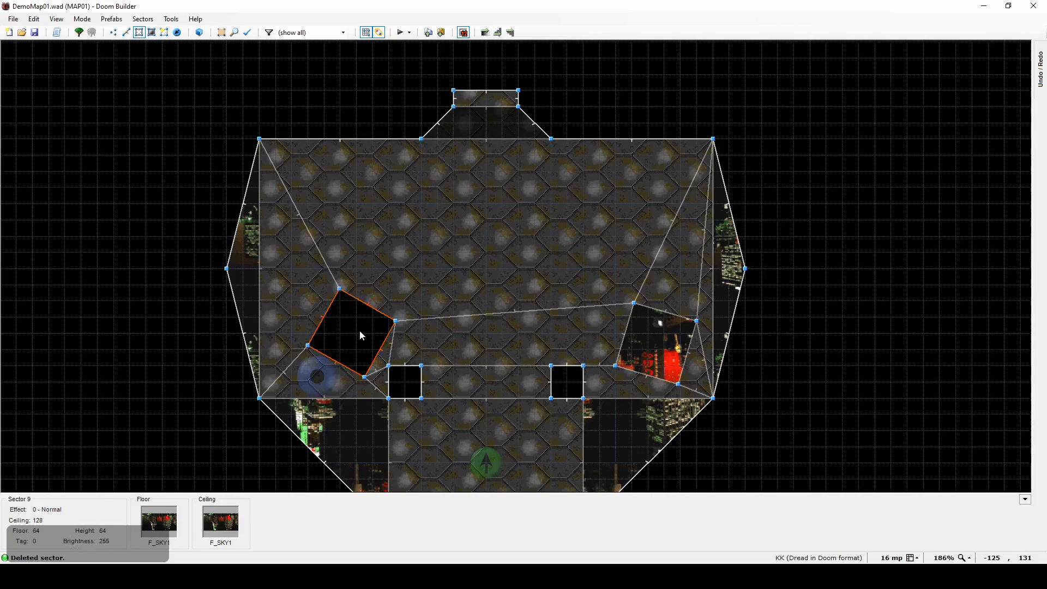
pyautogui.doubleClick(361, 333)
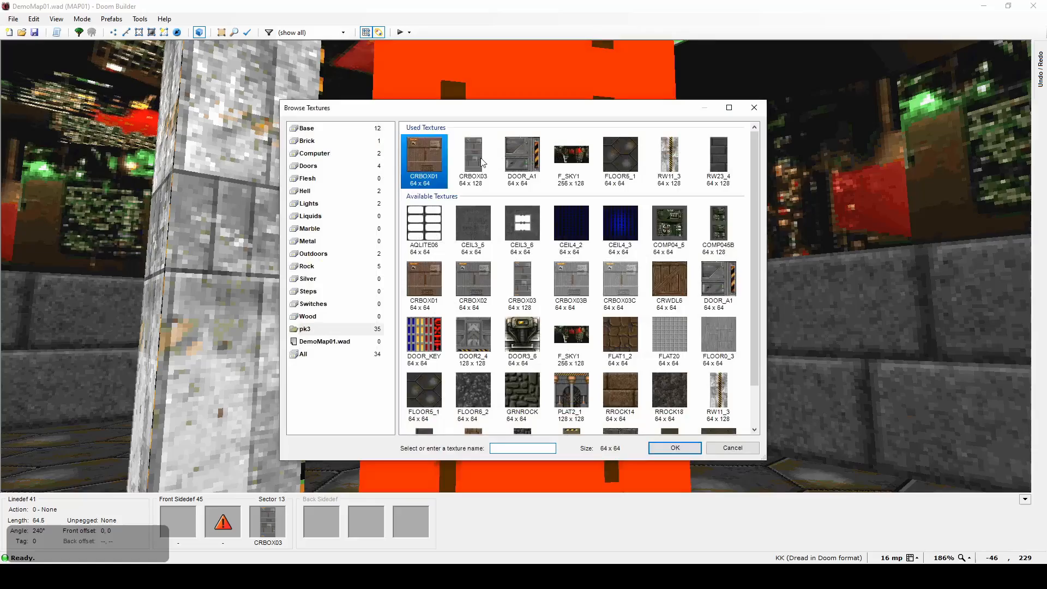
pyautogui.click(673, 448)
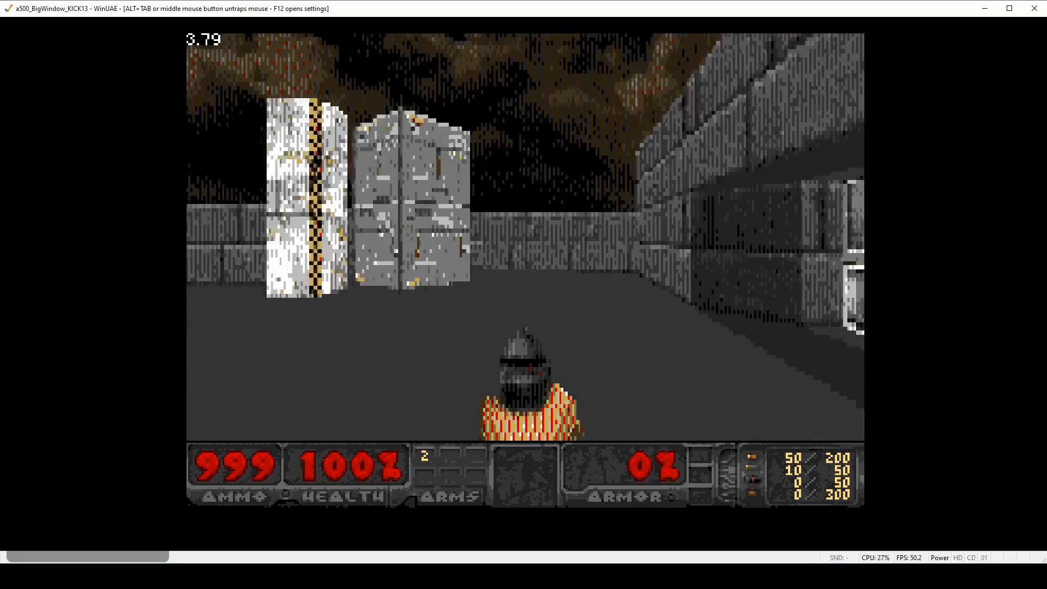
# Step: Walk past the crates toward the small doorway in the far wall
pyautogui.press('w')
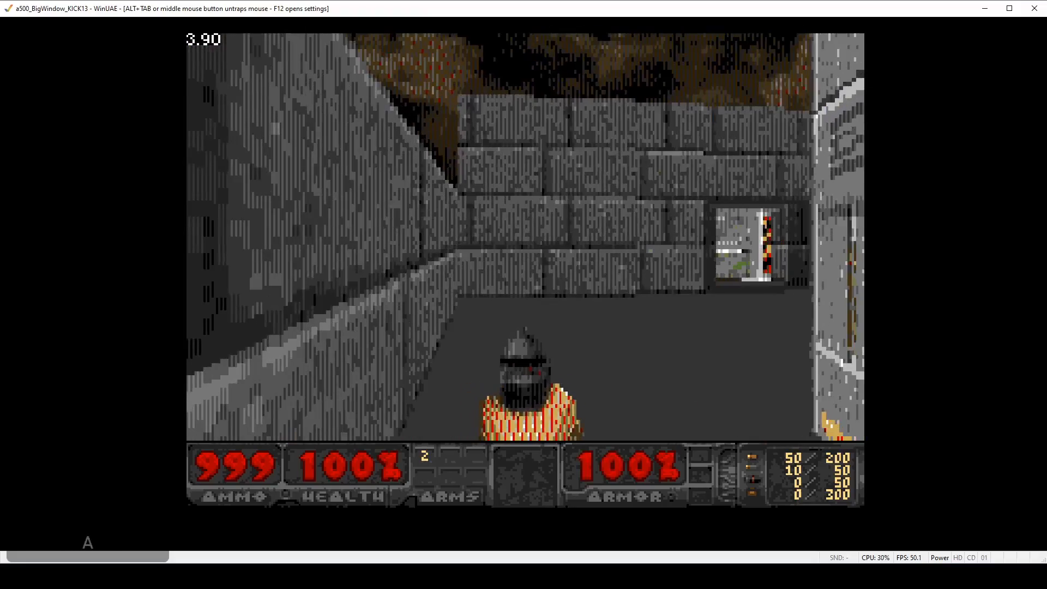
pyautogui.press('w')
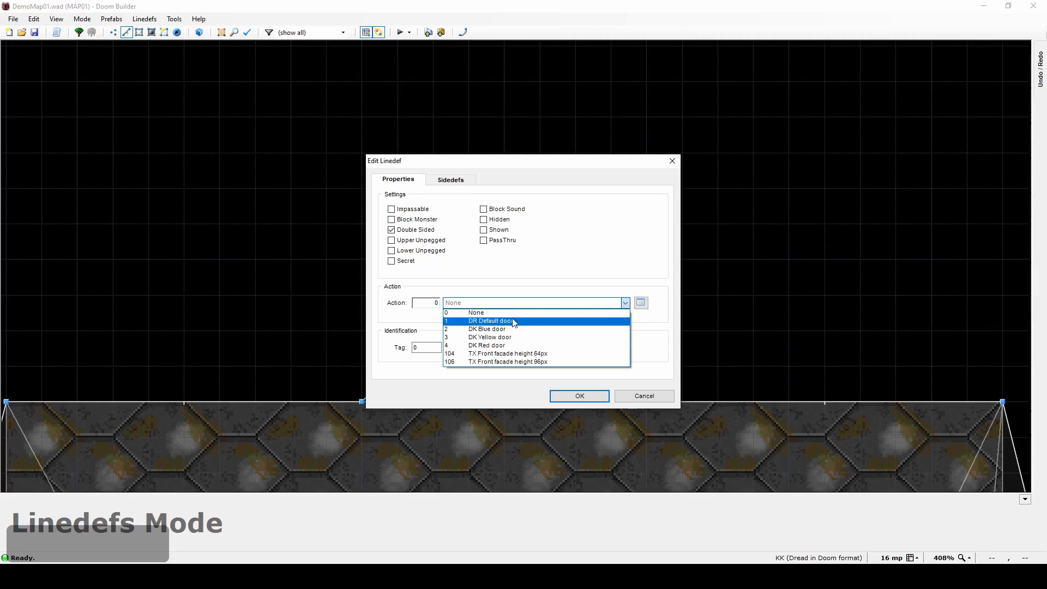
# Step: Give the doorway line action 1 DR Default door with DOOR_A1 upper texture
pyautogui.click(487, 321)
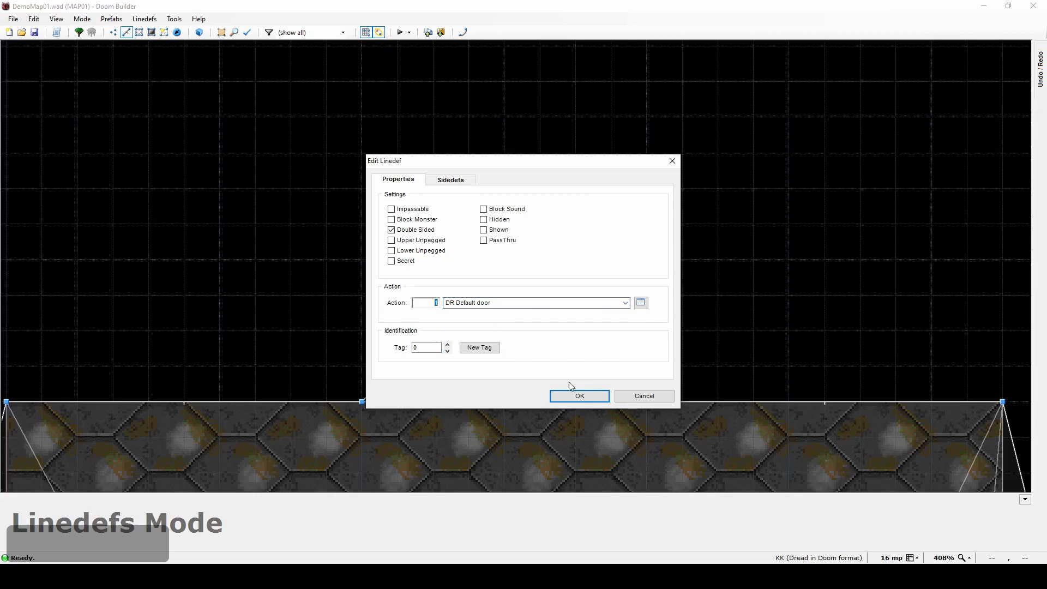
pyautogui.click(450, 179)
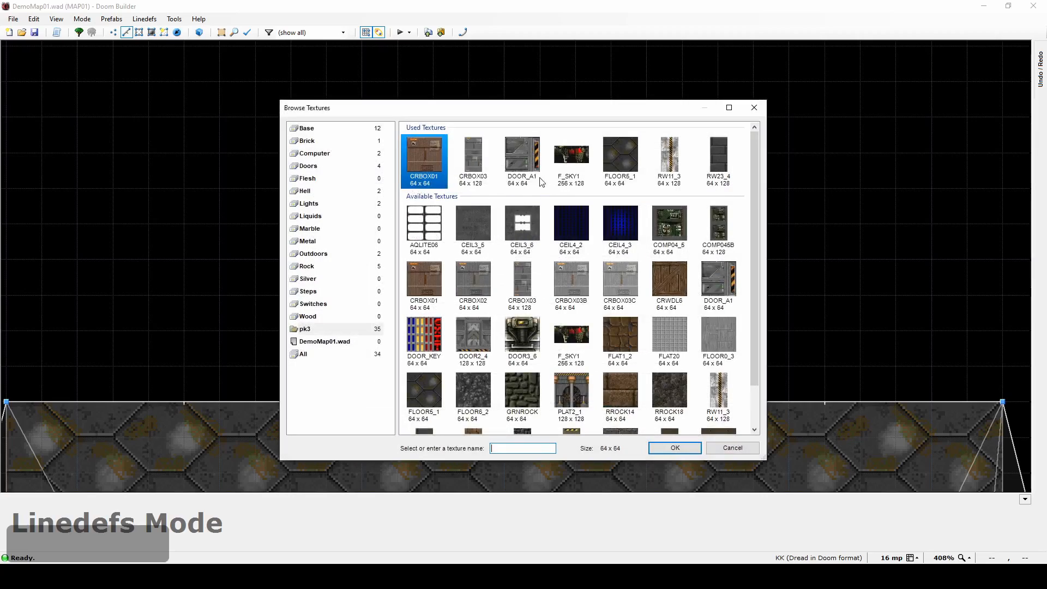
pyautogui.click(672, 447)
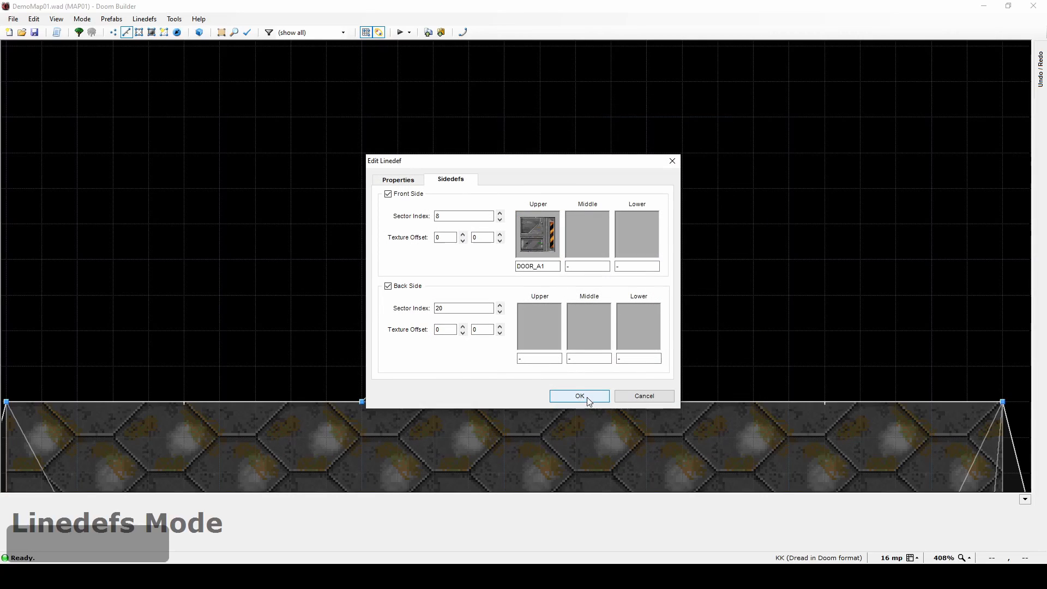
pyautogui.click(578, 395)
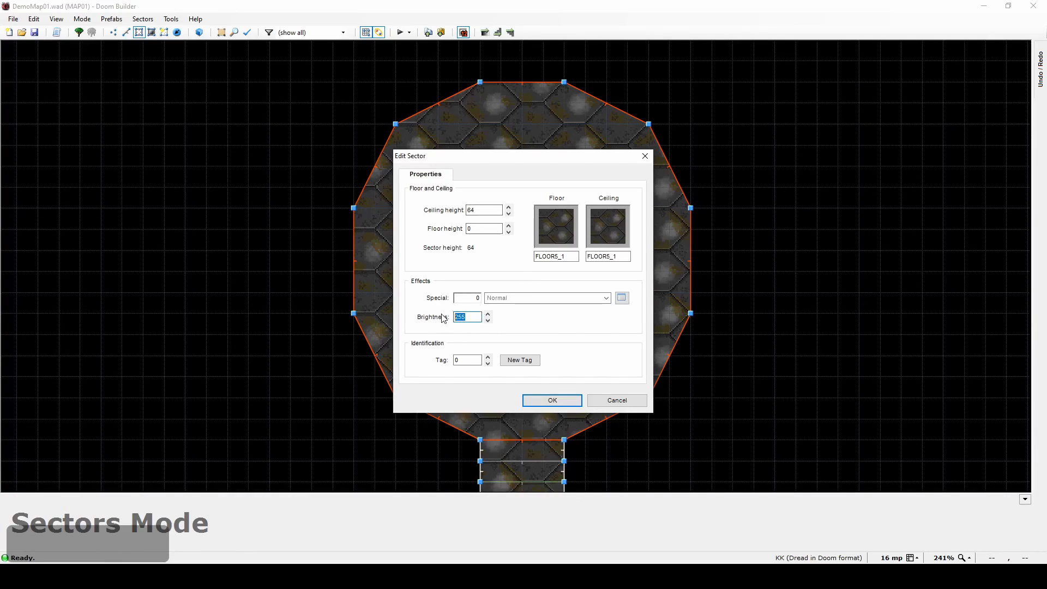
# Step: Set the octagonal room's brightness to 128 and review a wall's side textures
pyautogui.write('128')
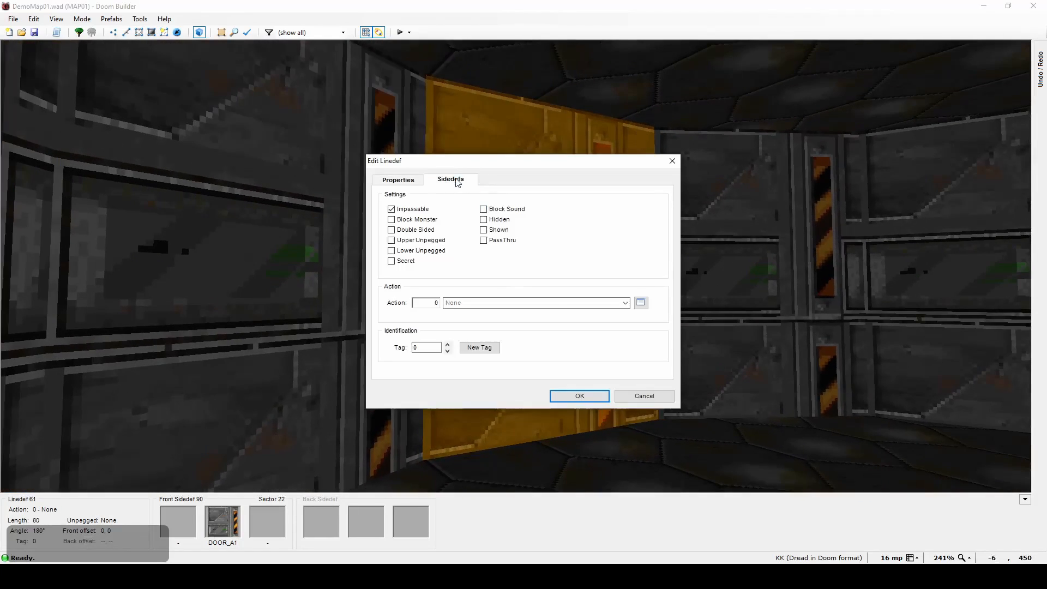
pyautogui.click(451, 179)
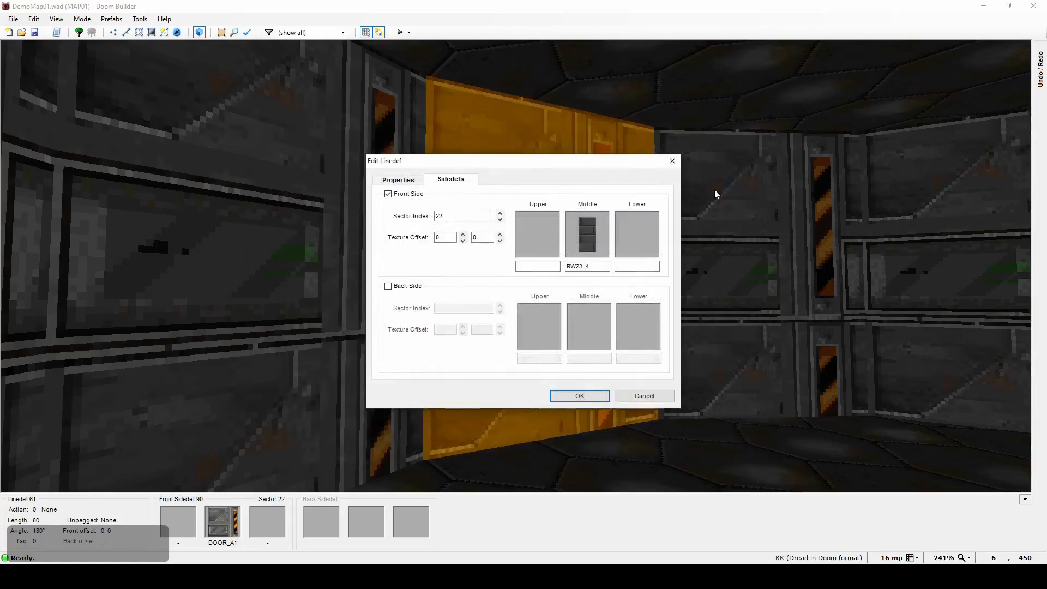
pyautogui.click(578, 395)
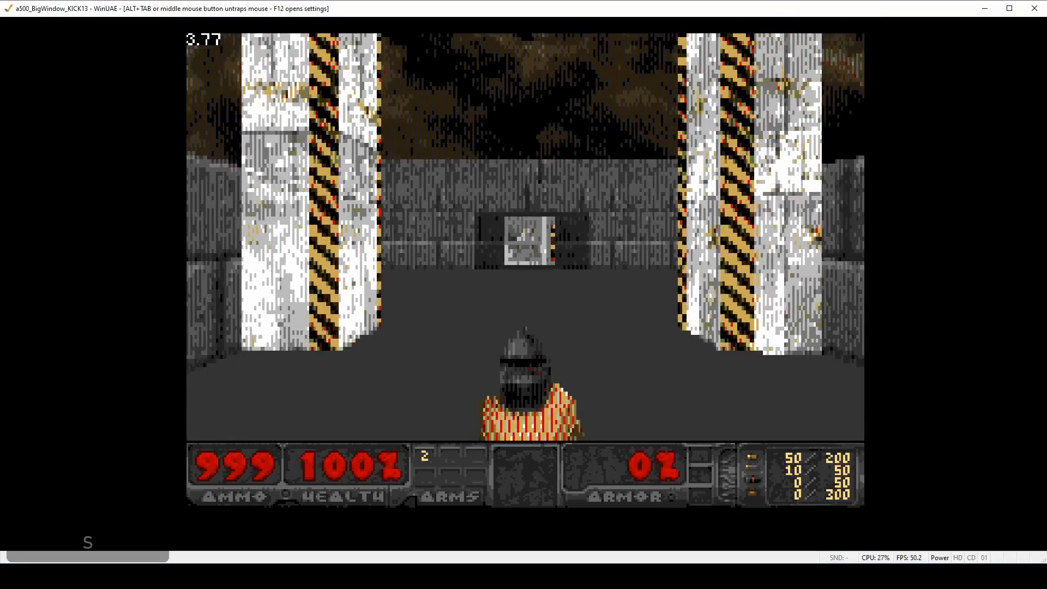
# Step: Enter the dark round room, open the sliding door with Space and walk through it
pyautogui.press('w')
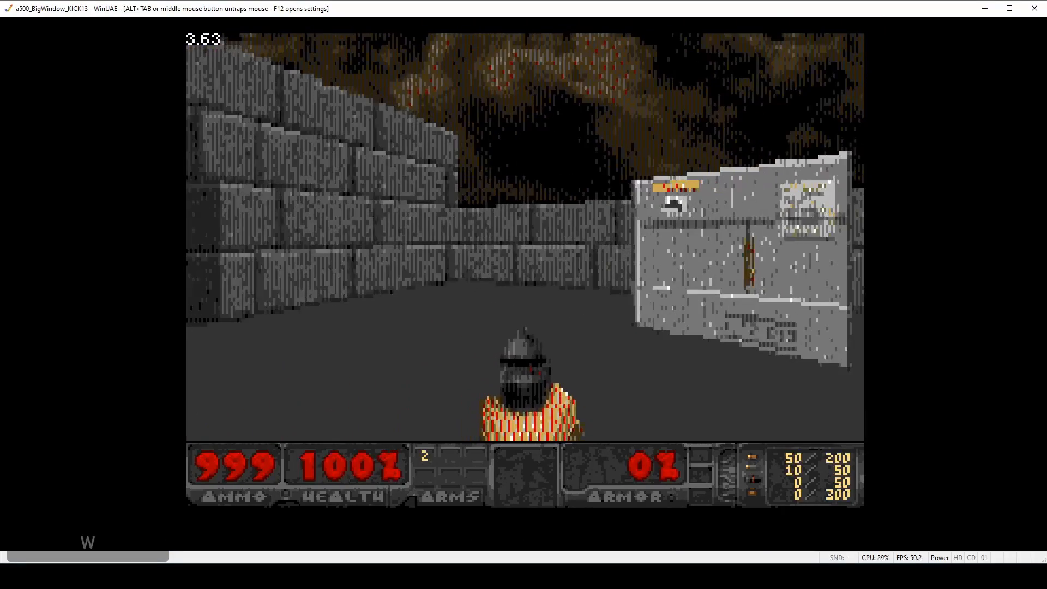
pyautogui.press('w')
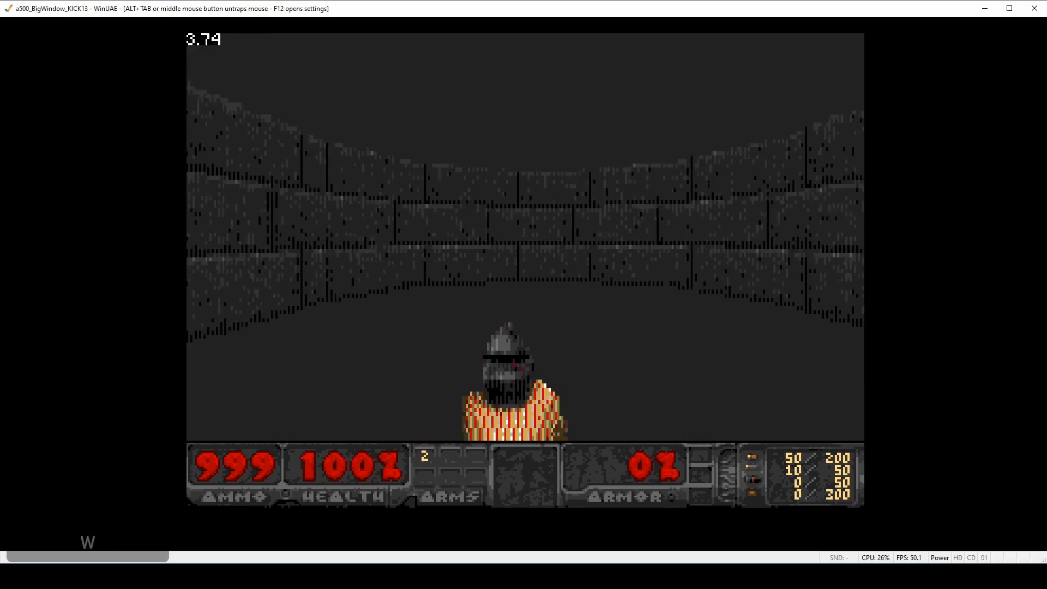
pyautogui.press('d')
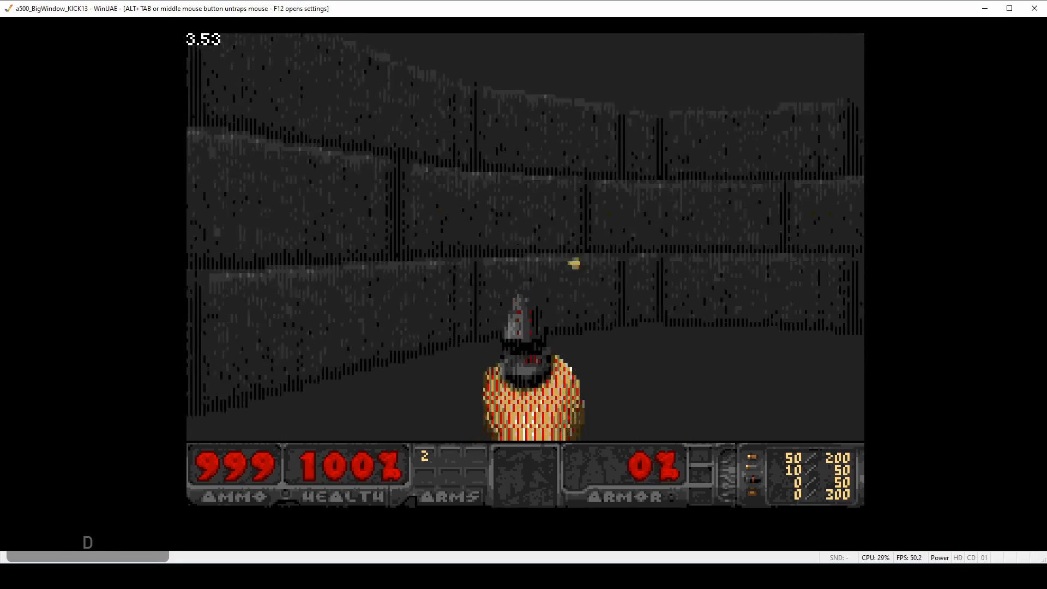
pyautogui.press('w')
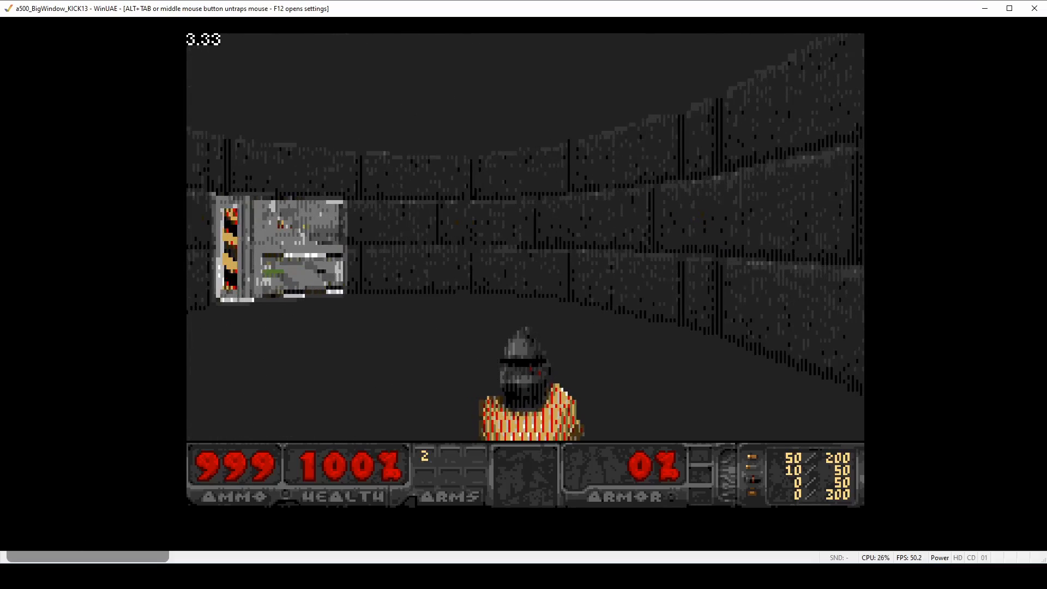
pyautogui.press('space')
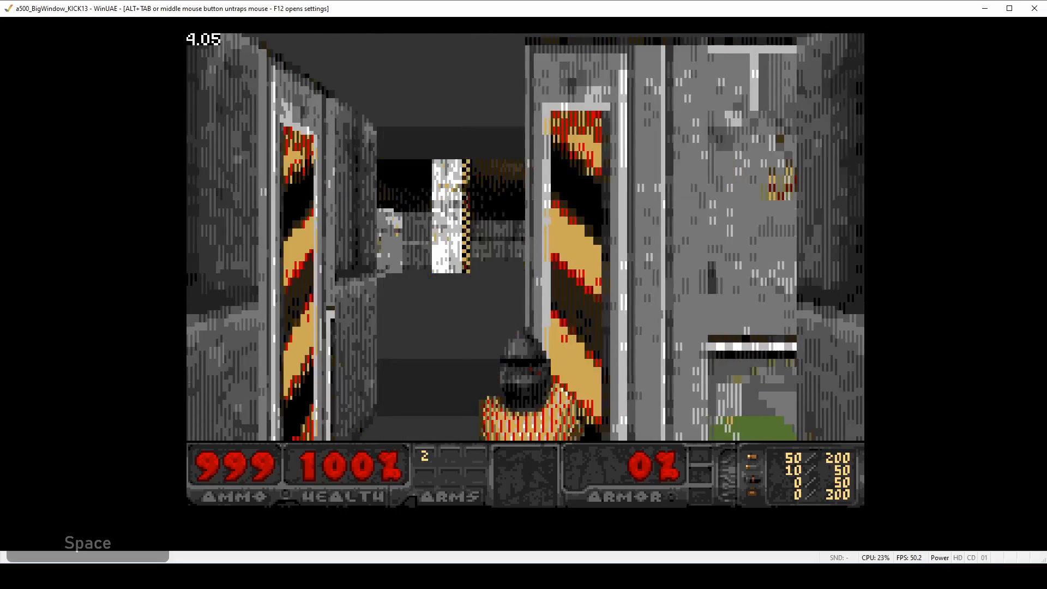
pyautogui.press('d')
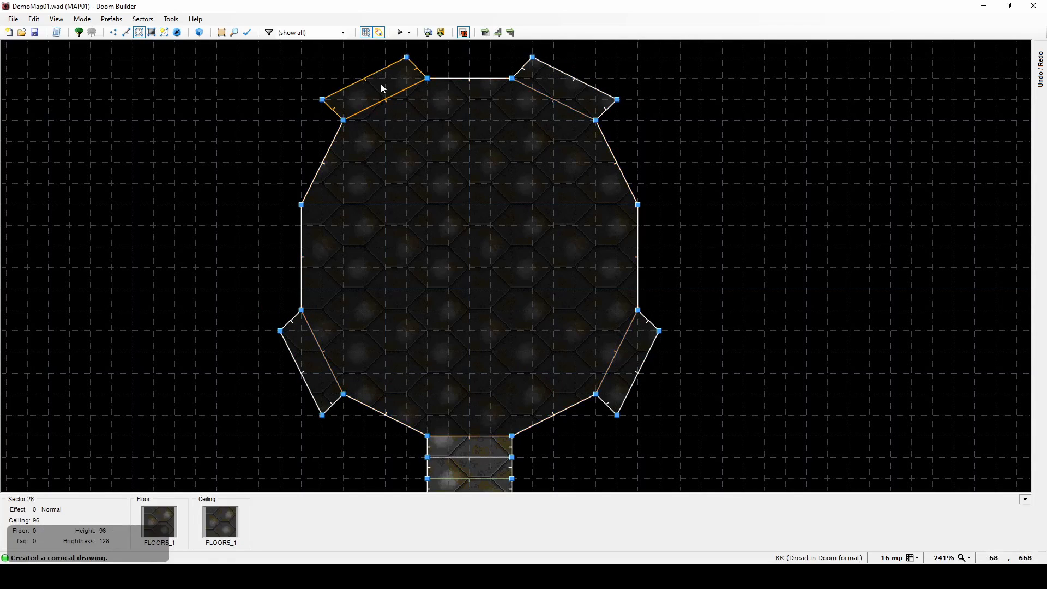
# Step: Texture the upper-left alcove wall with COMP04SB and pick a monster type for the new thing
pyautogui.doubleClick(381, 87)
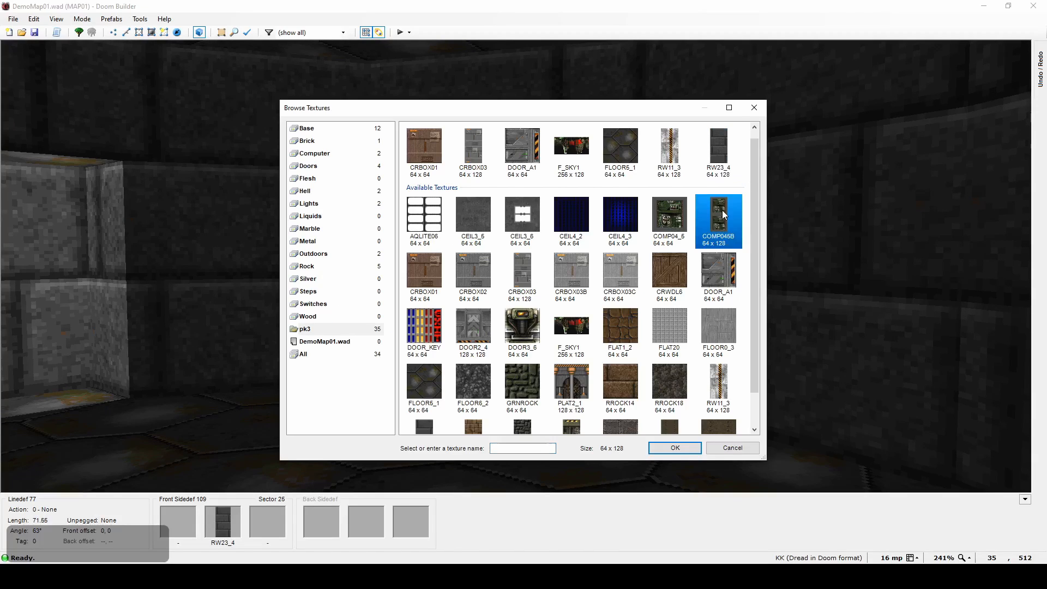
pyautogui.click(674, 447)
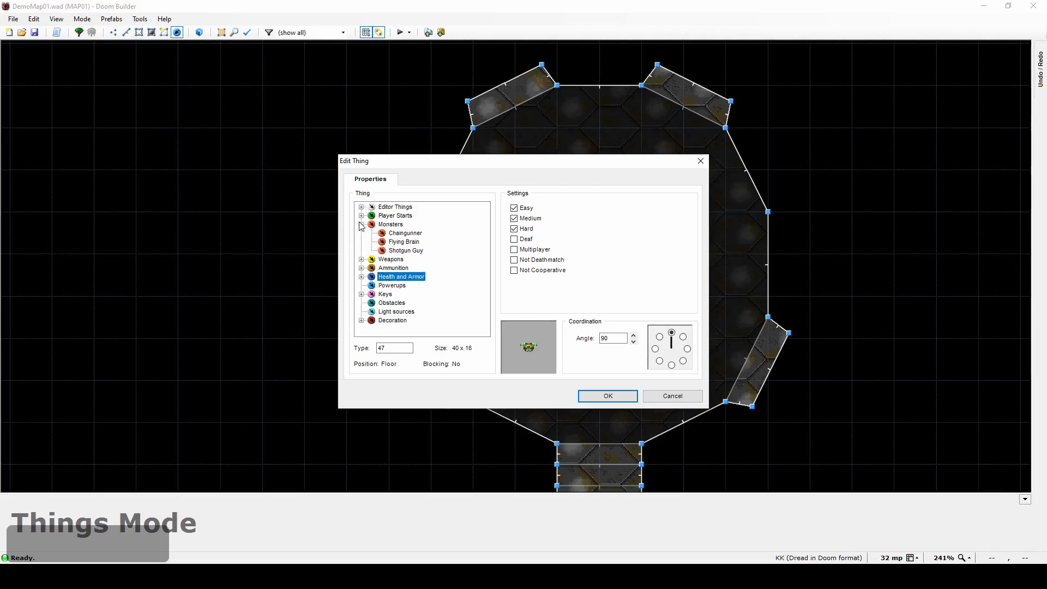
pyautogui.click(606, 395)
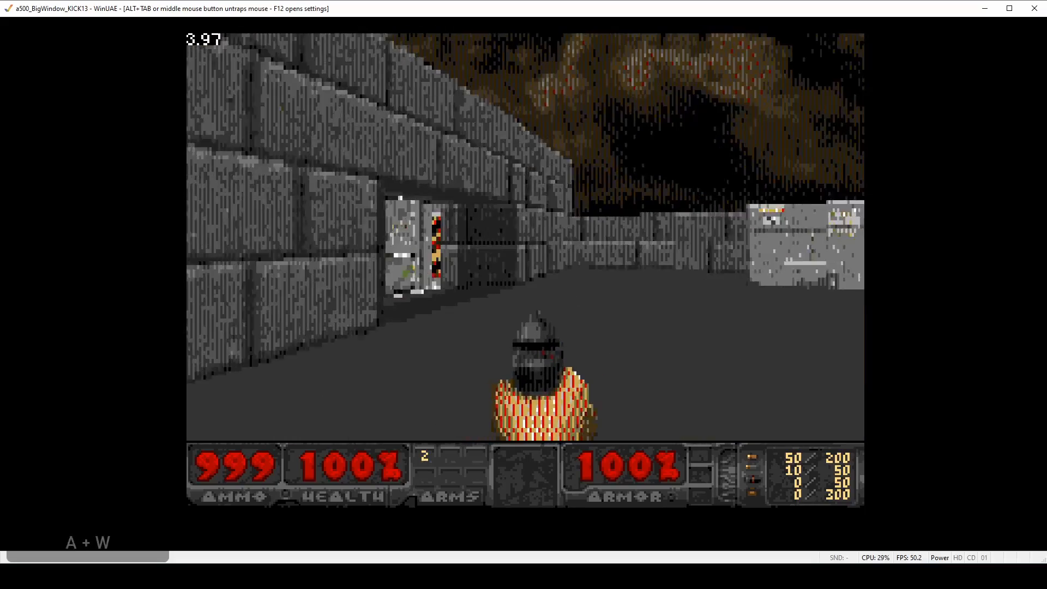
# Step: Reach the doorway, enter the computer room and approach the dead monster
pyautogui.press('space')
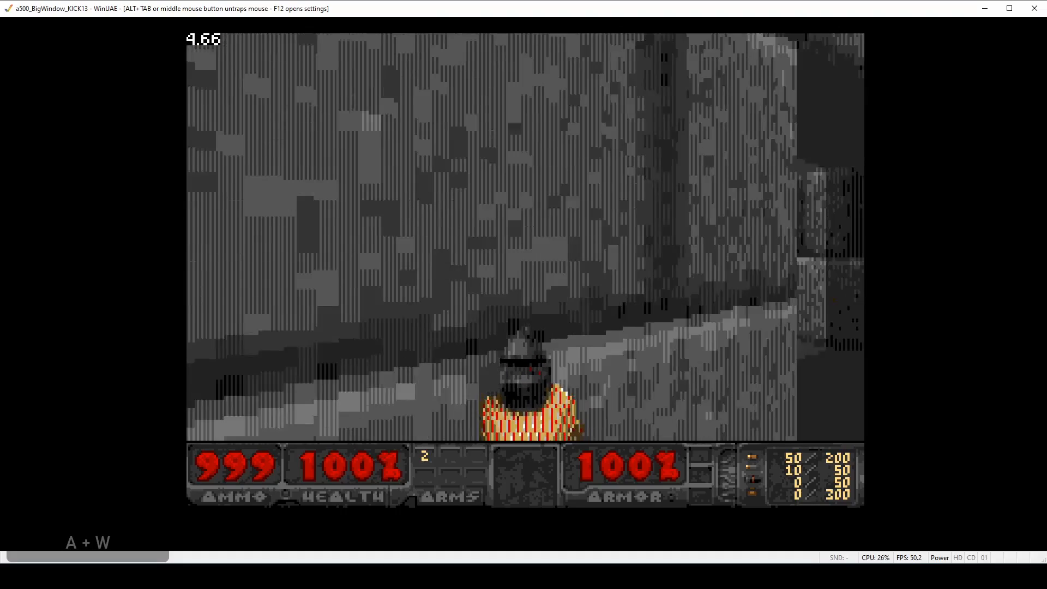
pyautogui.press('d')
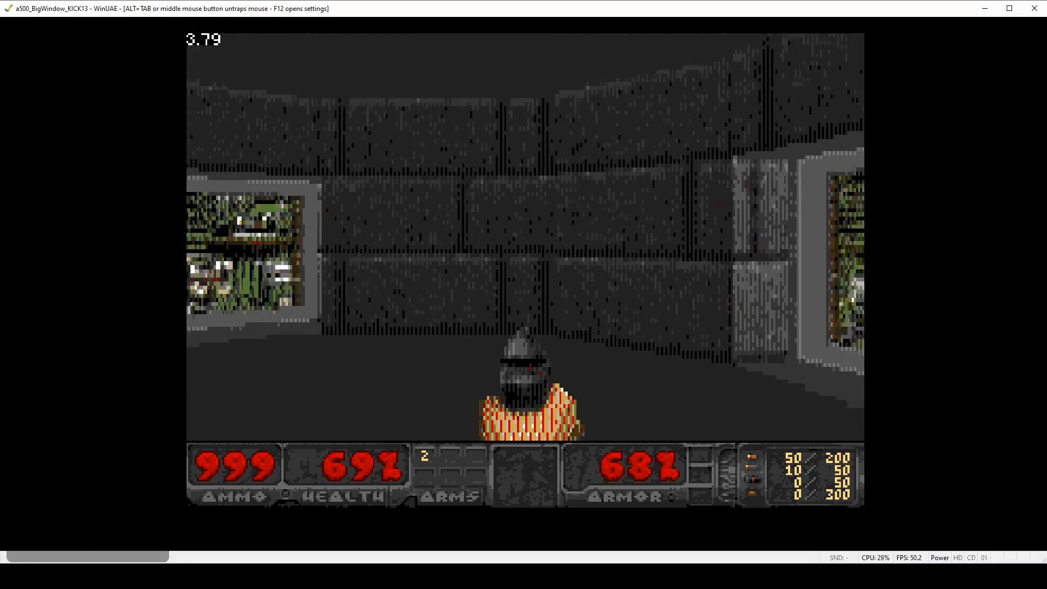
pyautogui.press('space')
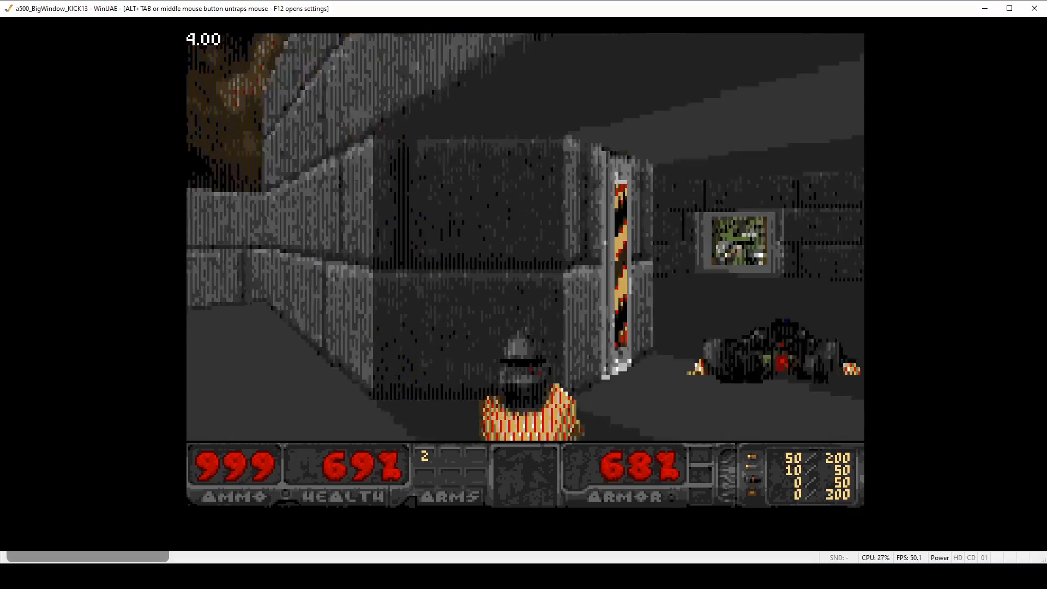
pyautogui.press('w')
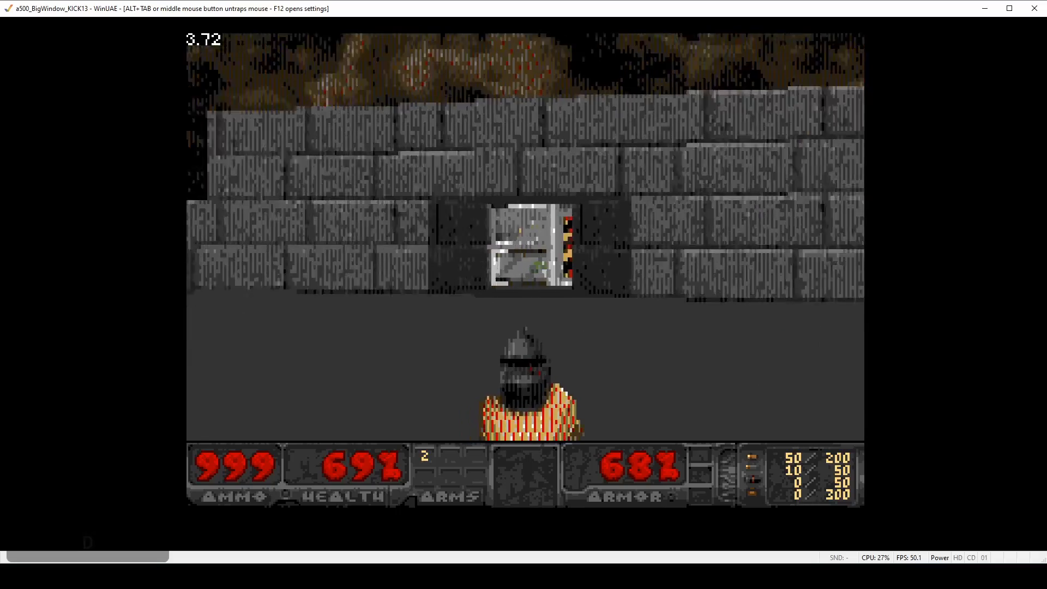
# Step: Return along the wall and shoot the remaining monster in the computer room
pyautogui.press('w')
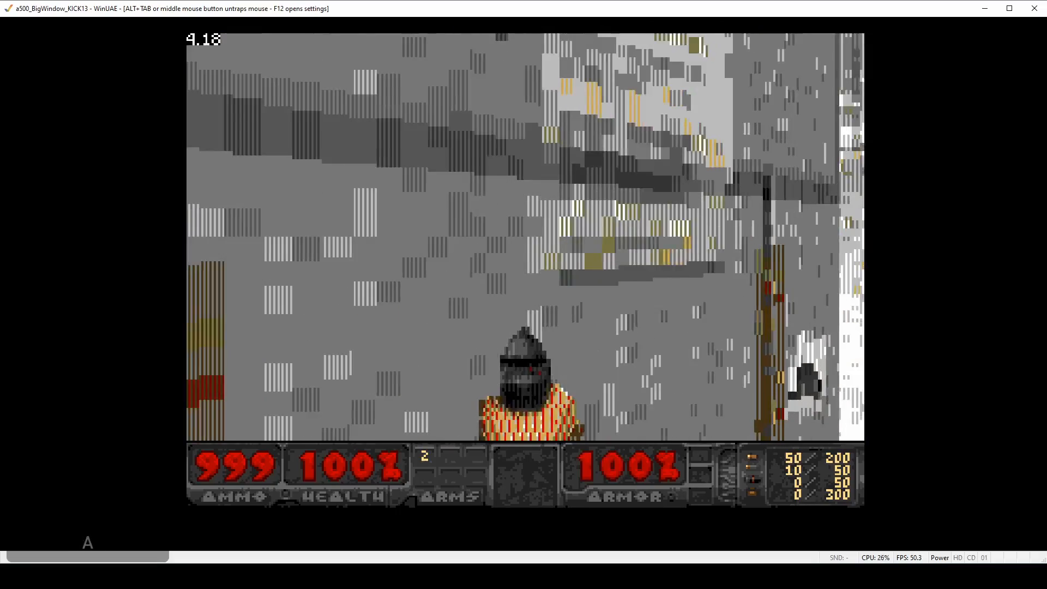
pyautogui.press('w')
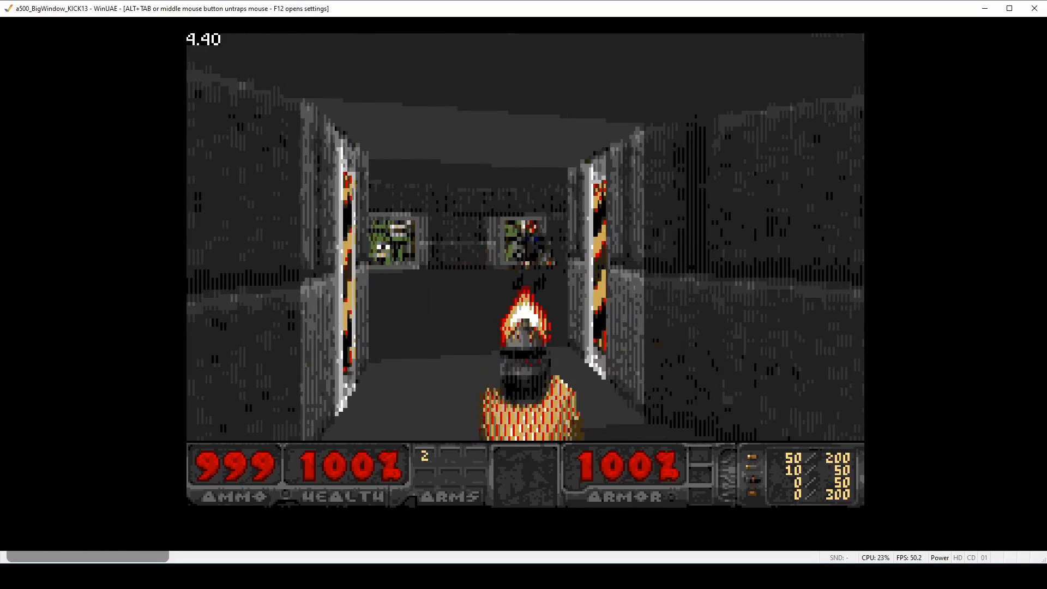
pyautogui.press('w')
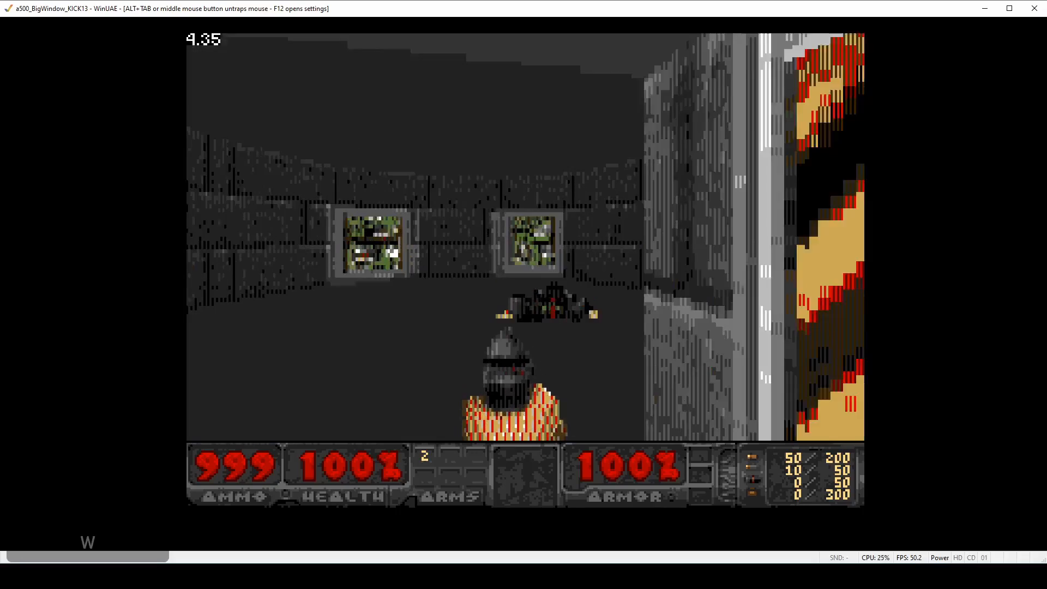
pyautogui.press('a')
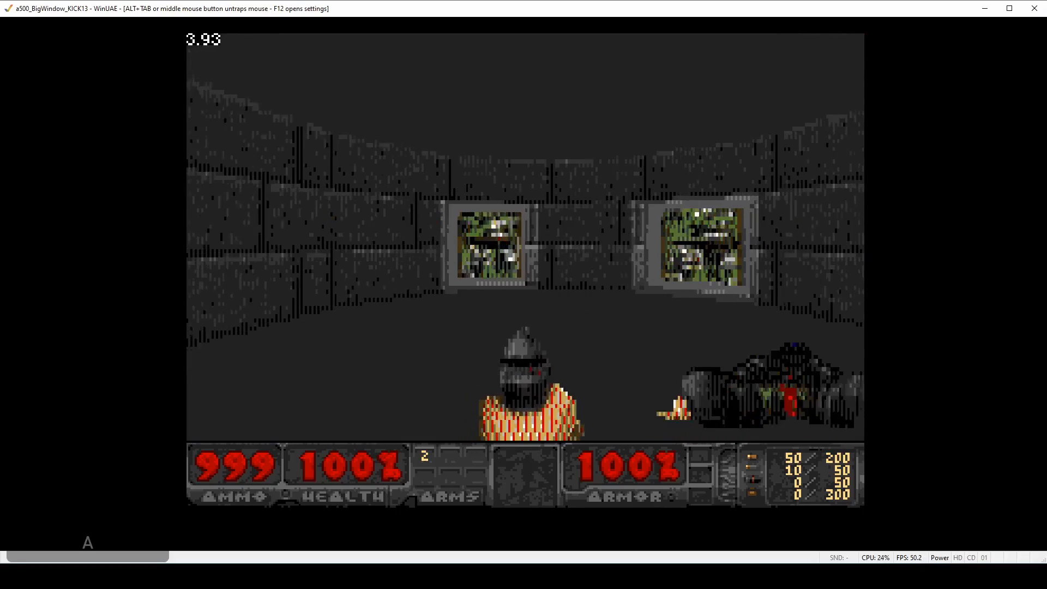